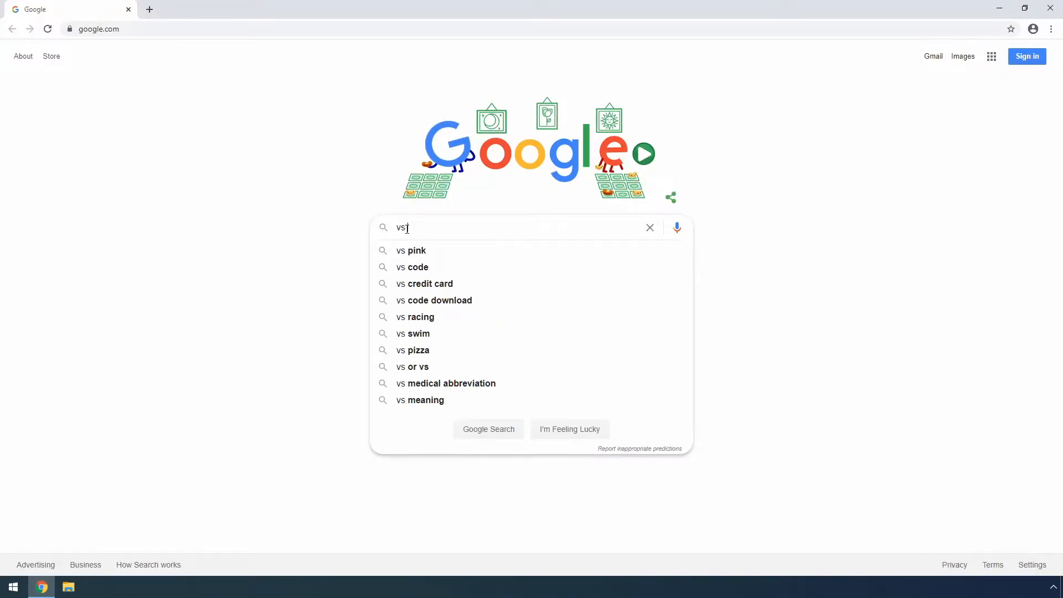
# Step: Search for 'vs code download', download the Windows installer, and launch it
pyautogui.click(440, 300)
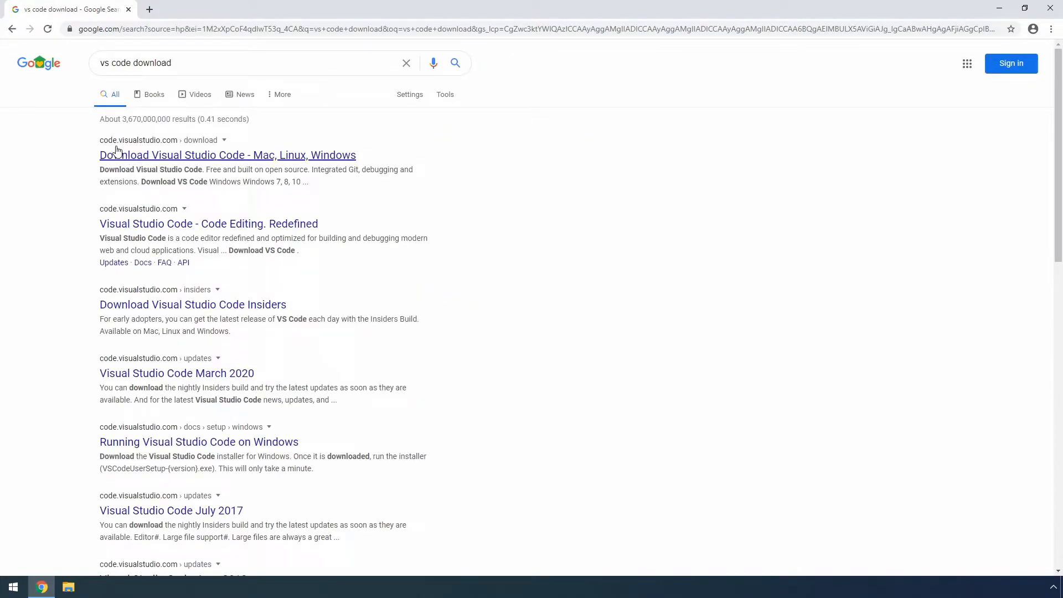
pyautogui.moveTo(175, 148)
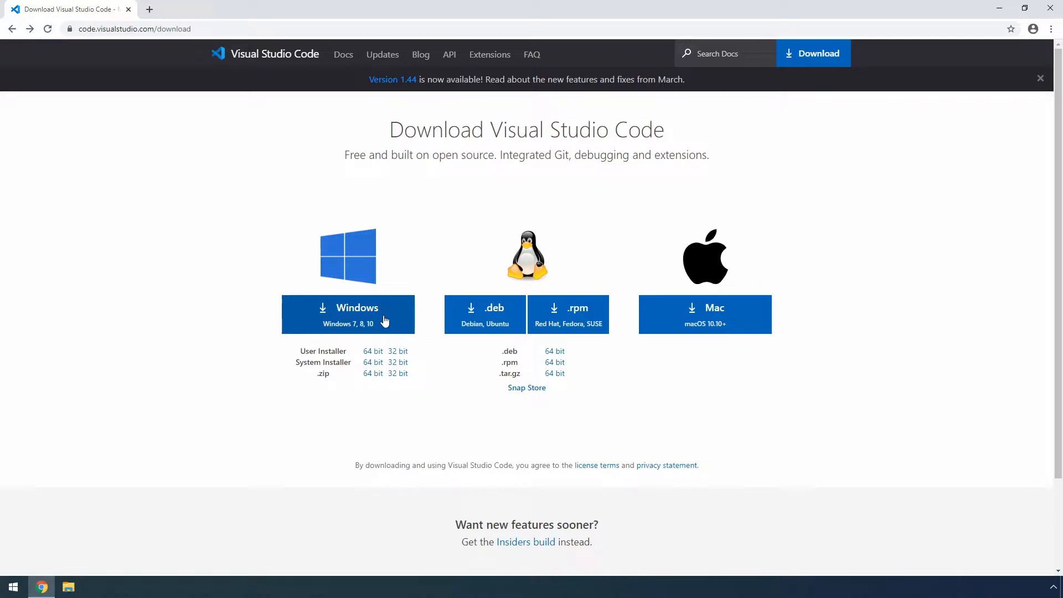
pyautogui.click(348, 314)
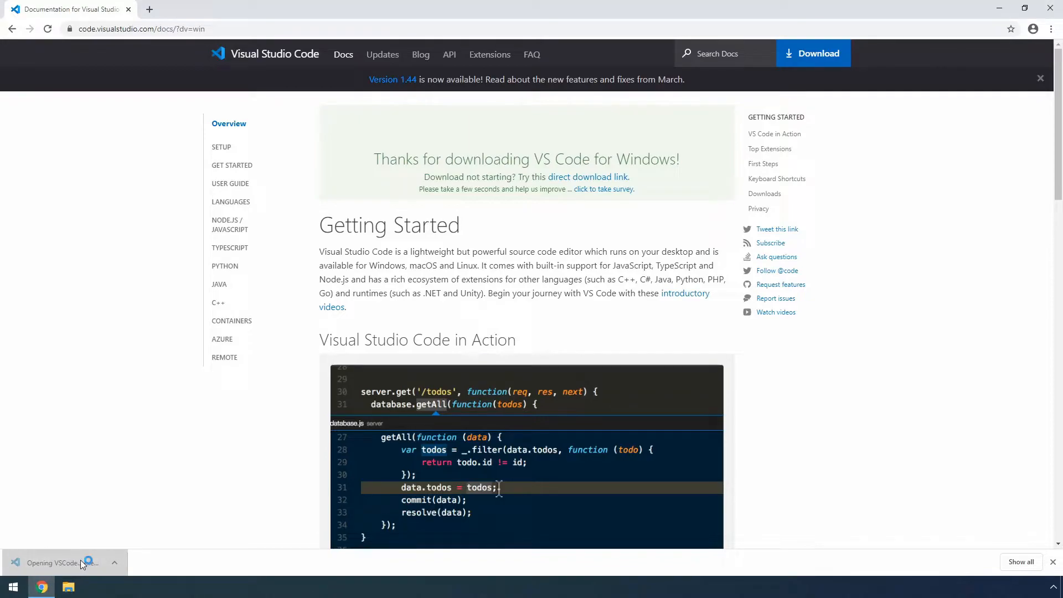
pyautogui.click(63, 563)
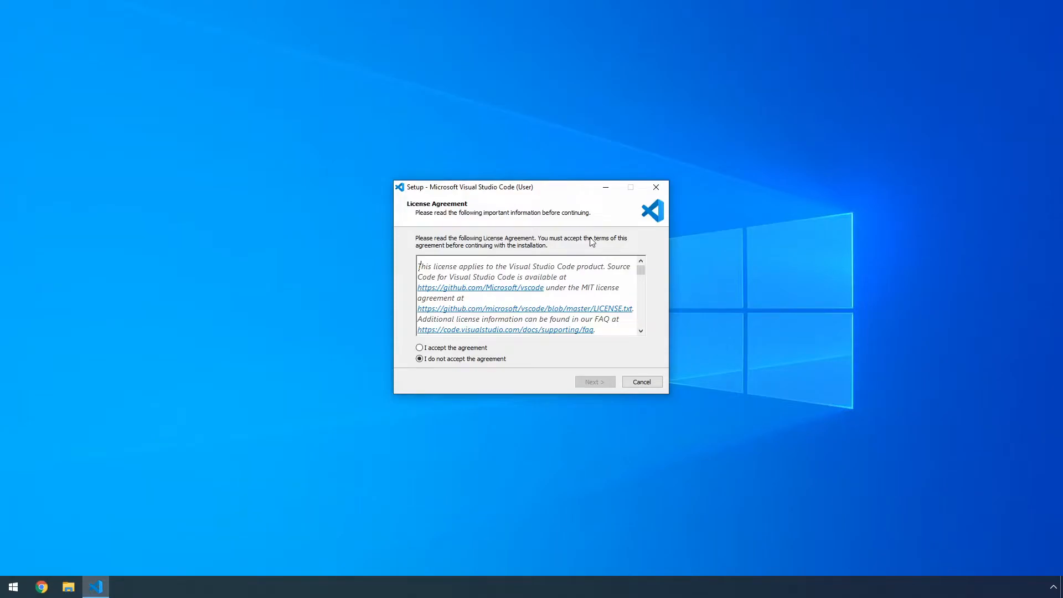
pyautogui.moveTo(600, 243)
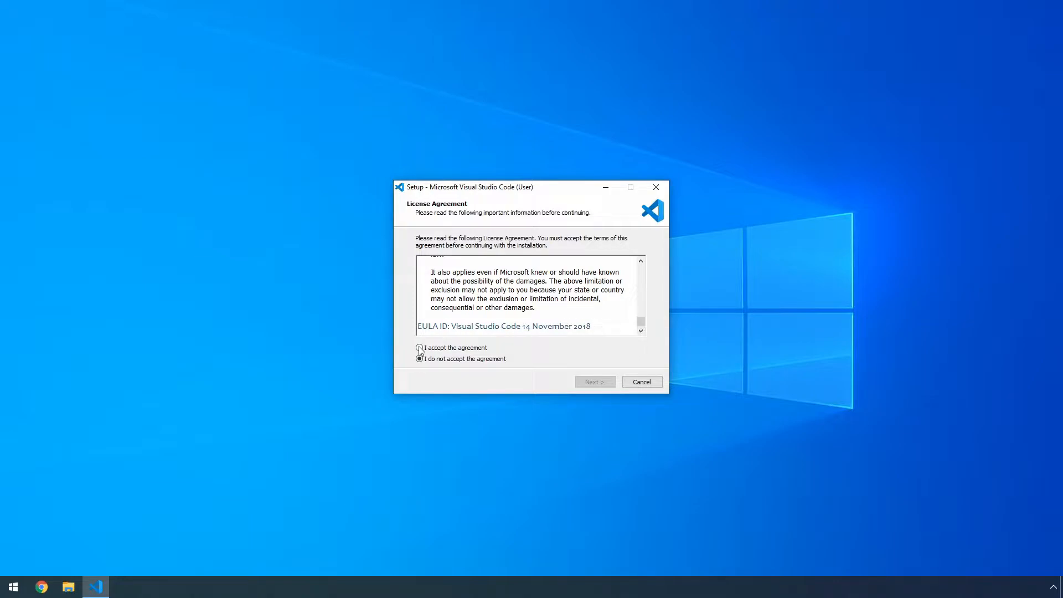
# Step: Accept the license agreement and keep the default install location and Start Menu folder
pyautogui.click(420, 347)
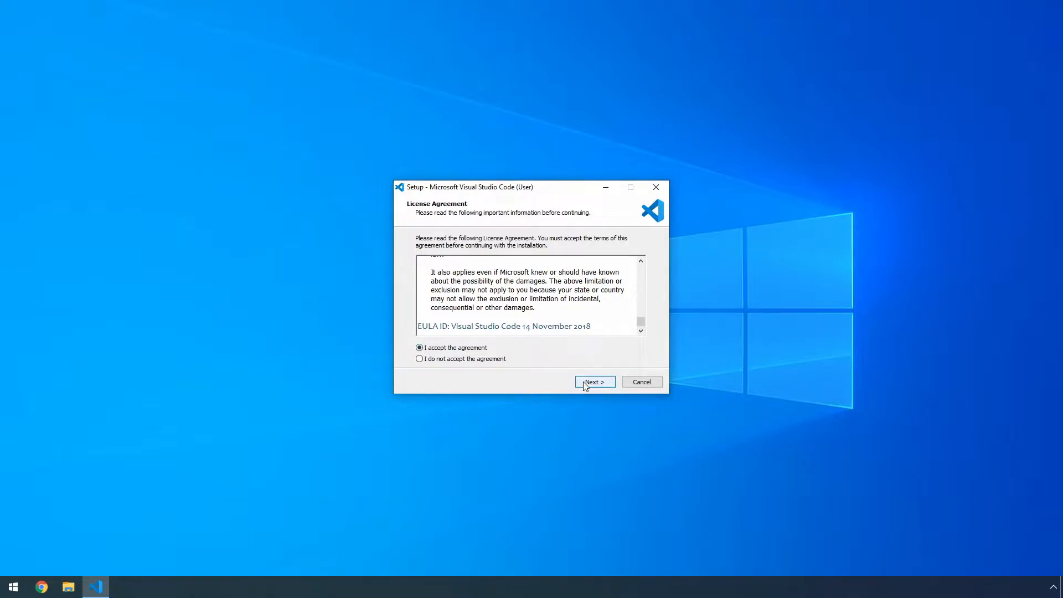
pyautogui.click(594, 381)
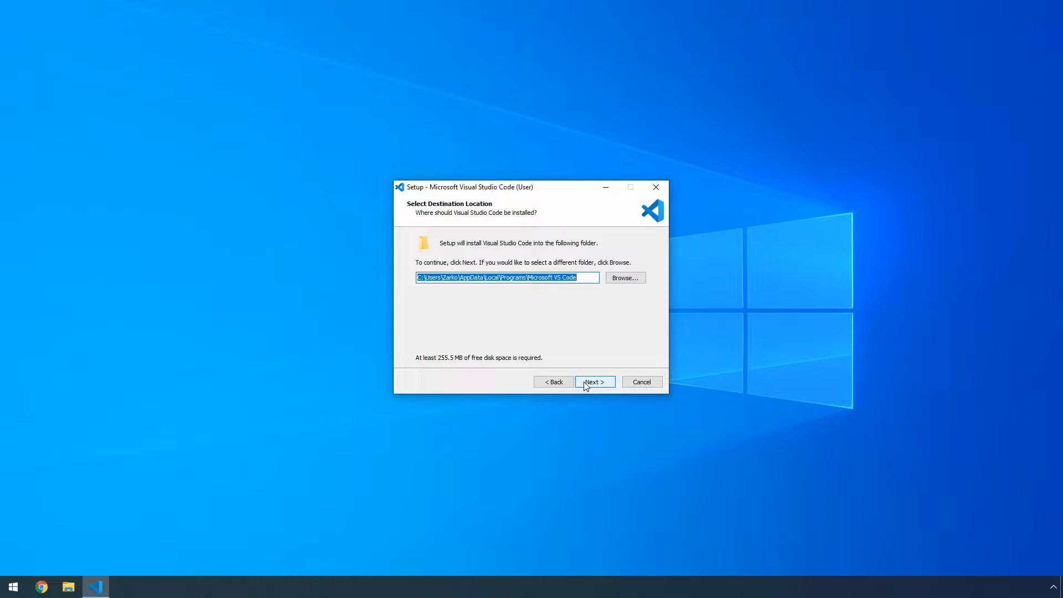
pyautogui.click(595, 382)
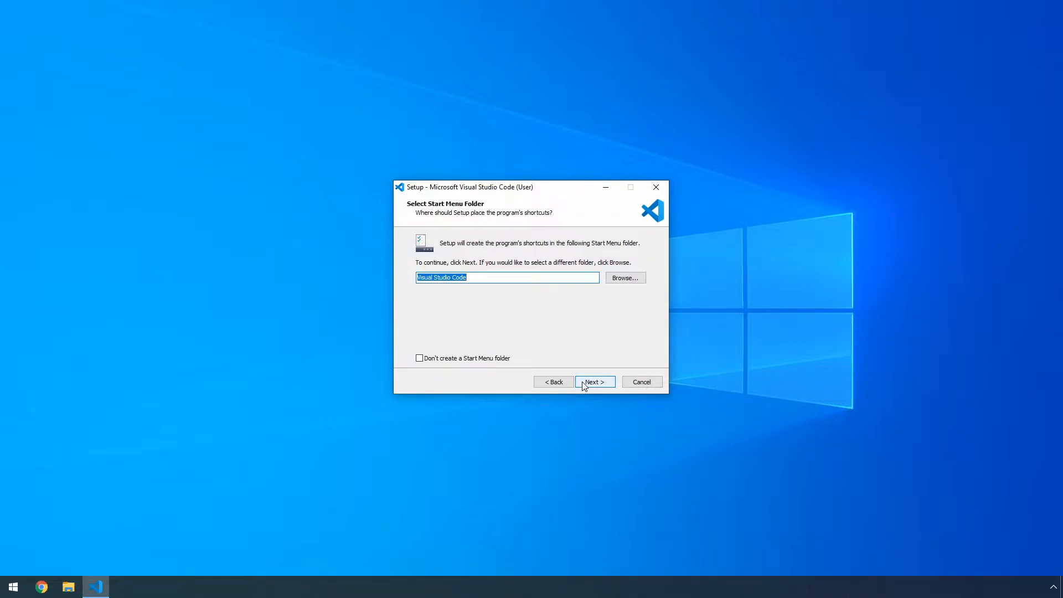
pyautogui.click(595, 381)
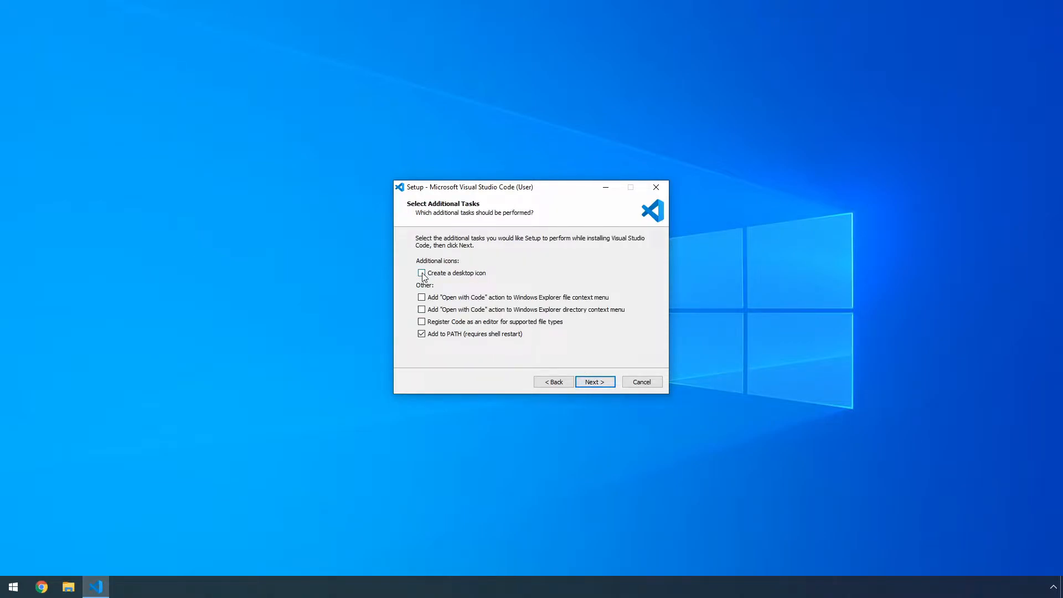
# Step: Tick the desktop icon and both Open with Code options, keeping Add to PATH
pyautogui.click(422, 273)
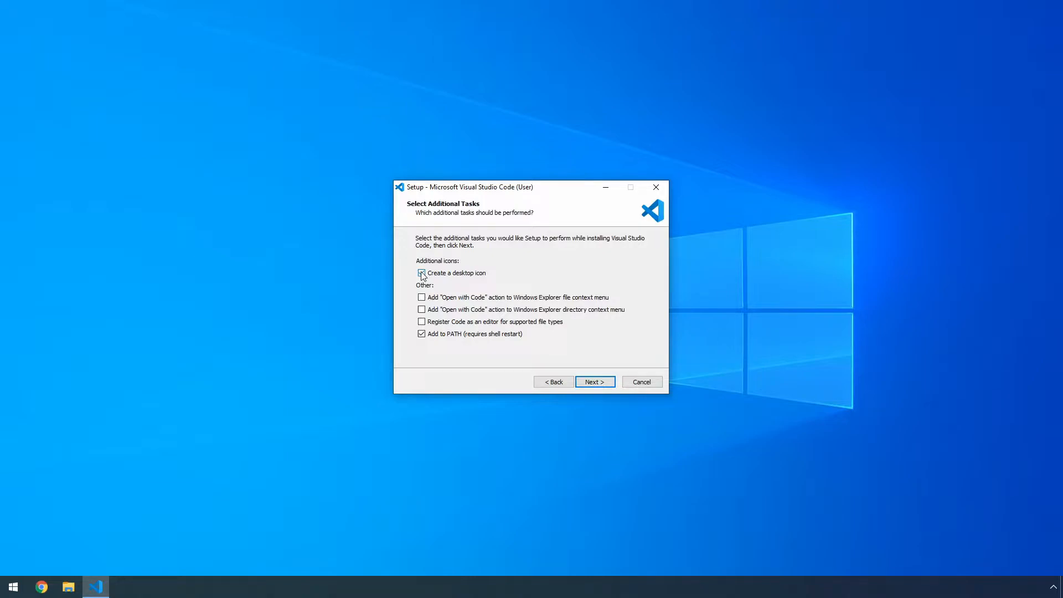
pyautogui.click(422, 298)
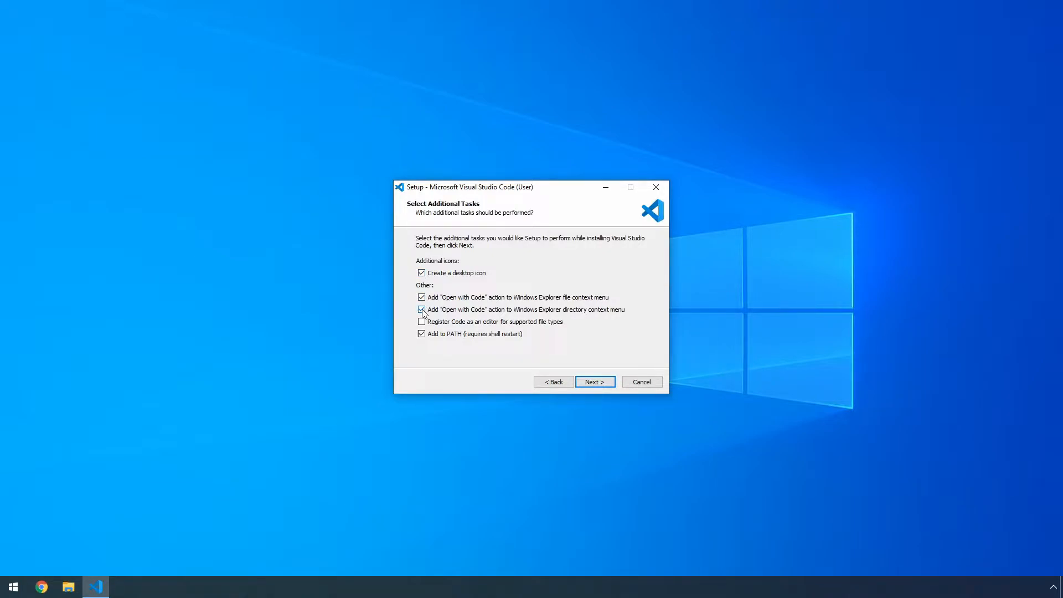
pyautogui.click(421, 310)
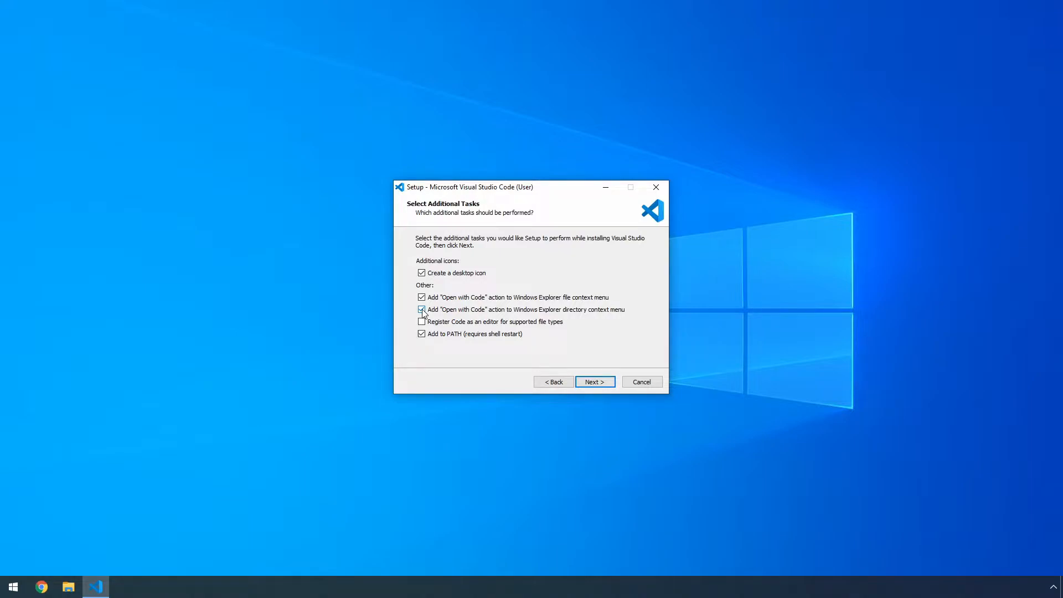
pyautogui.click(421, 309)
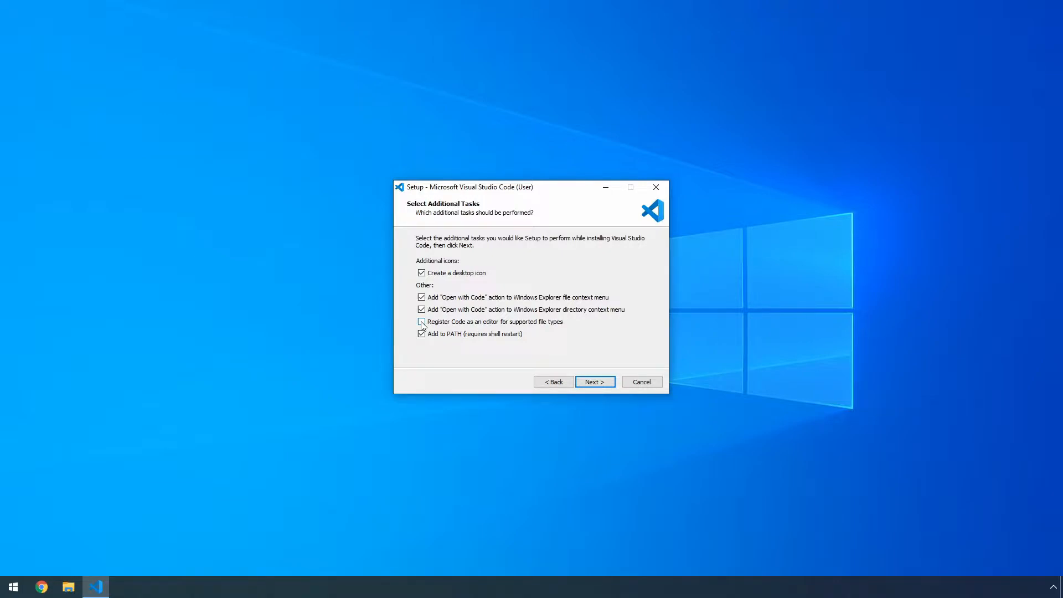
pyautogui.click(422, 322)
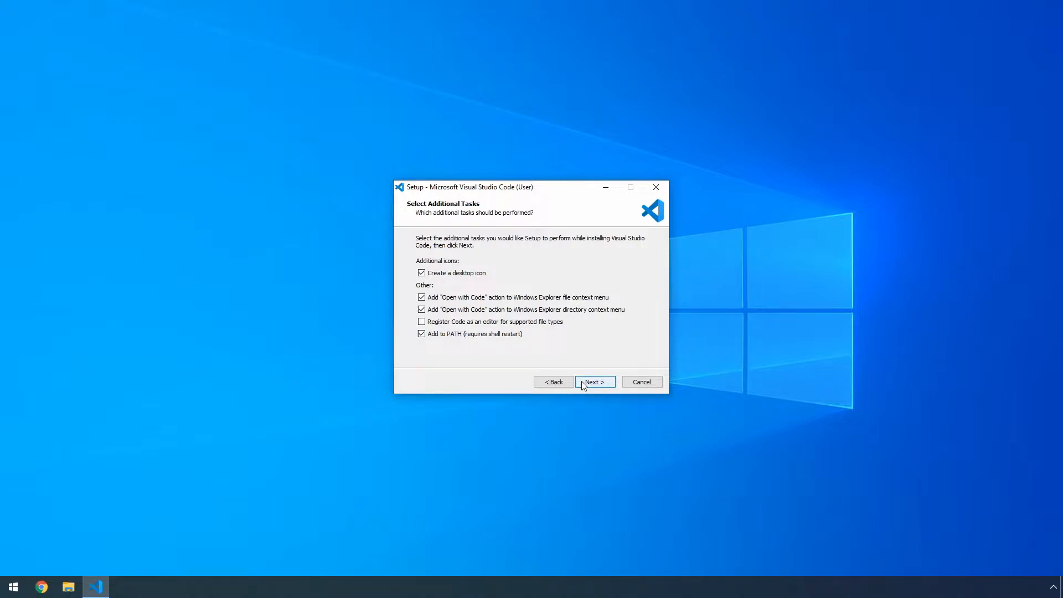
pyautogui.click(594, 382)
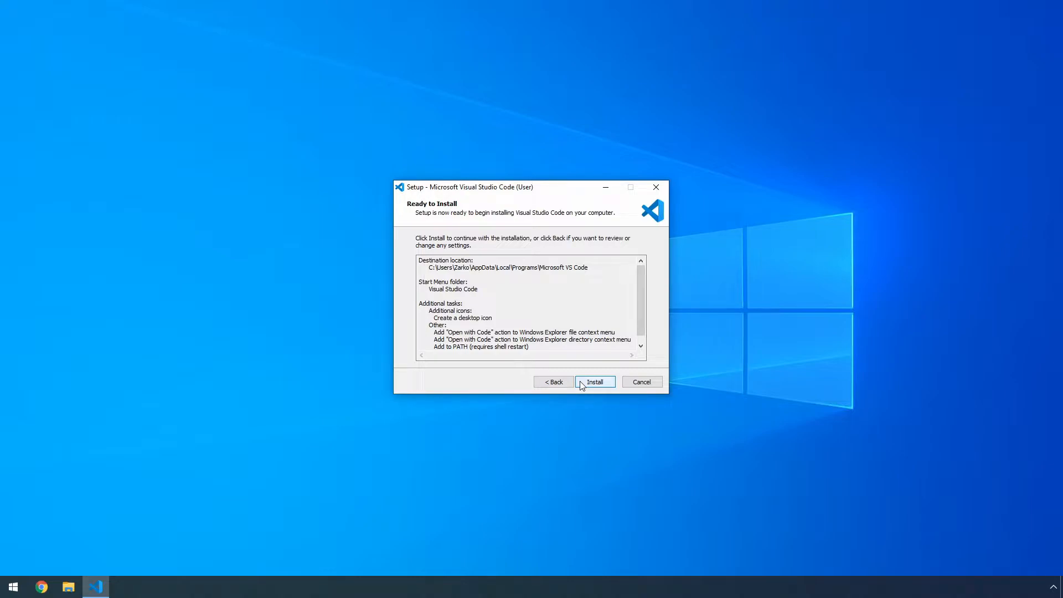
# Step: Install Visual Studio Code and finish setup with Launch Visual Studio Code ticked
pyautogui.click(595, 382)
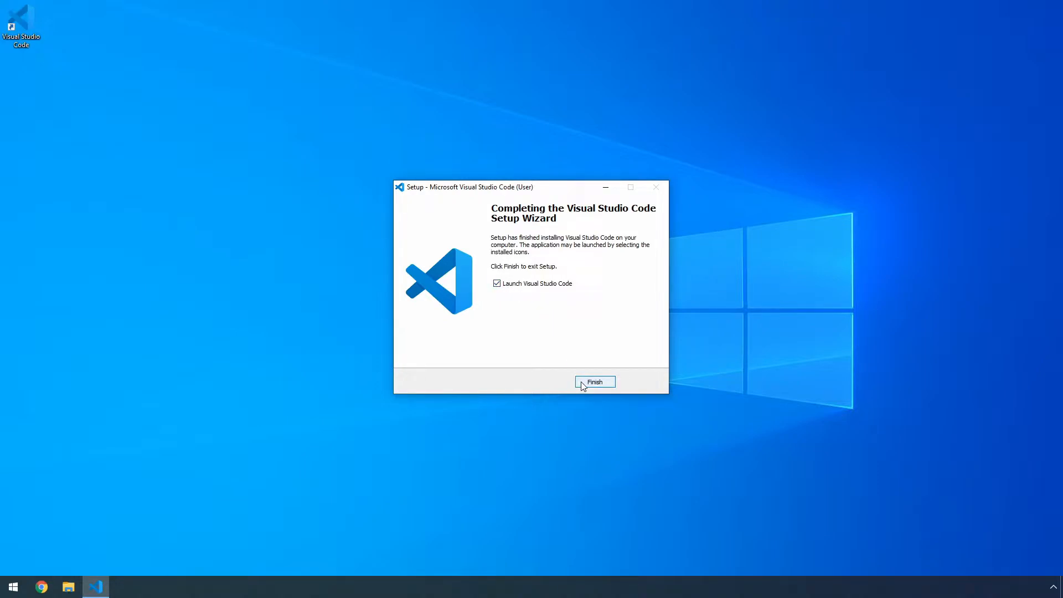
pyautogui.click(595, 382)
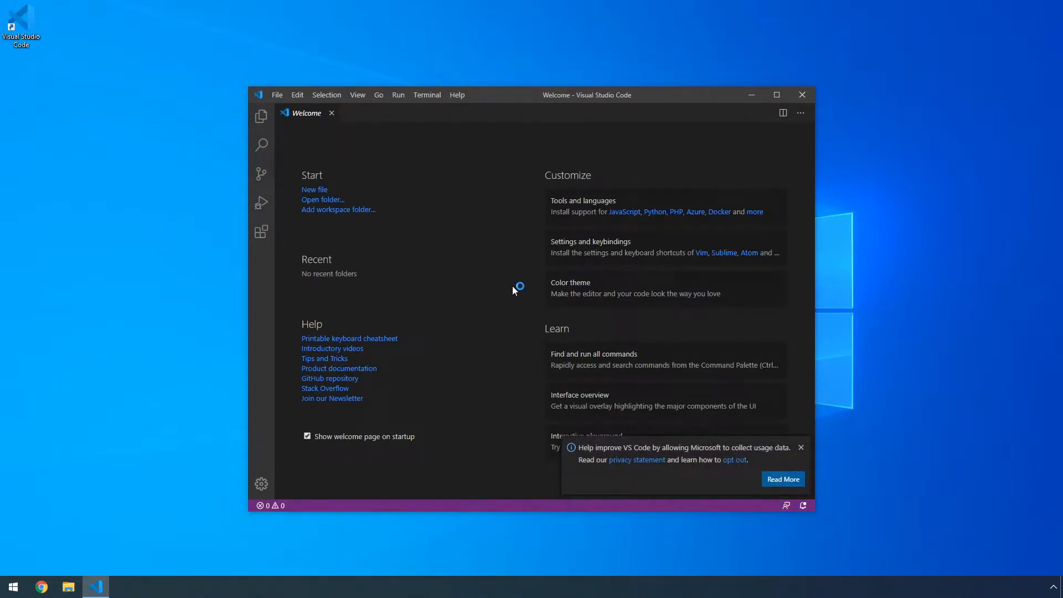
# Step: Close the telemetry notice, show the Explorer sidebar, and start Open Folder
pyautogui.click(801, 447)
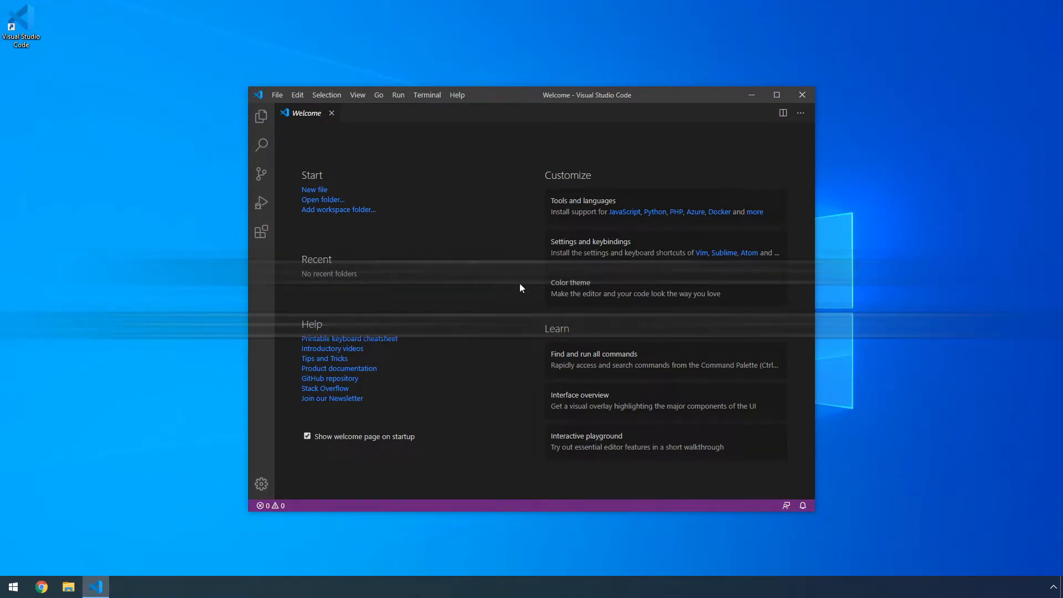
pyautogui.moveTo(260, 118)
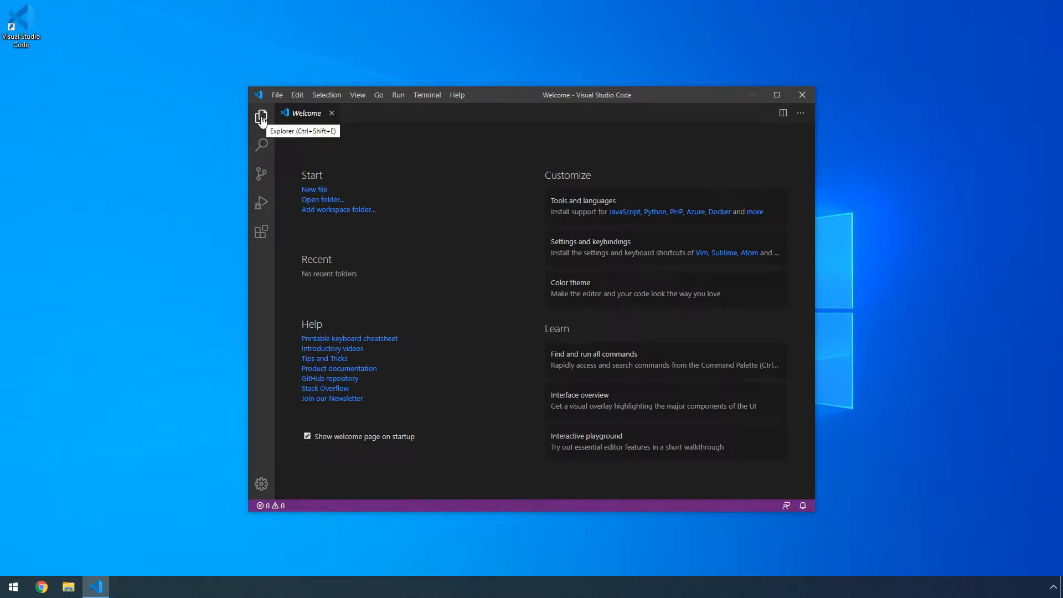
pyautogui.click(261, 116)
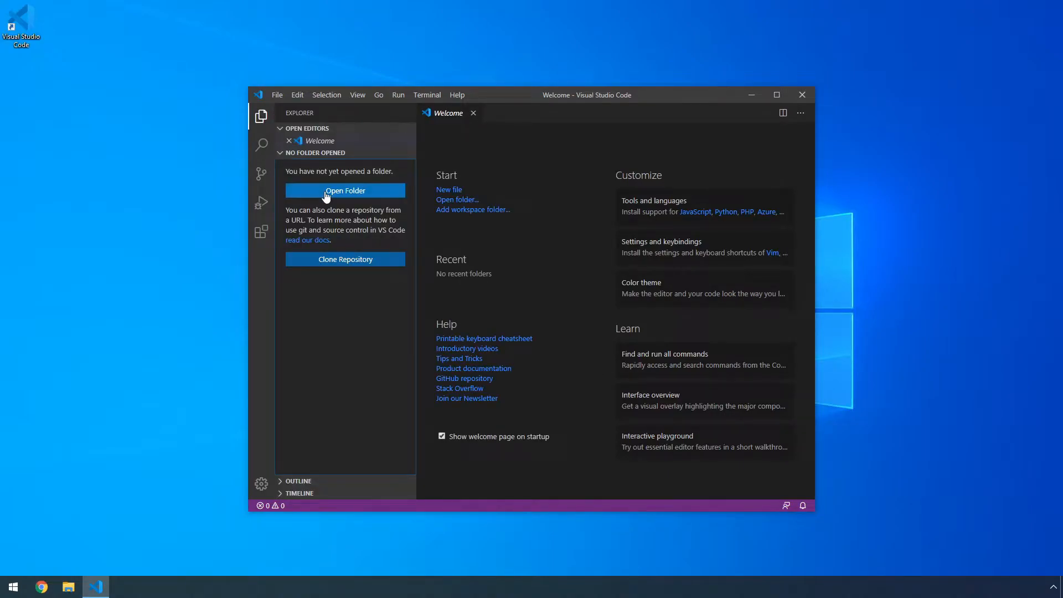
pyautogui.moveTo(344, 195)
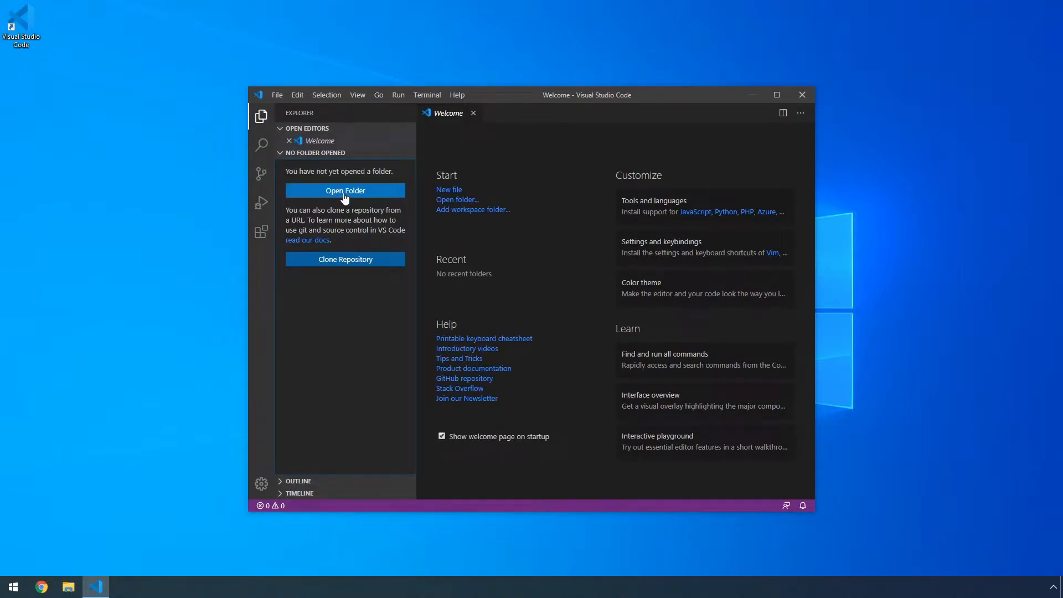
pyautogui.click(345, 190)
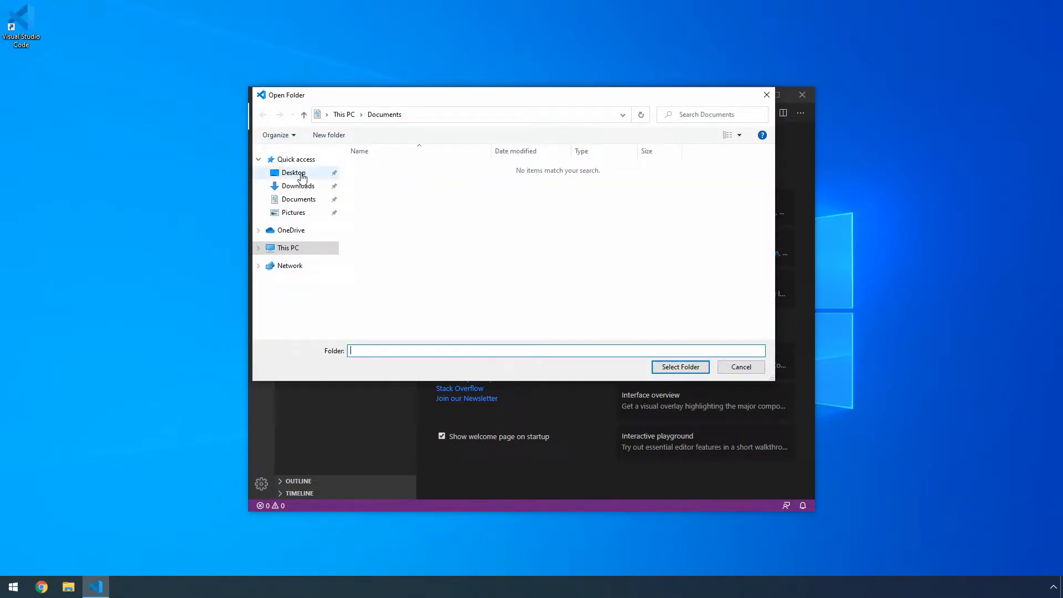
# Step: Make a new Desktop folder named test-project and select it as the workspace
pyautogui.click(293, 172)
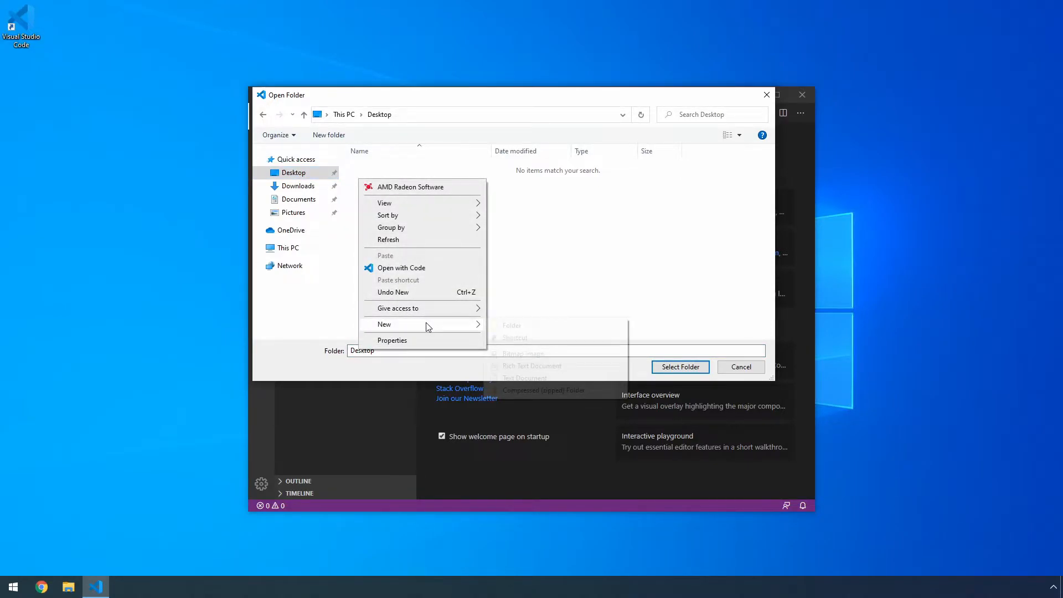
pyautogui.click(511, 325)
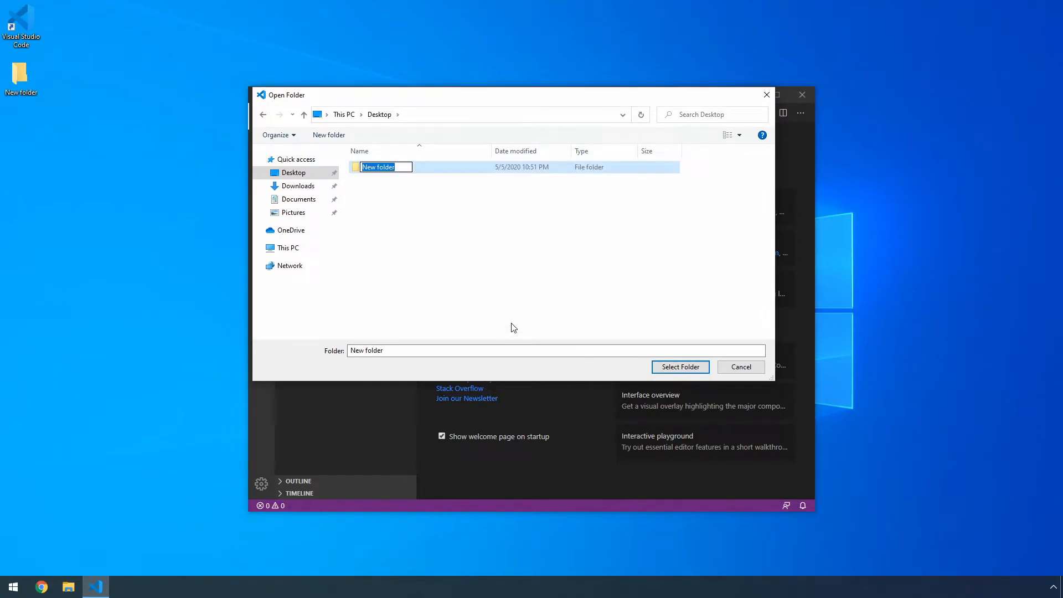
pyautogui.write('test')
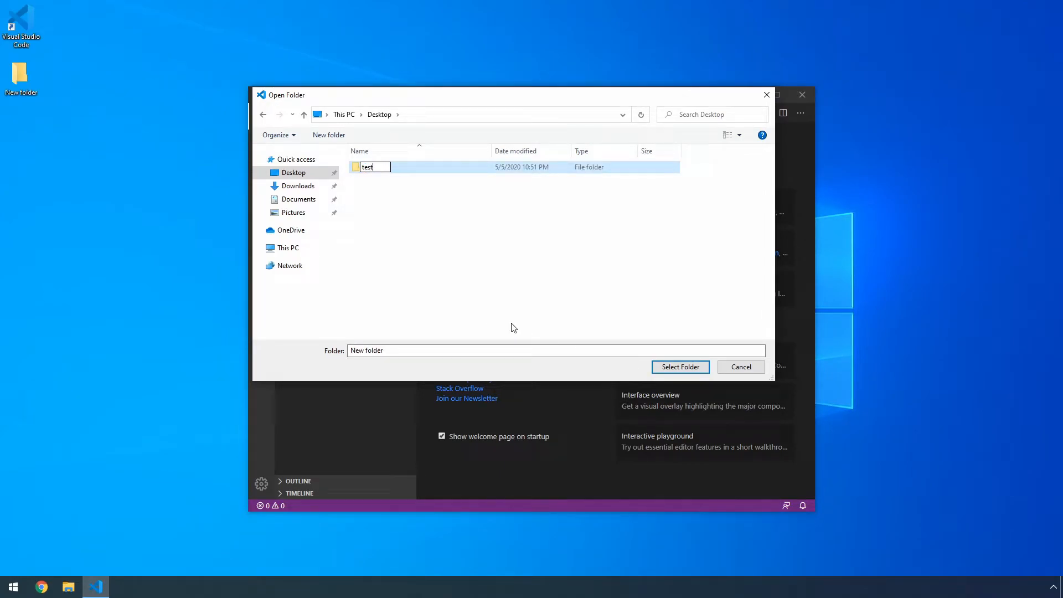
pyautogui.write('-project')
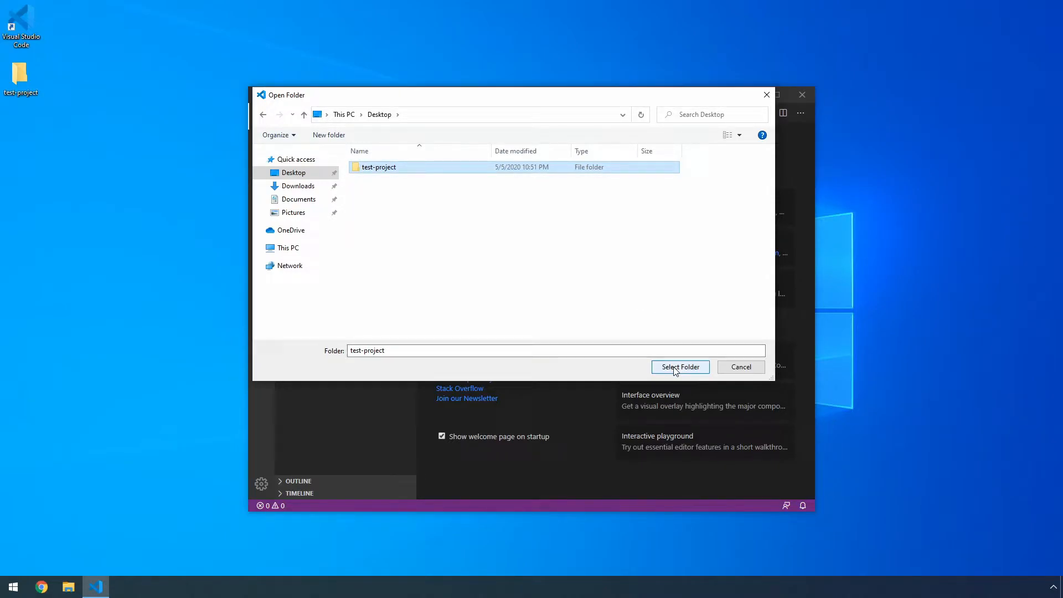
pyautogui.click(681, 367)
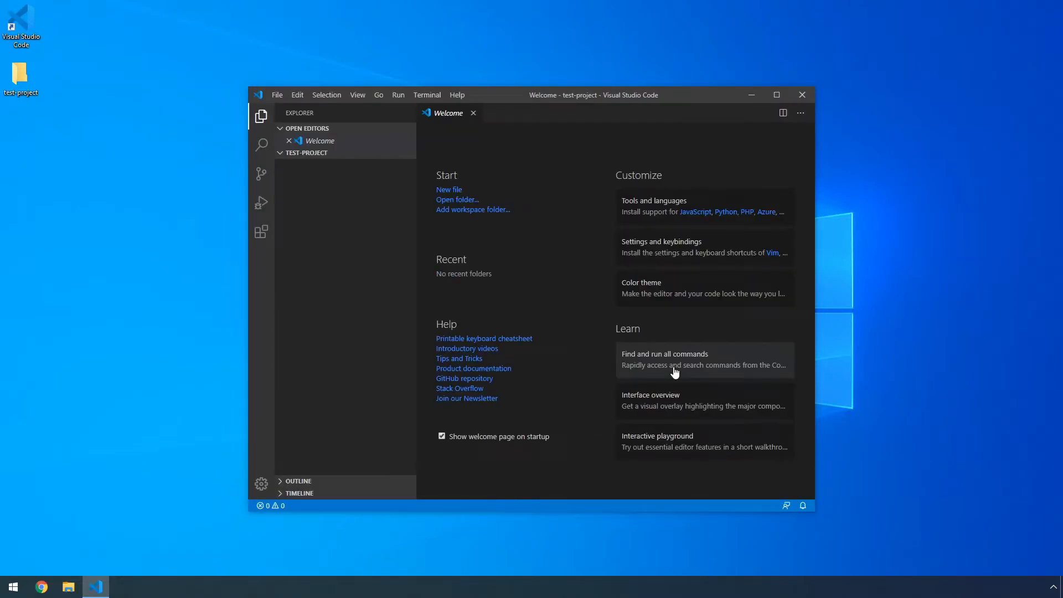
pyautogui.moveTo(449, 118)
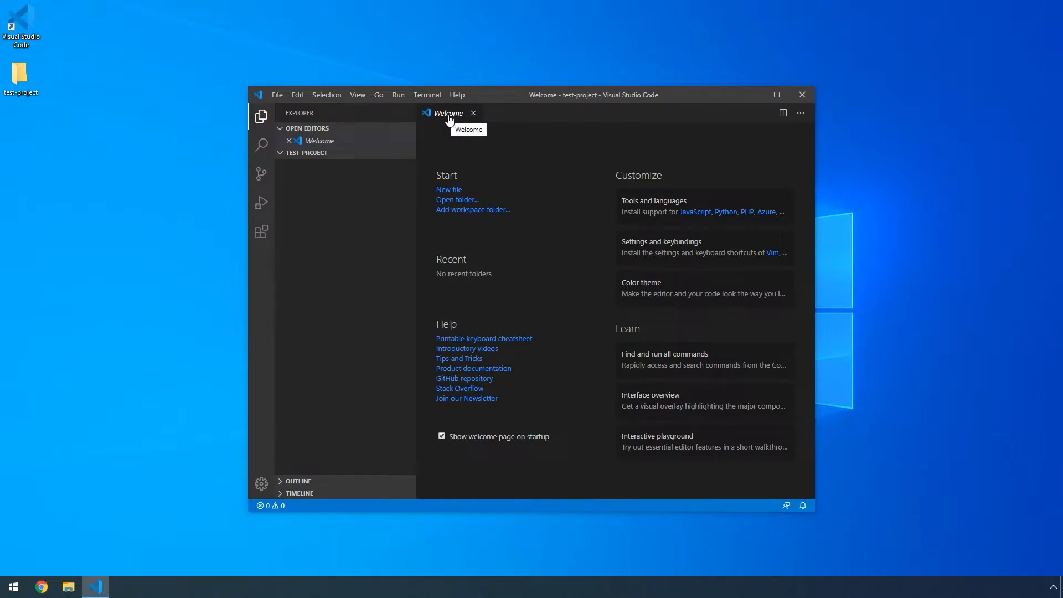
pyautogui.moveTo(474, 117)
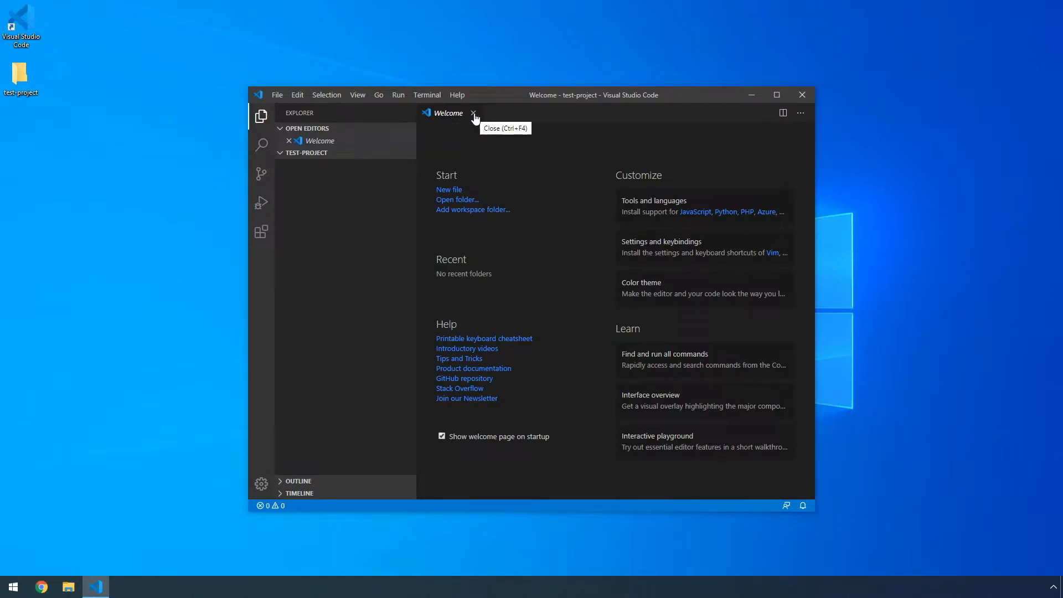
# Step: Close the Welcome page and create a new index.html file in the project
pyautogui.click(474, 113)
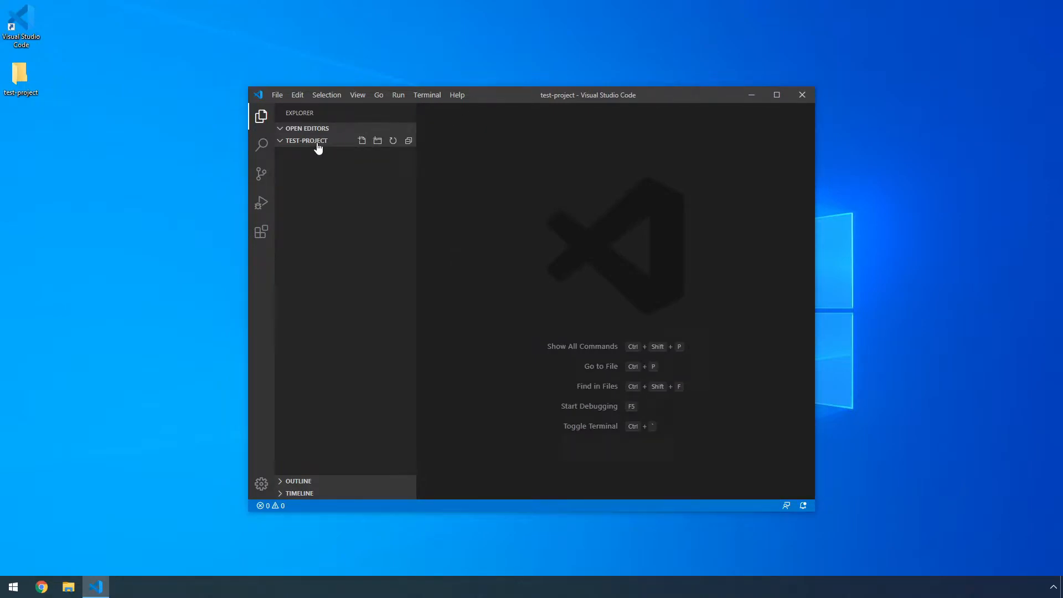
pyautogui.moveTo(304, 165)
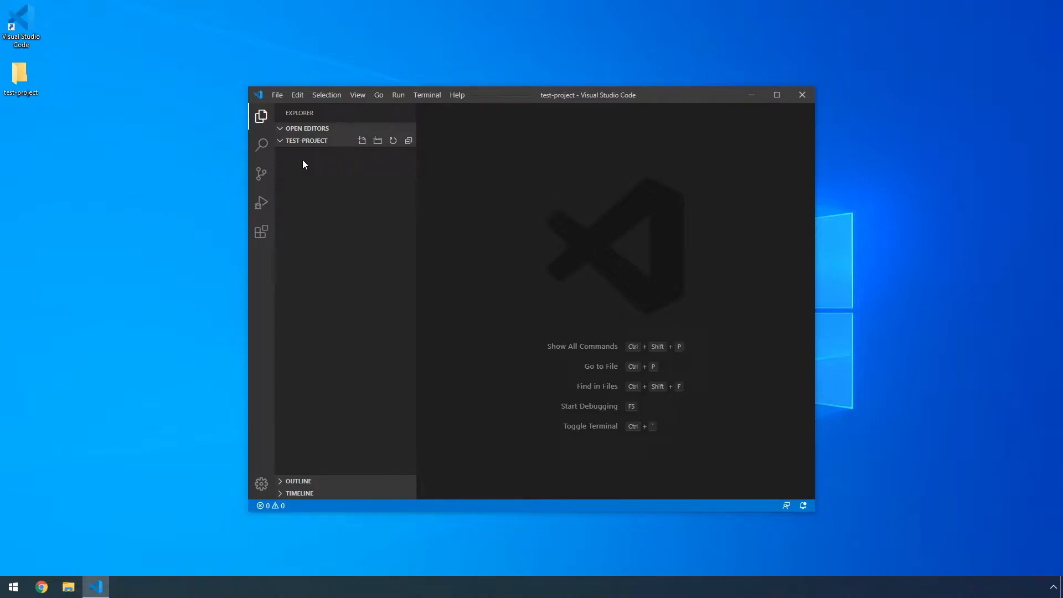
pyautogui.rightClick(304, 164)
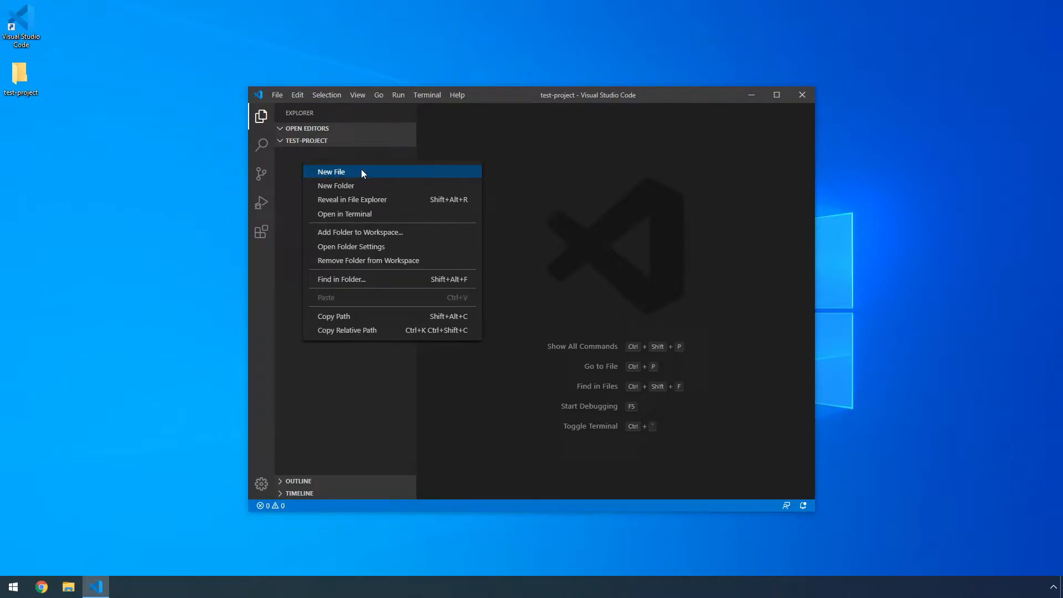
pyautogui.click(331, 172)
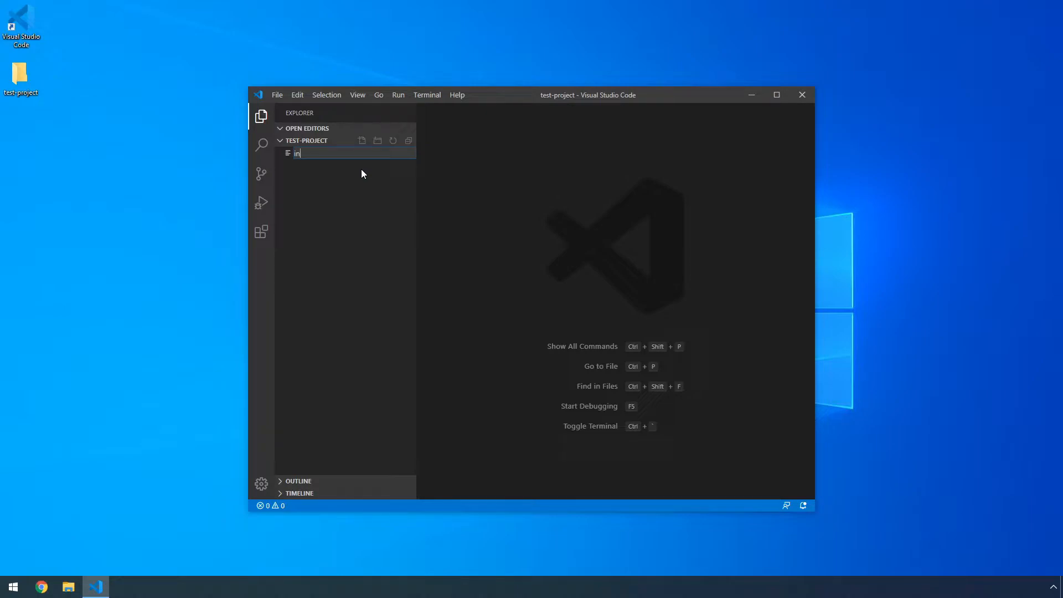
pyautogui.press('Enter')
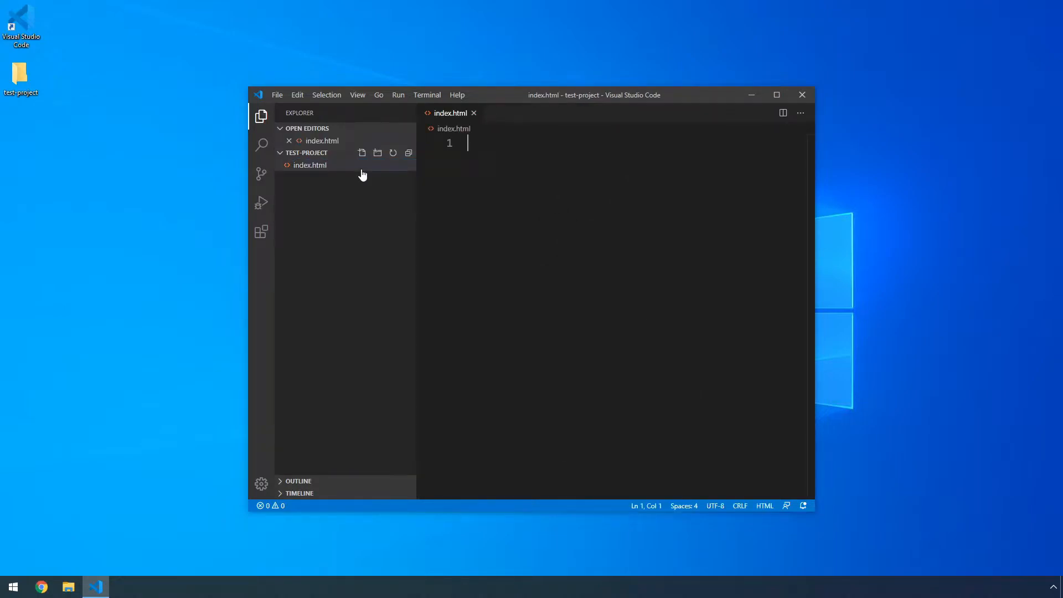
# Step: Create style.css in the project and return to index.html
pyautogui.rightClick(337, 186)
pyautogui.write('sty')
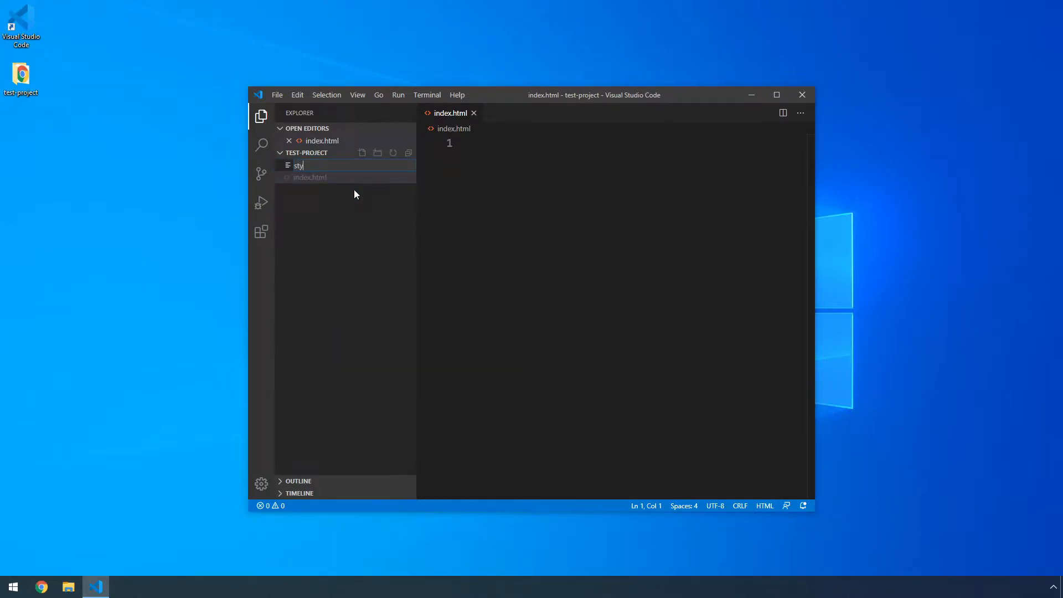
pyautogui.press('Enter')
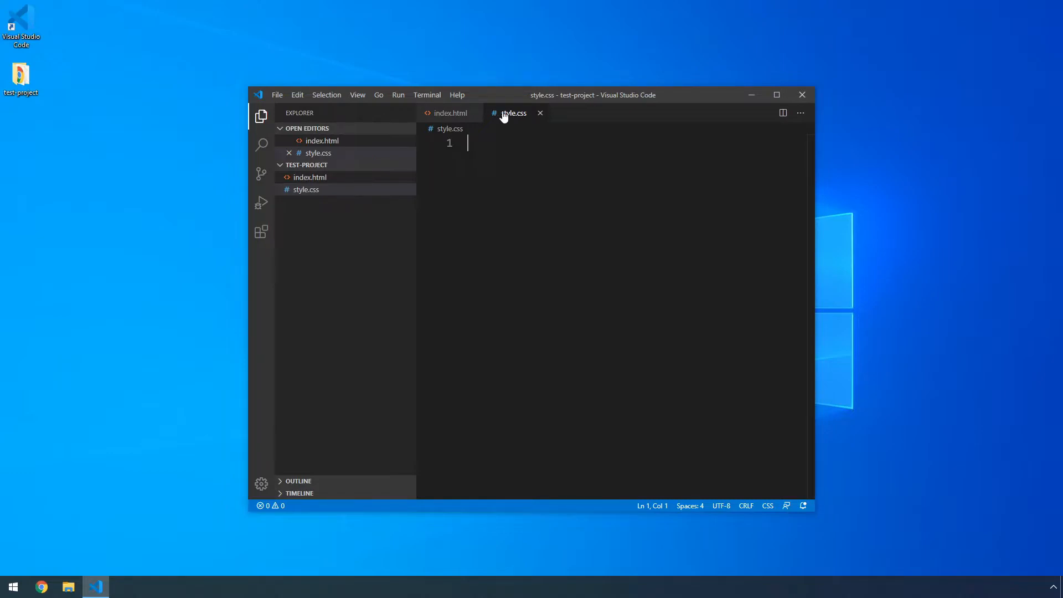
pyautogui.click(450, 113)
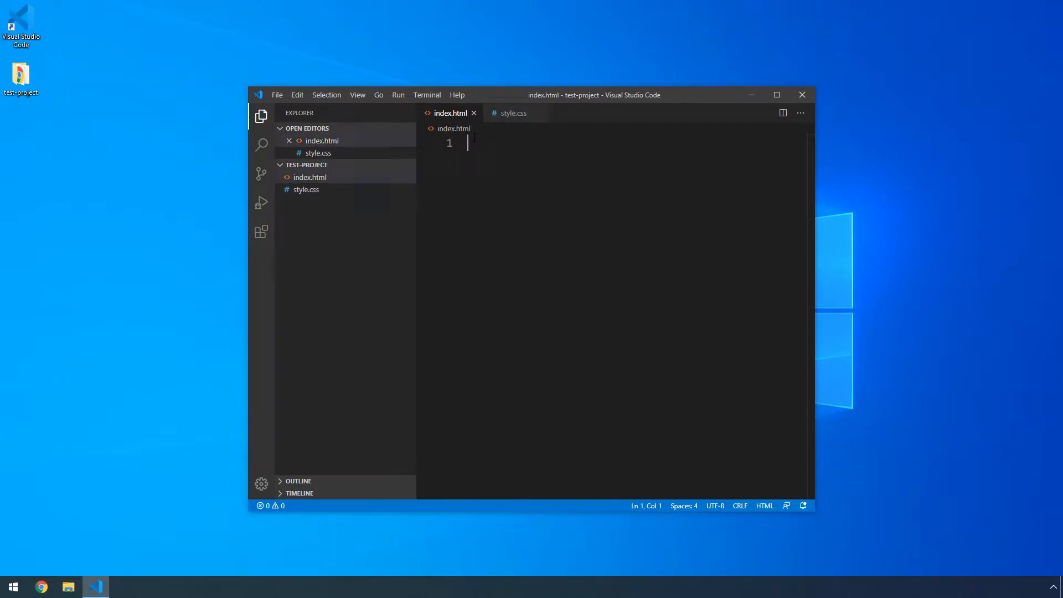
# Step: Generate the Emmet HTML boilerplate and add an h1 heading reading 'Zarko'
pyautogui.write('!')
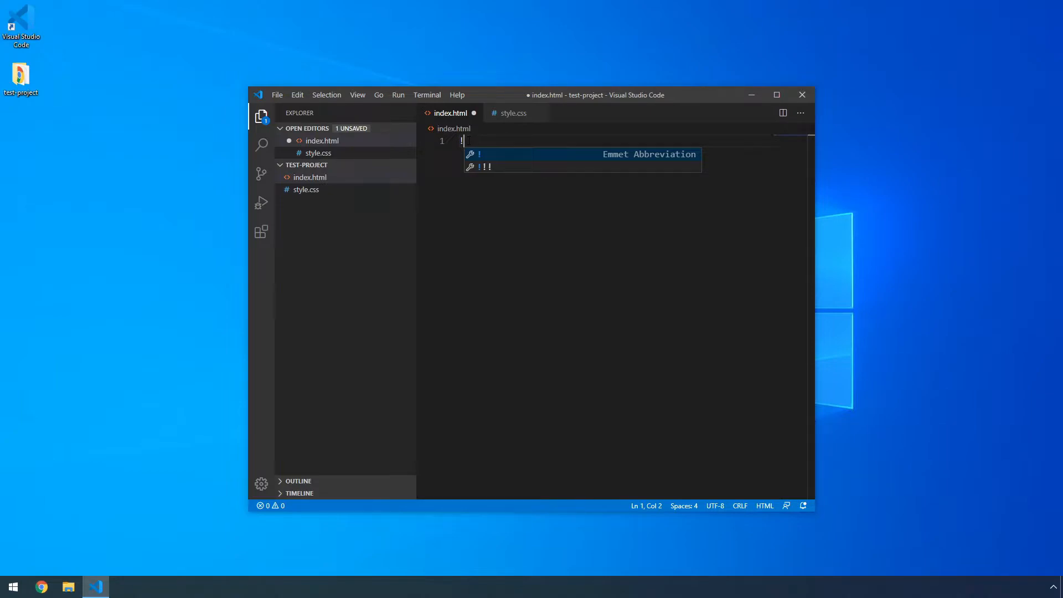
pyautogui.press('Tab')
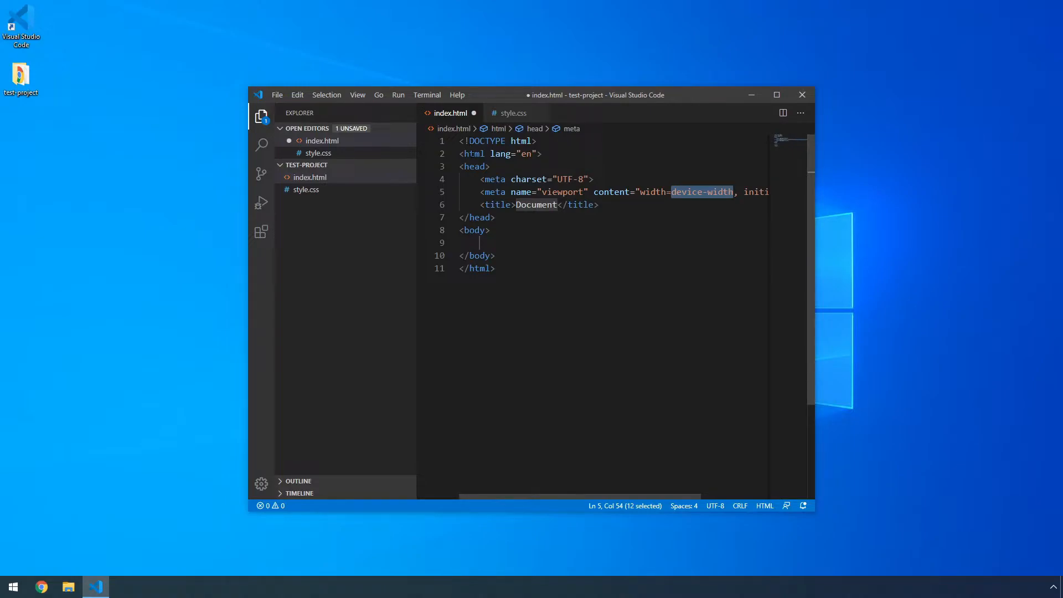
pyautogui.write('h1')
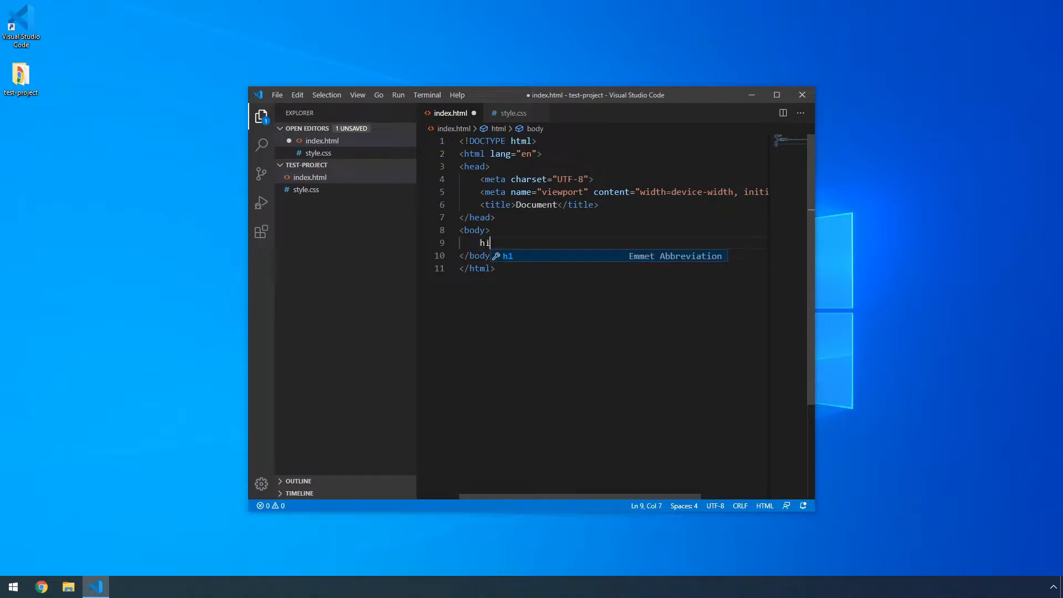
pyautogui.press('Tab')
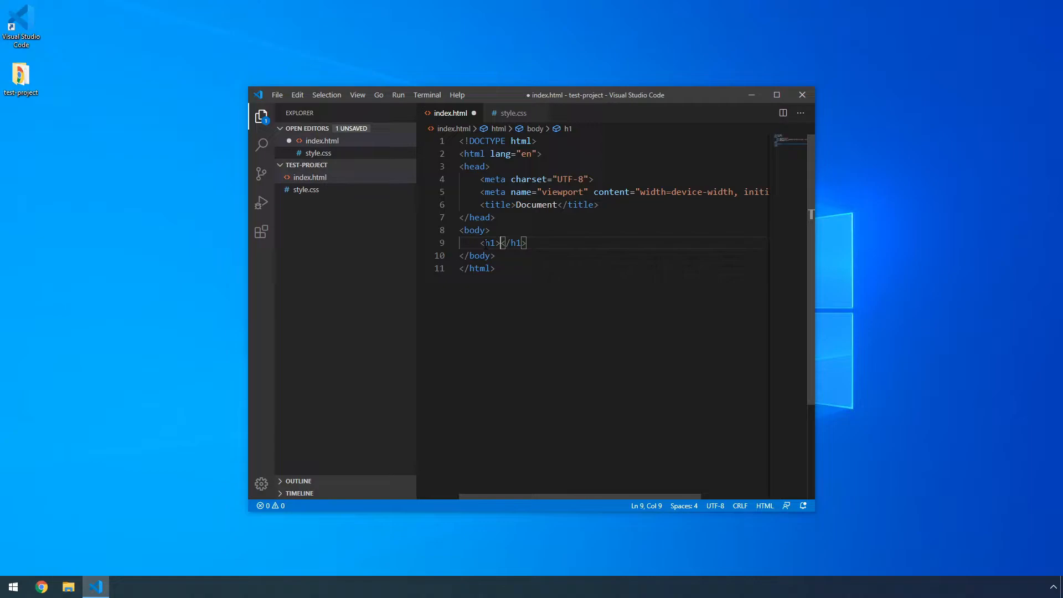
pyautogui.write('Zarko')
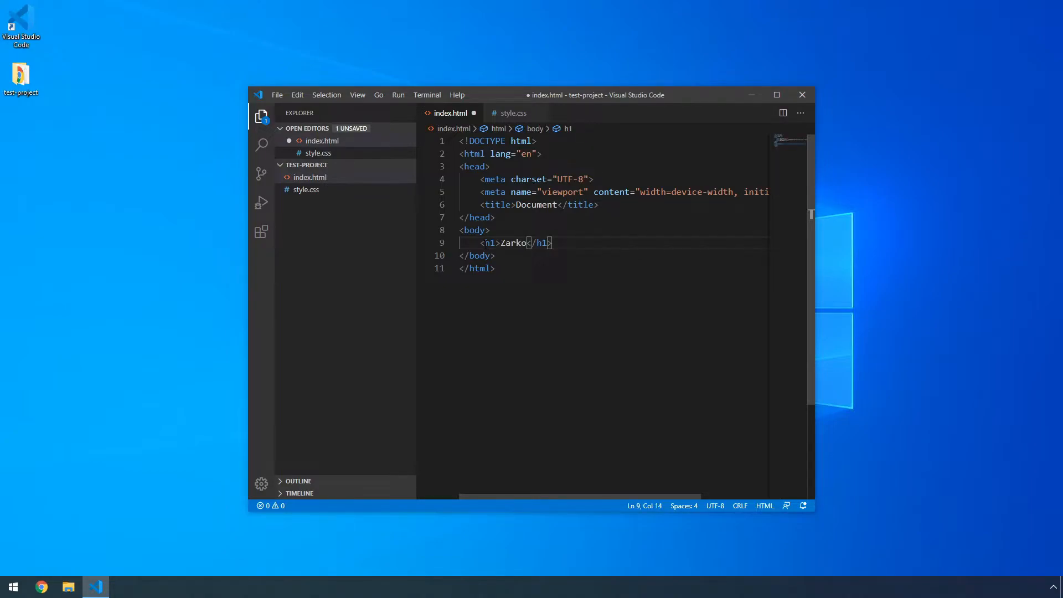
# Step: Begin a paragraph asking viewers to subscribe and like the video
pyautogui.press('Enter')
pyautogui.write('<p></p>')
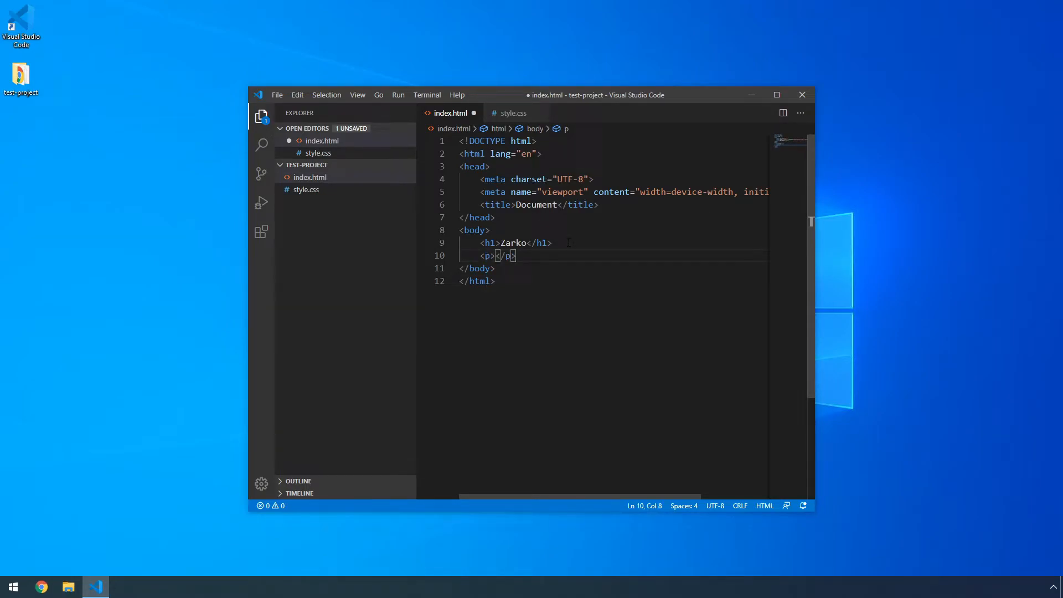
pyautogui.write('Make sure to sub')
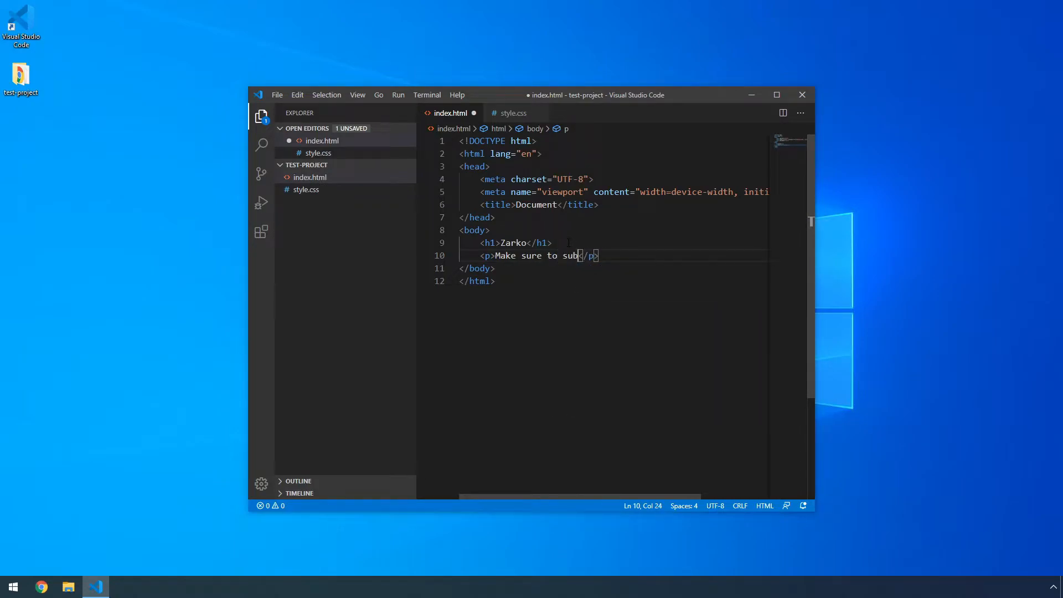
pyautogui.write('scribe and like the')
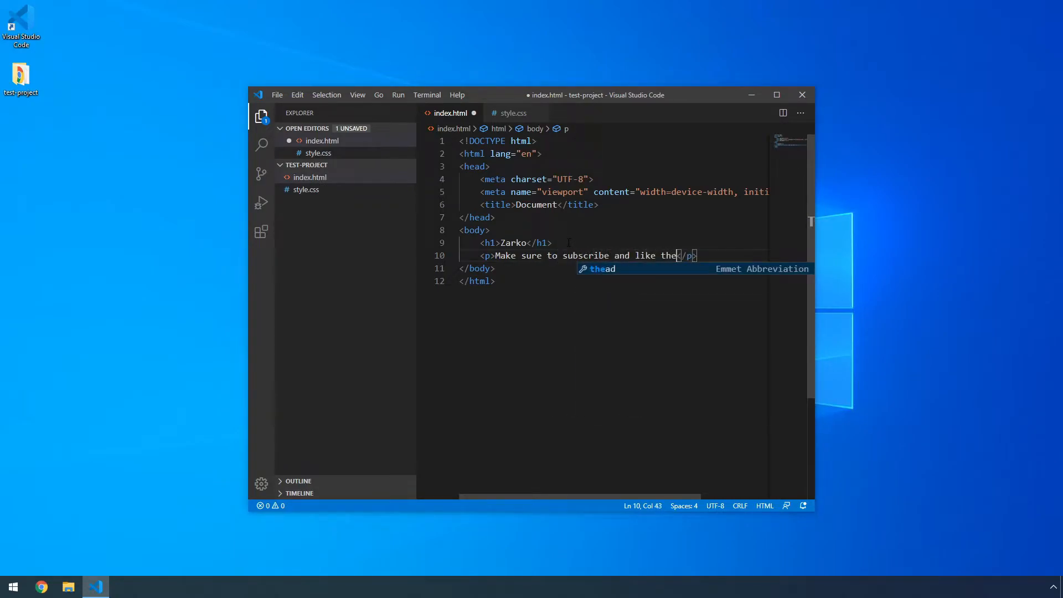
pyautogui.write('video if you are f')
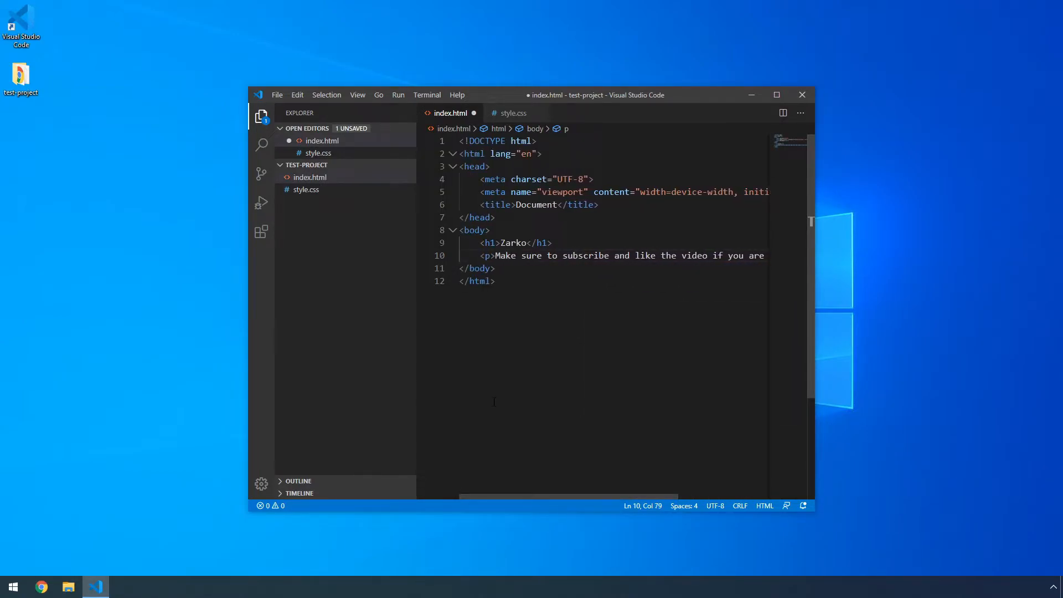
# Step: Add a stylesheet link tag with href style.css in the head
pyautogui.write('lin')
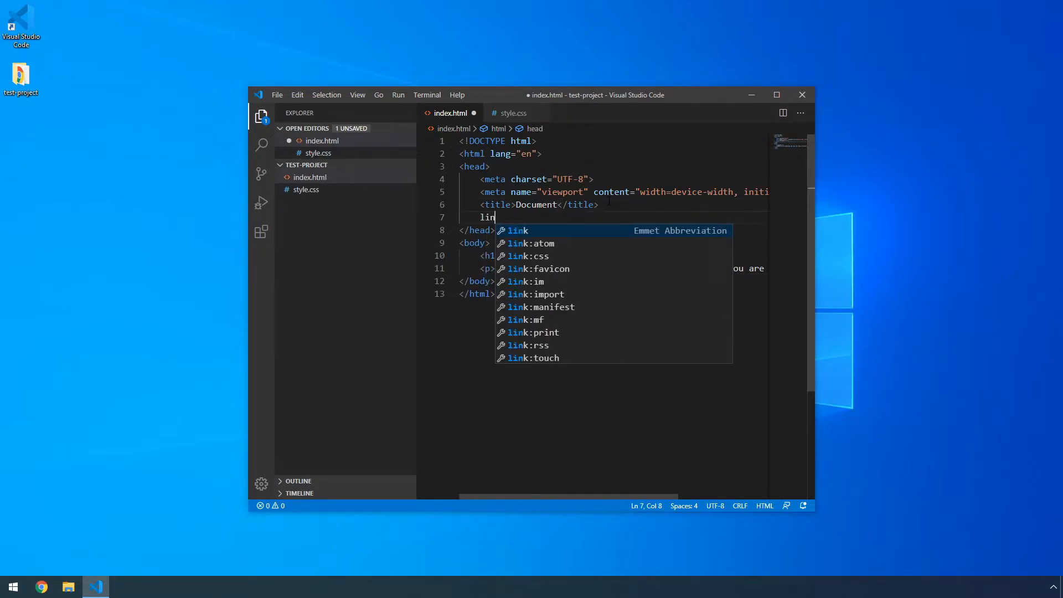
pyautogui.write('k')
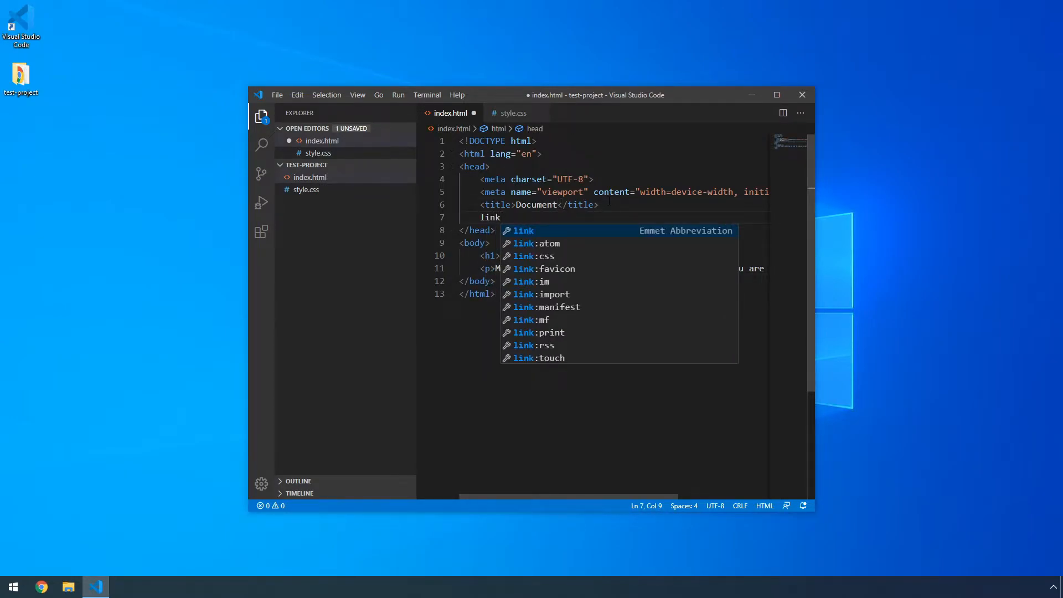
pyautogui.press('Tab')
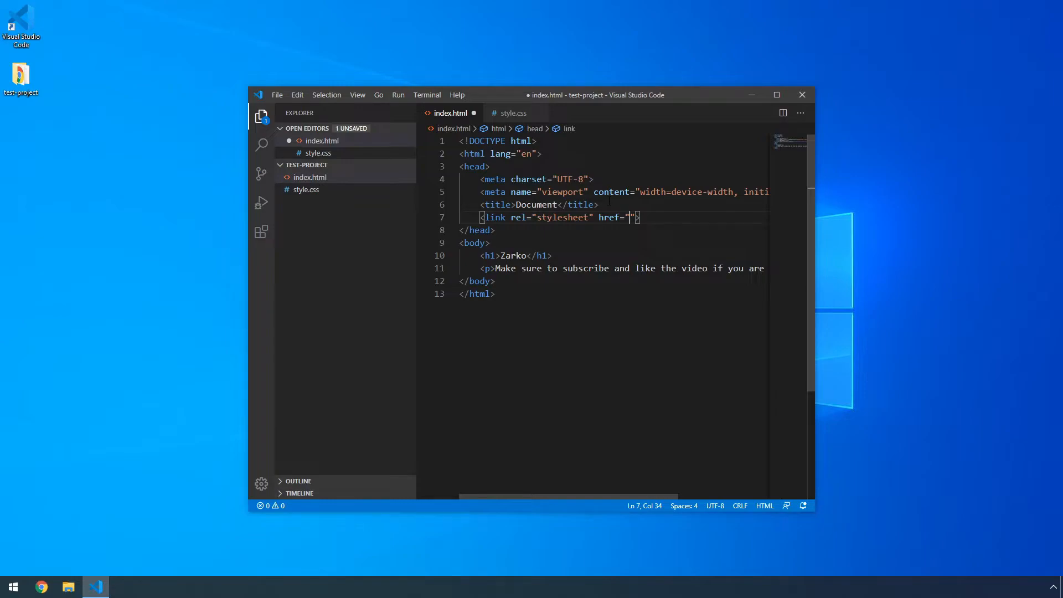
pyautogui.write('style.css')
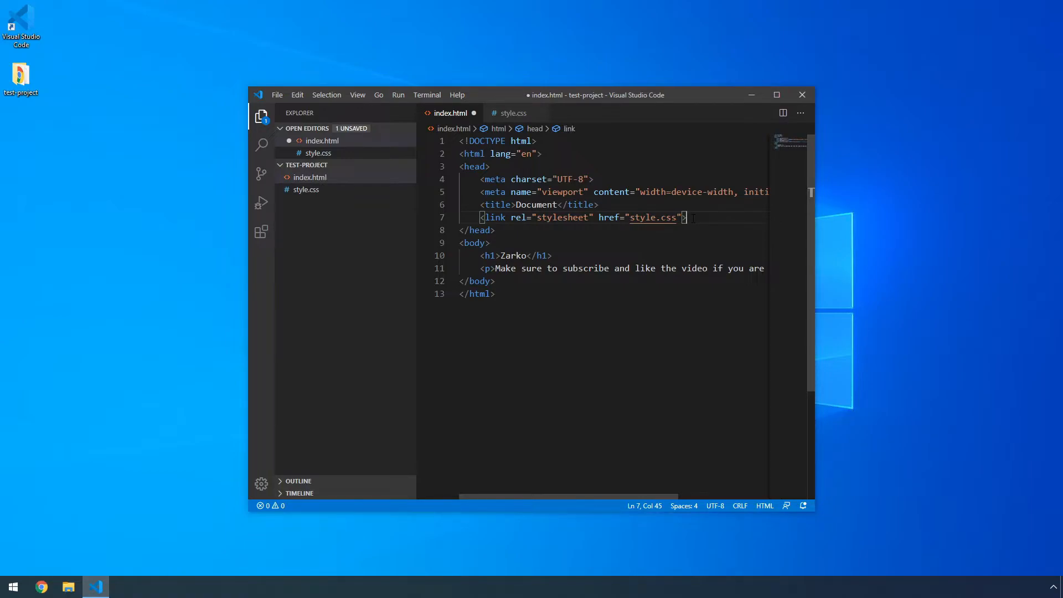
pyautogui.moveTo(269, 102)
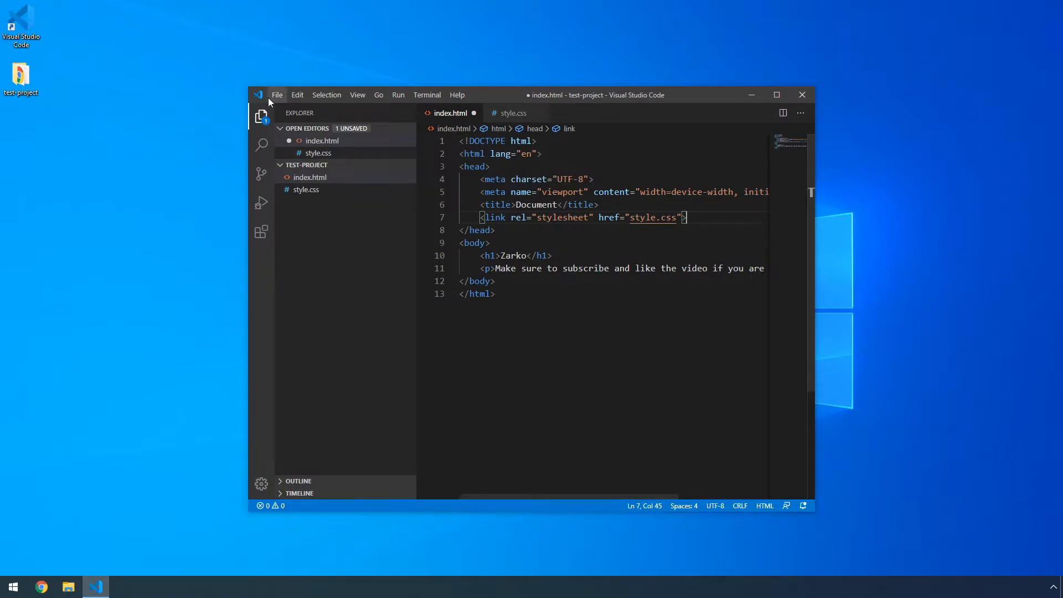
# Step: Save index.html from the File menu and switch to style.css
pyautogui.click(277, 95)
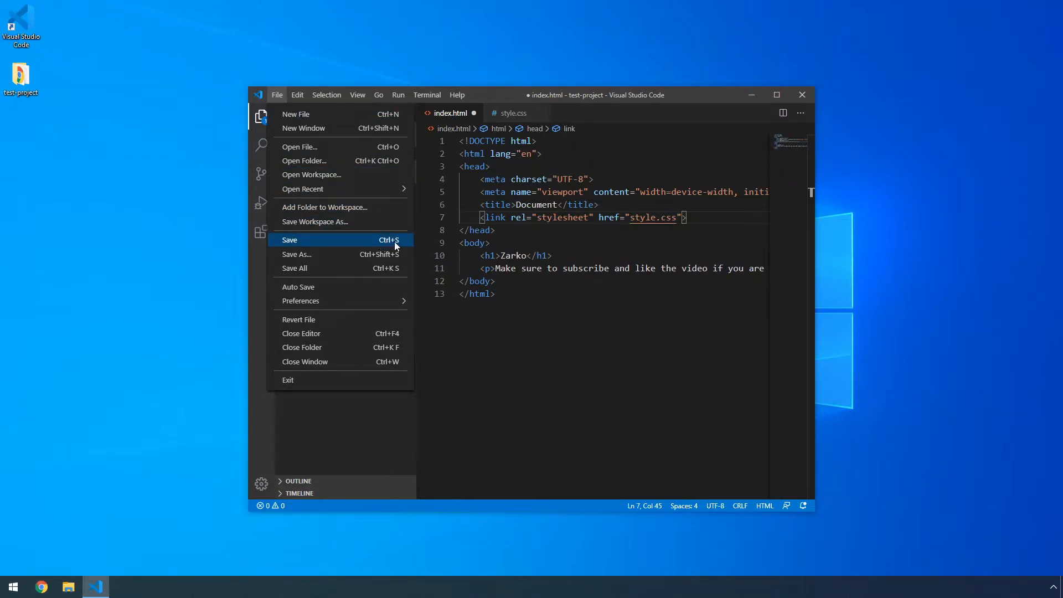
pyautogui.moveTo(354, 243)
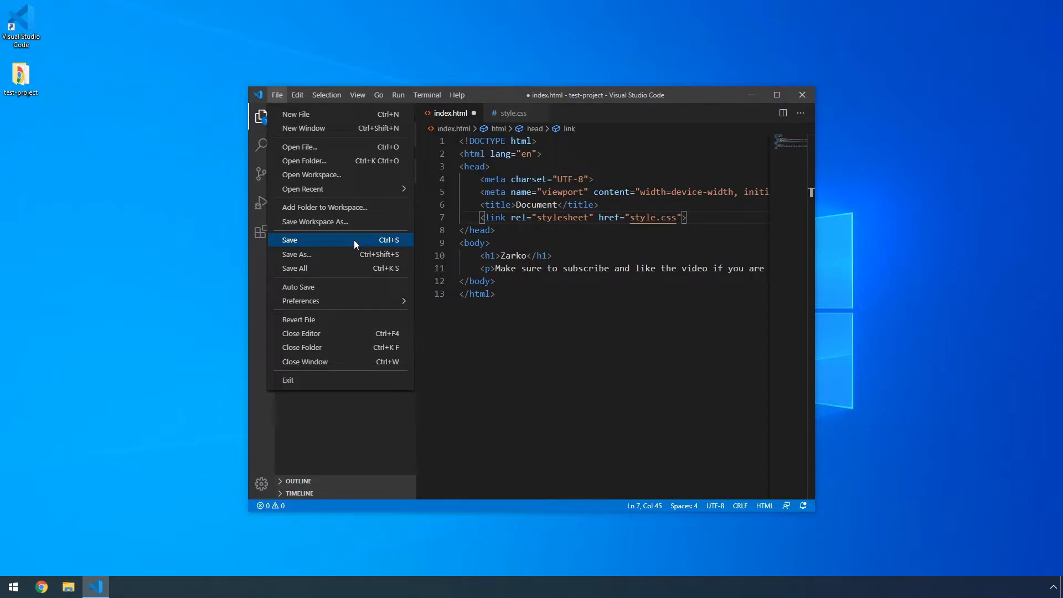
pyautogui.click(311, 240)
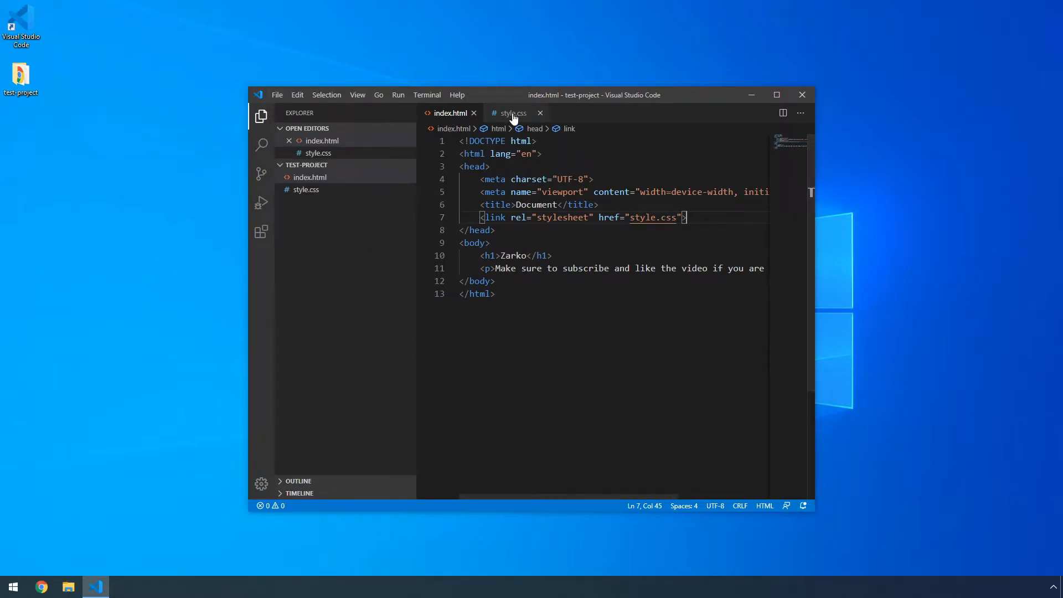
pyautogui.click(513, 113)
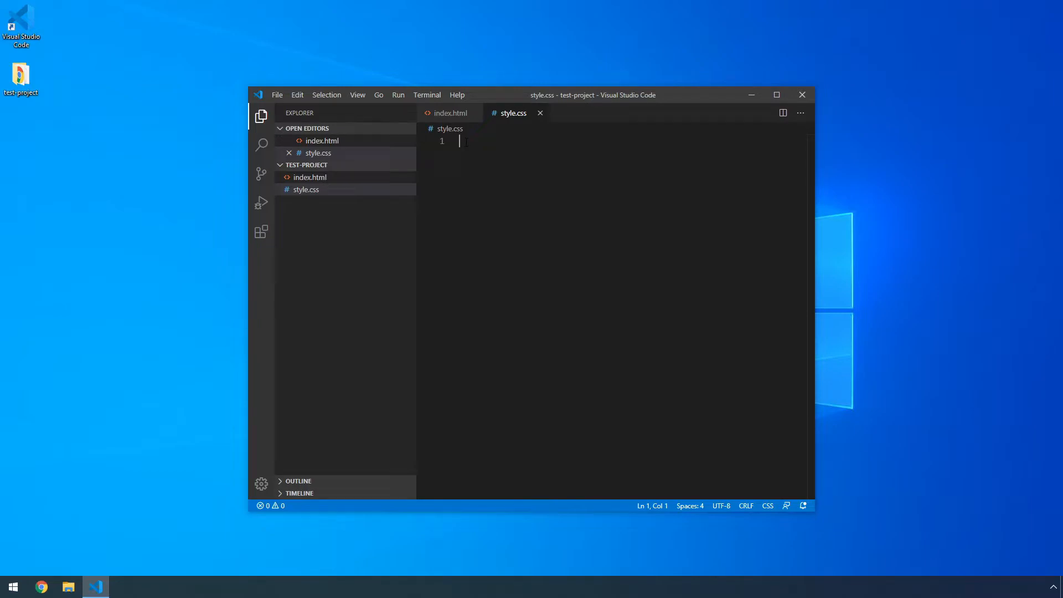
# Step: Add a body rule with a lightblue background colour
pyautogui.write('body {}')
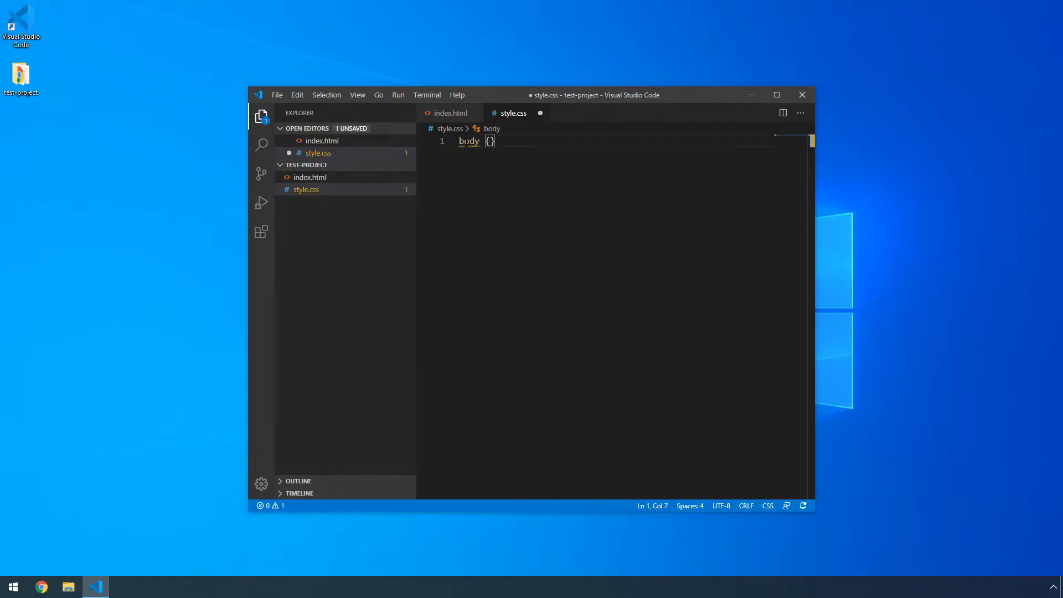
pyautogui.press('Enter')
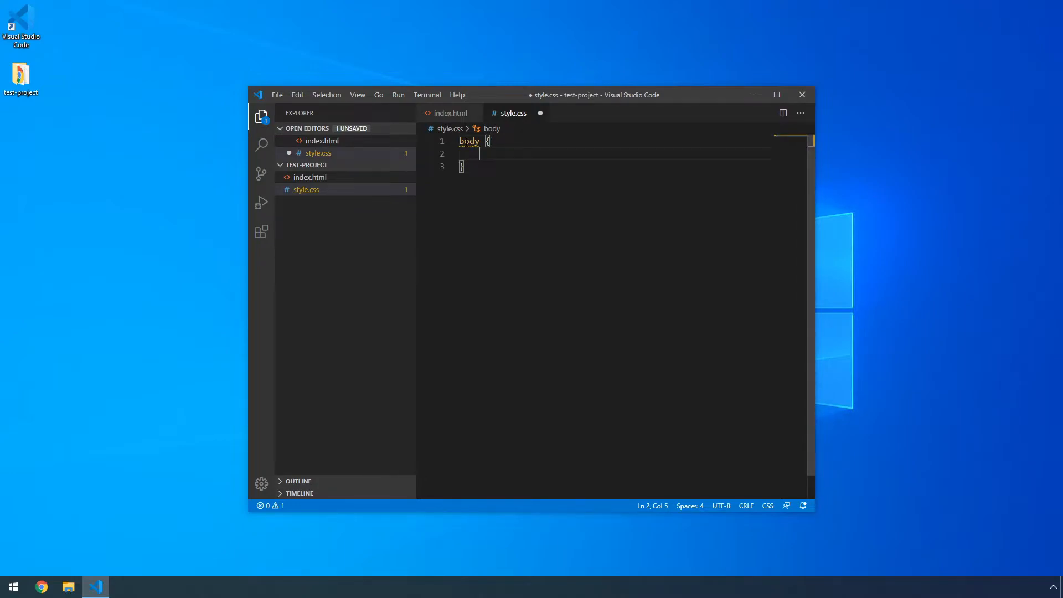
pyautogui.write('background-color:')
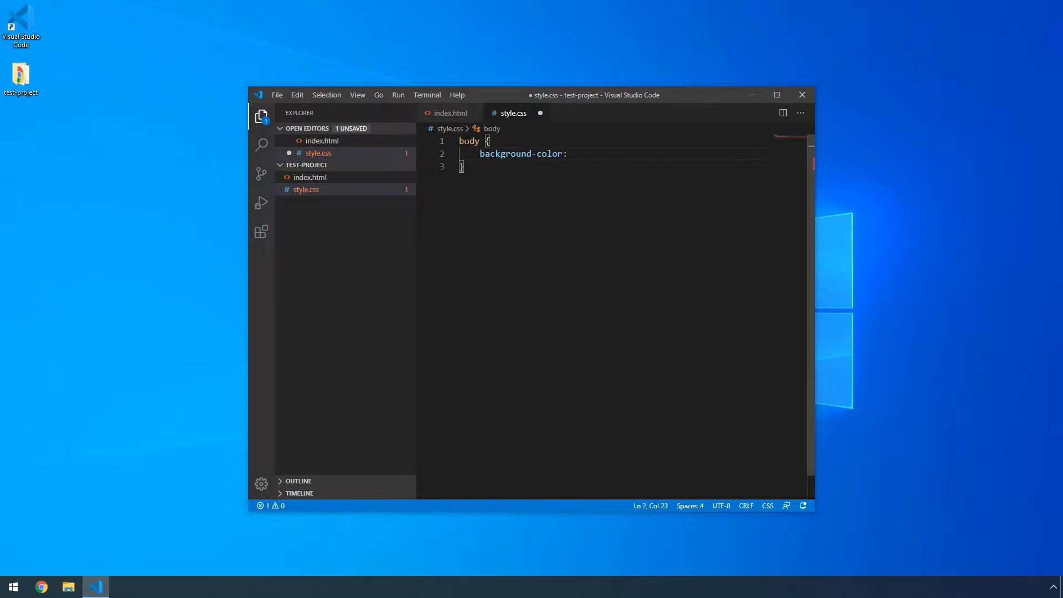
pyautogui.write('lig')
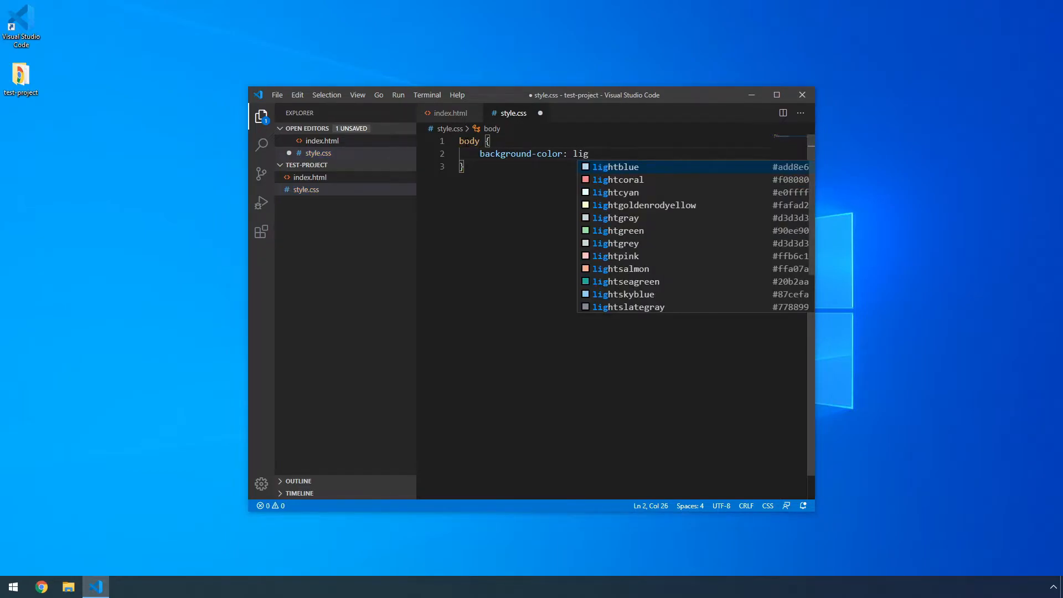
pyautogui.click(615, 167)
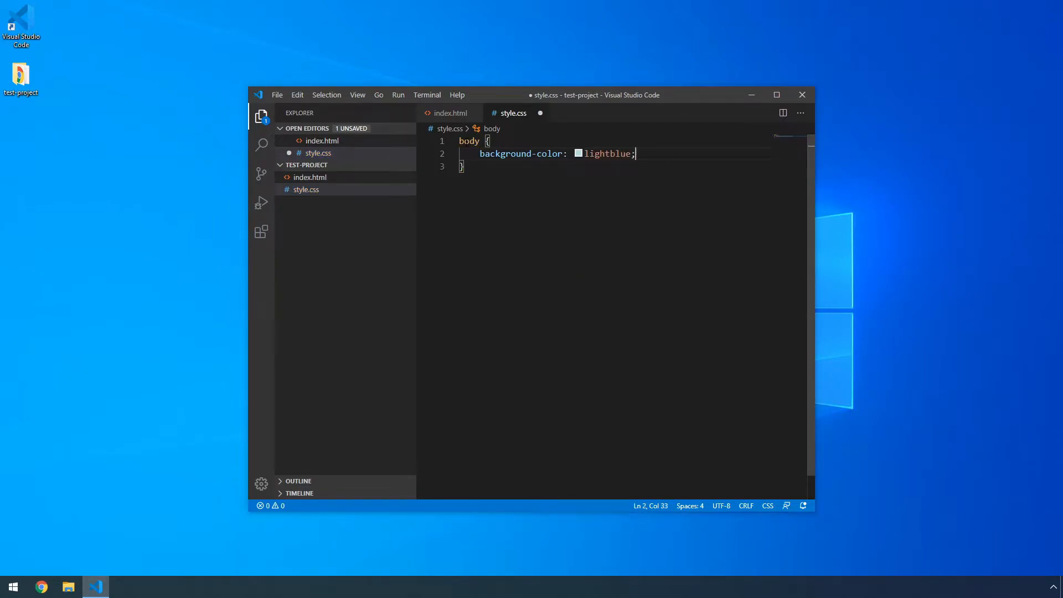
# Step: Add an h1 rule setting the heading colour to darkblue
pyautogui.press('Enter')
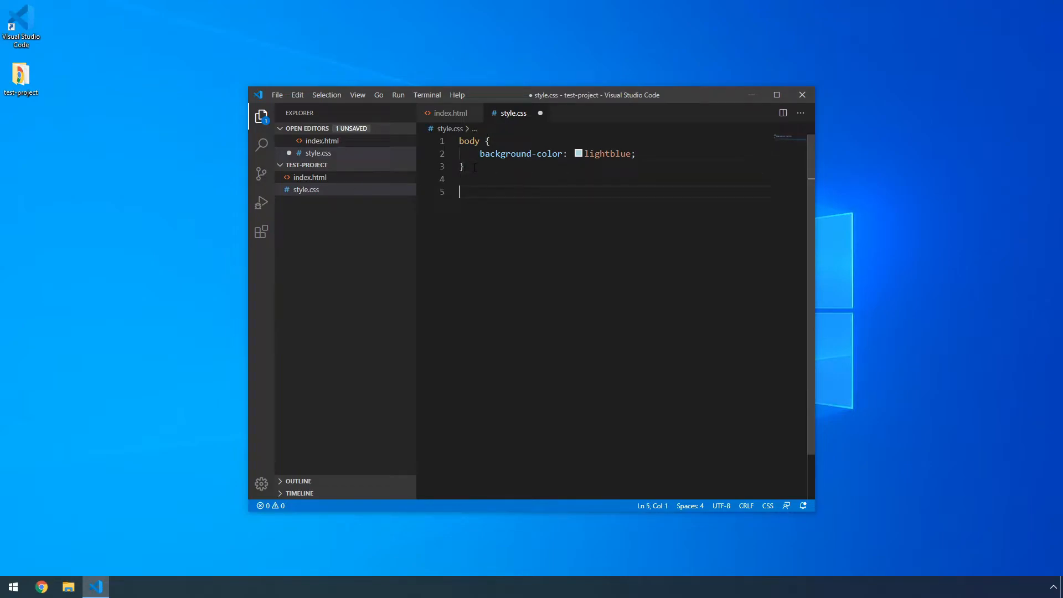
pyautogui.write('h1 {')
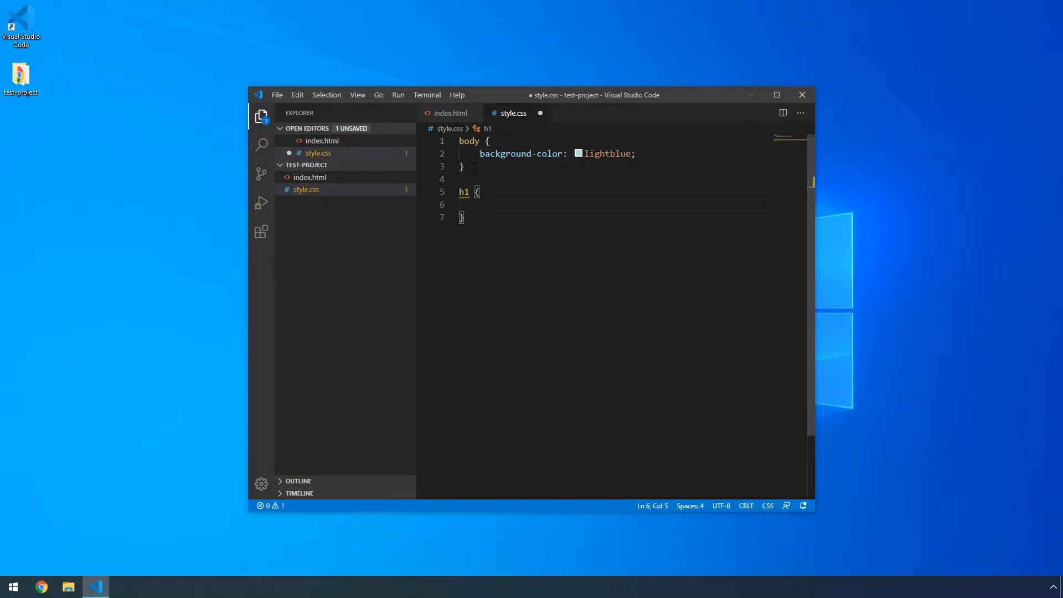
pyautogui.write('color: darkblue;')
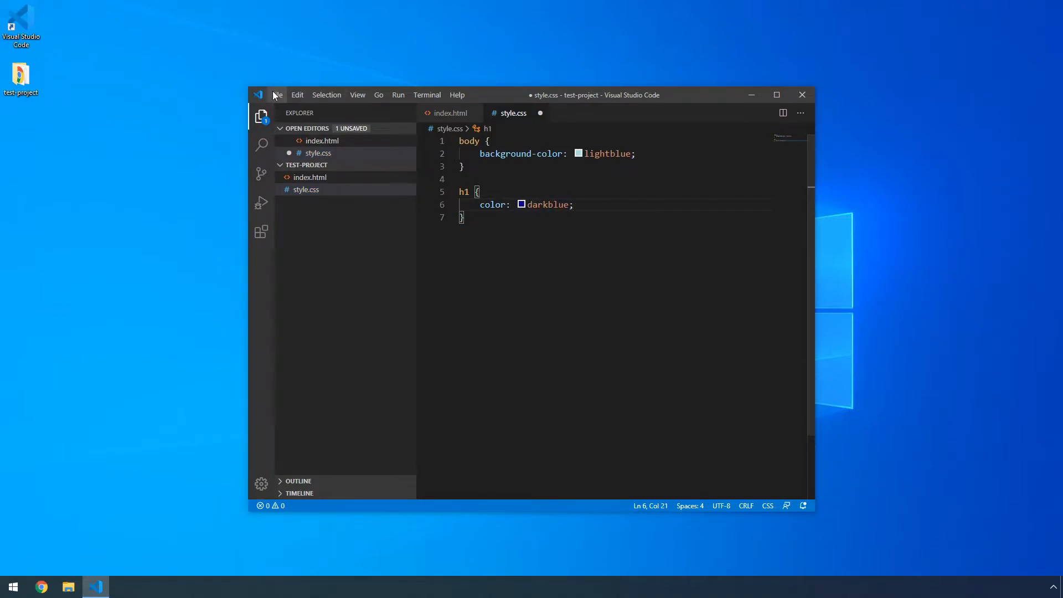
pyautogui.click(277, 94)
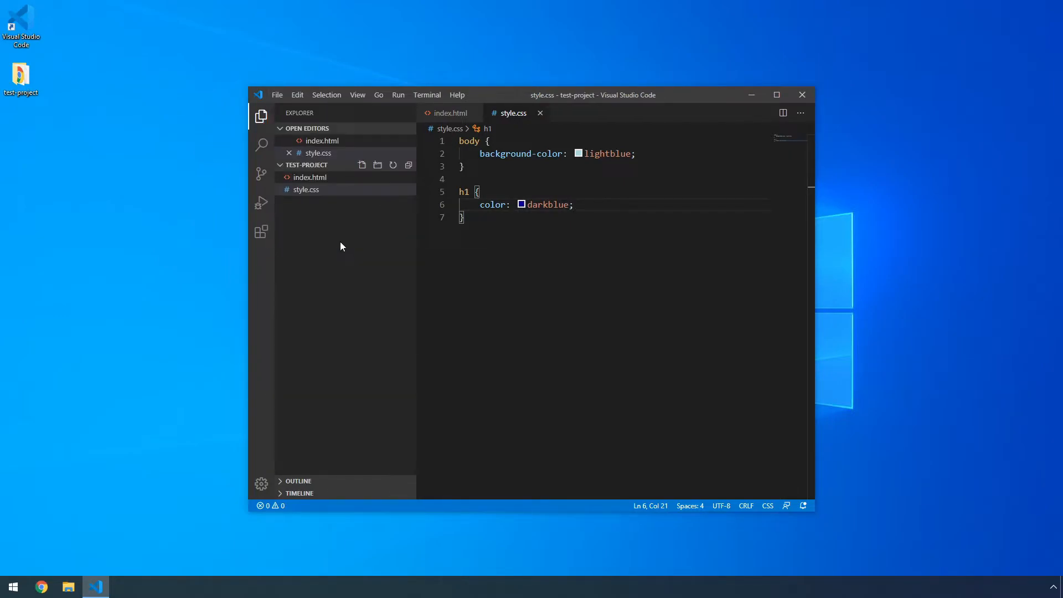
pyautogui.moveTo(332, 180)
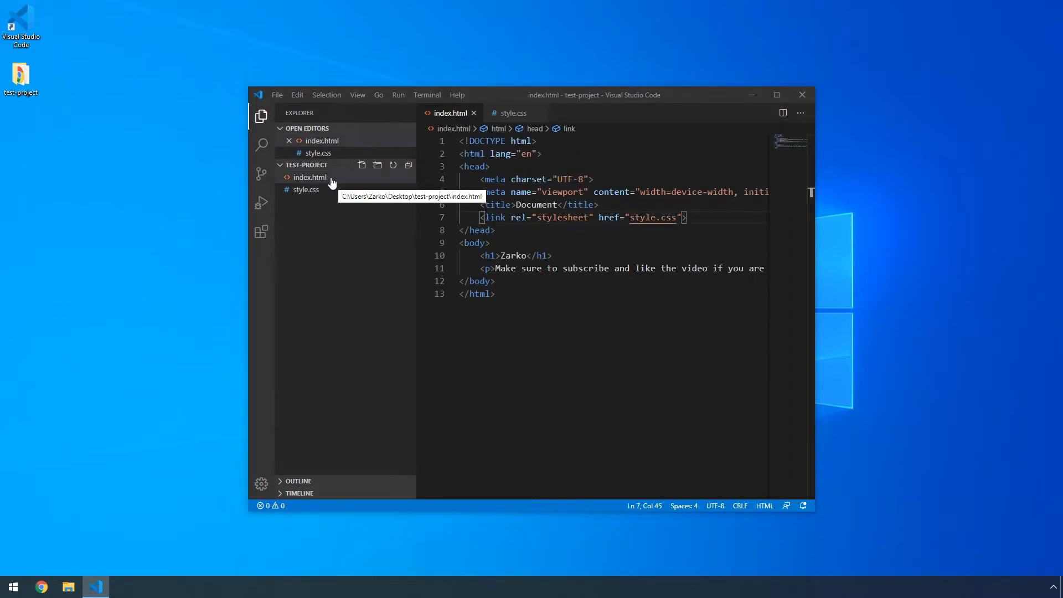
# Step: Reveal index.html in File Explorer and open it in Chrome, showing the dark-blue Zarko heading
pyautogui.rightClick(309, 177)
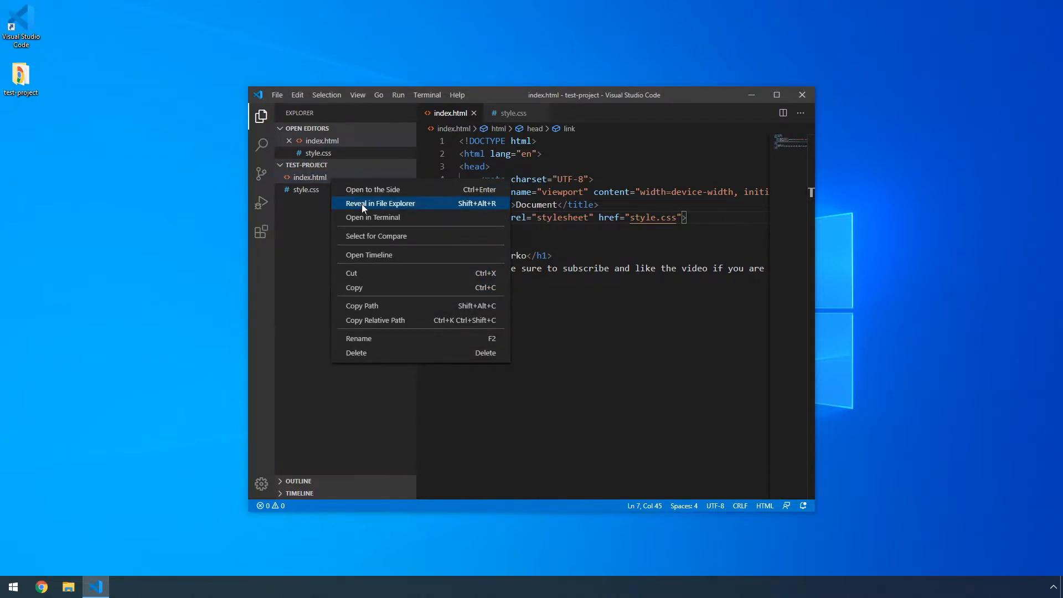
pyautogui.click(381, 203)
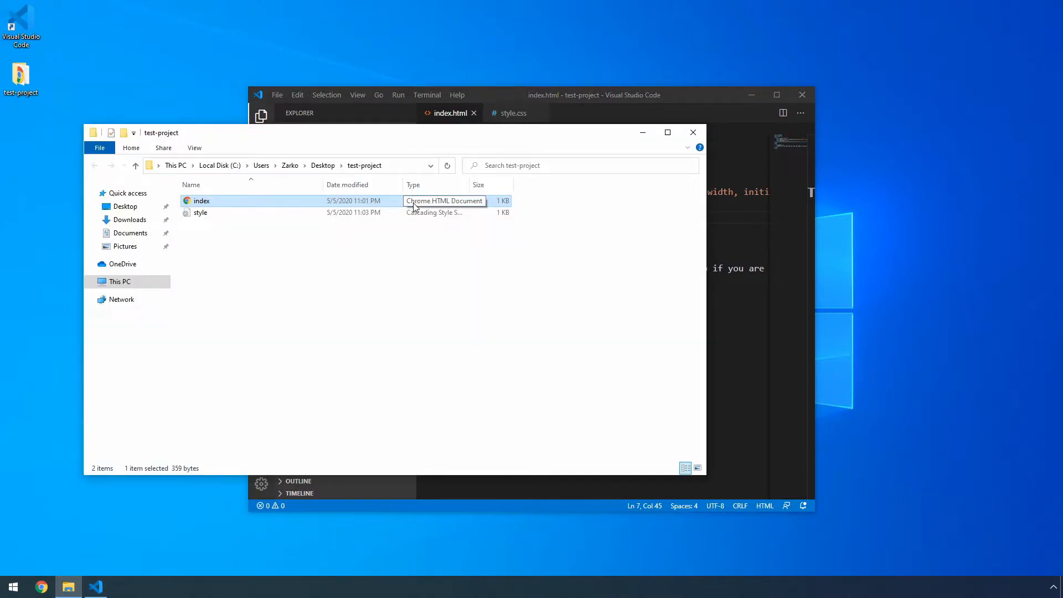
pyautogui.doubleClick(202, 200)
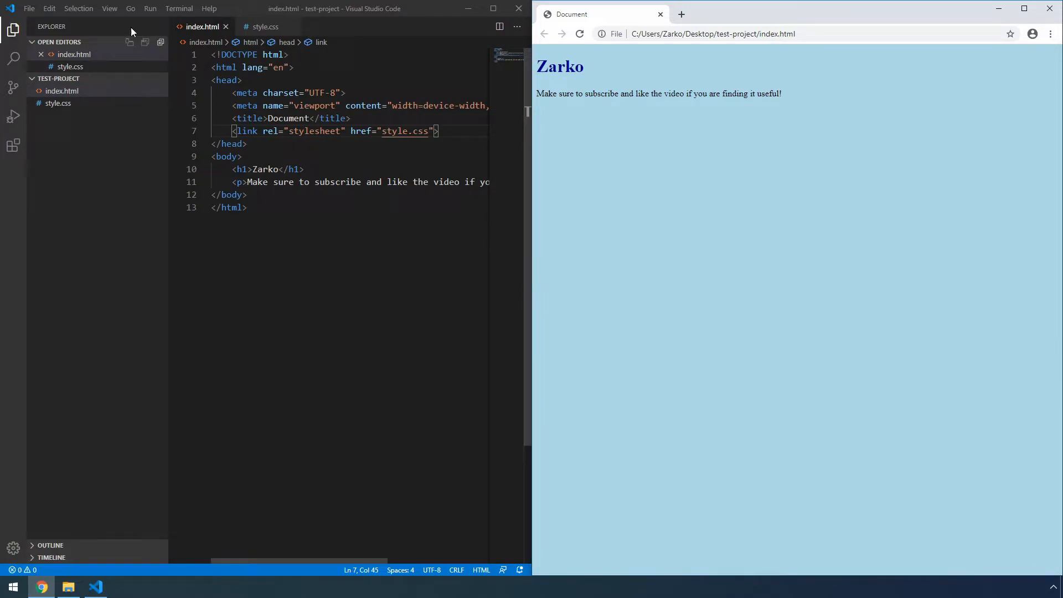
# Step: Create script.js by running 'ni script.js' in a new integrated PowerShell terminal
pyautogui.click(109, 8)
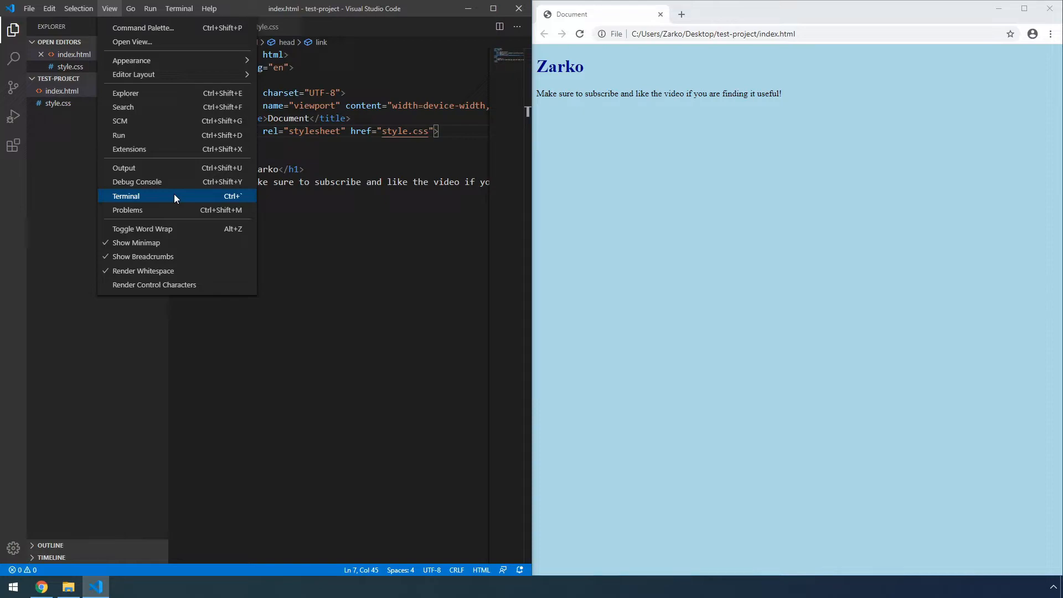
pyautogui.click(126, 196)
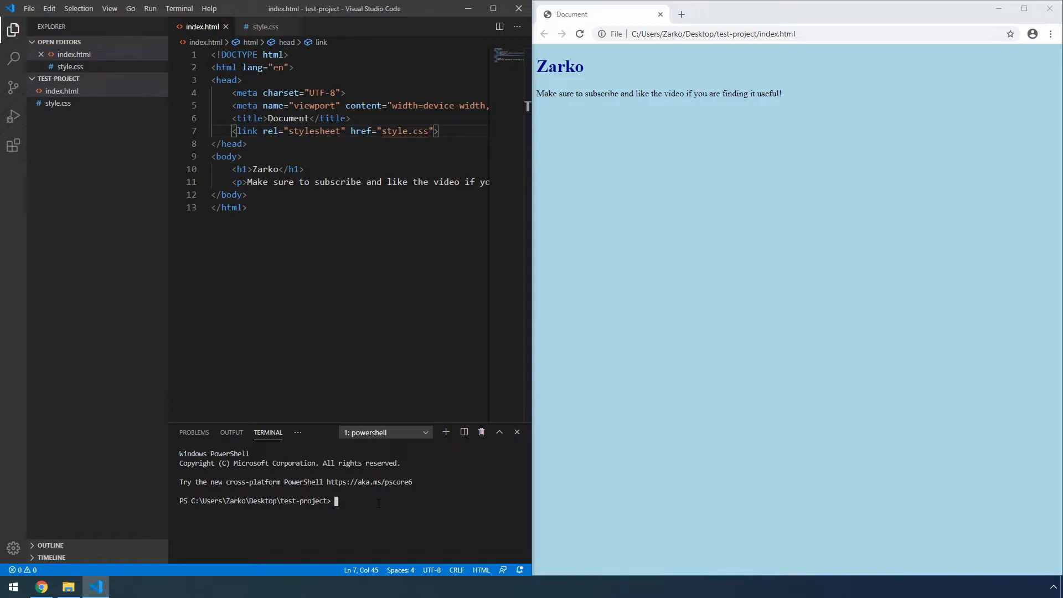
pyautogui.write('ni')
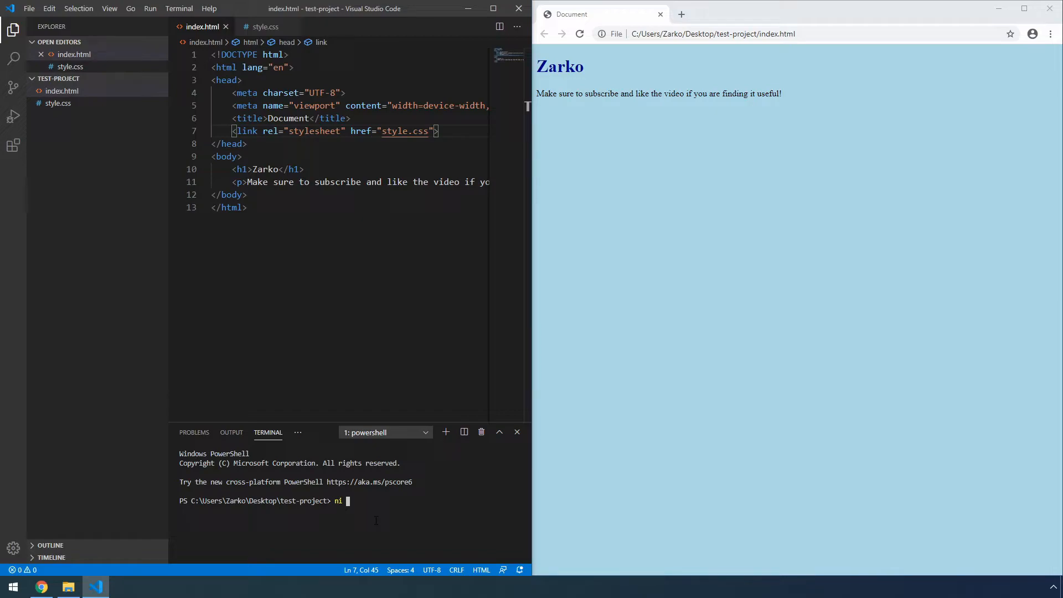
pyautogui.write('script.js')
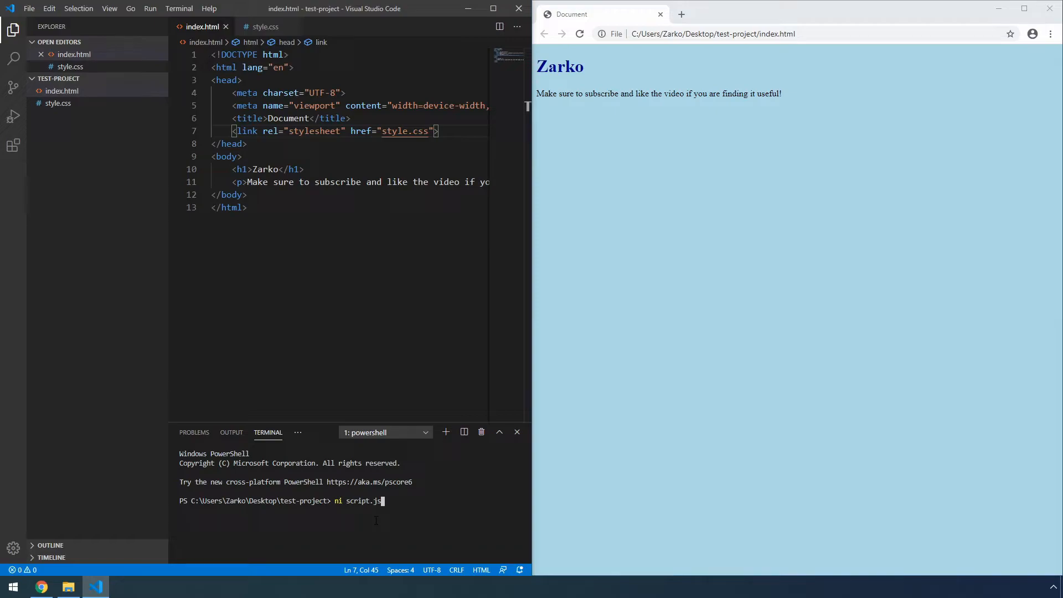
pyautogui.press('Enter')
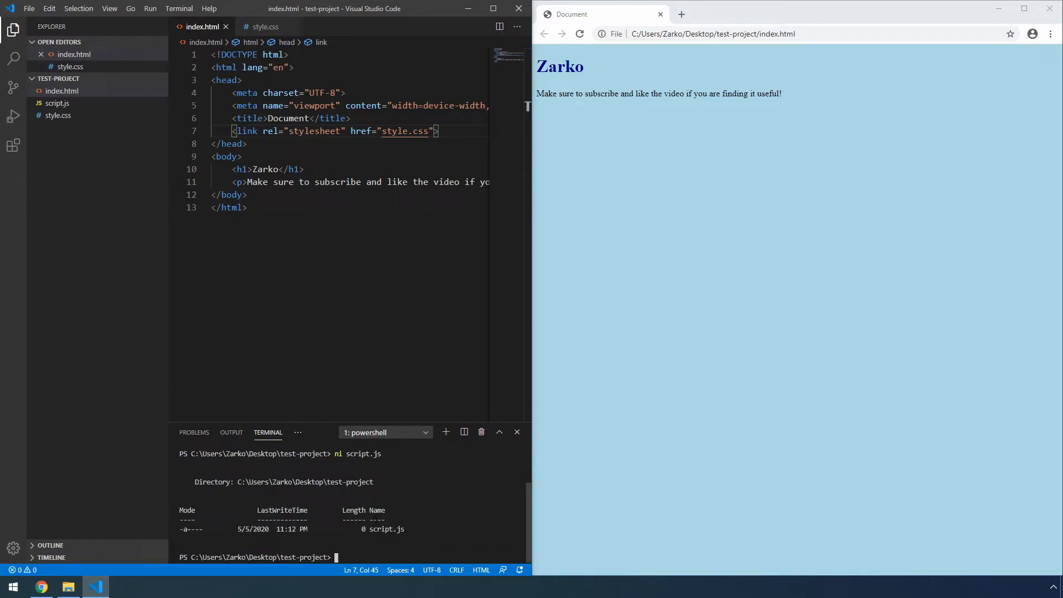
pyautogui.moveTo(66, 108)
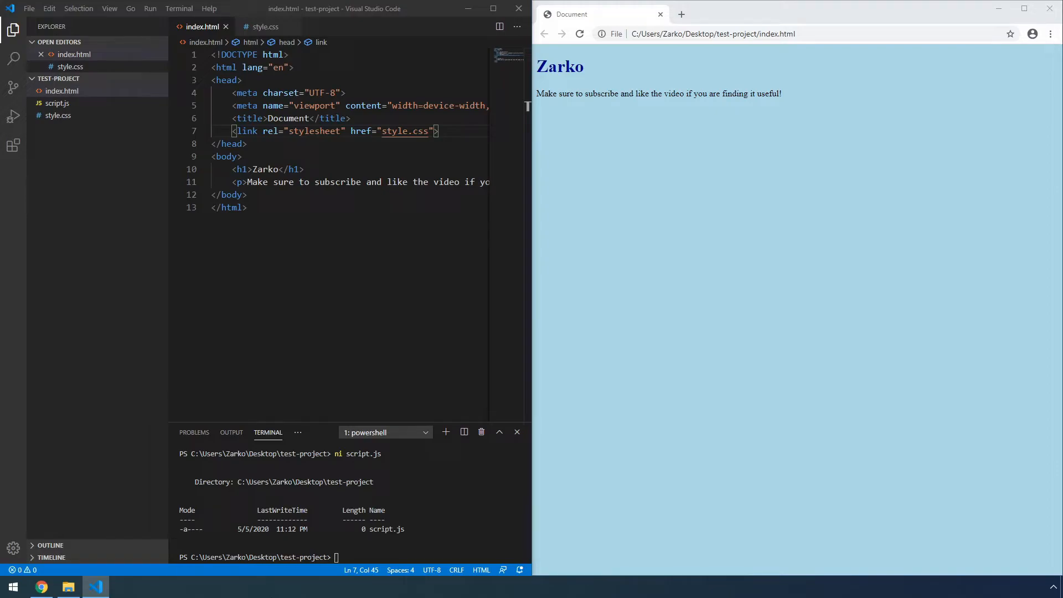
pyautogui.click(278, 169)
pyautogui.write(' M')
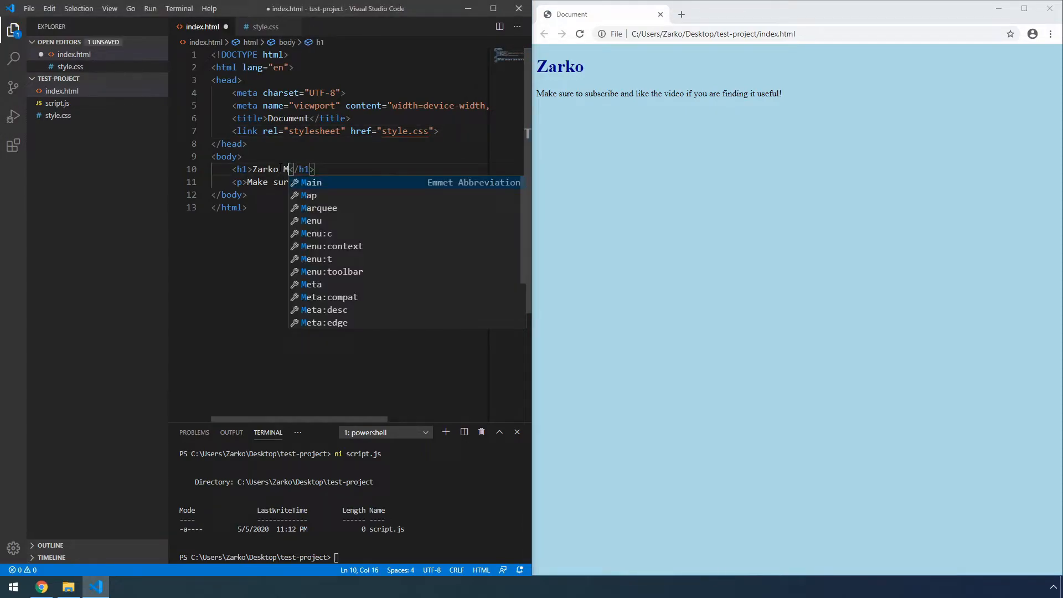
# Step: Change the h1 to 'Zarko Maslaric' and reload Chrome to show it
pyautogui.write('aslaric')
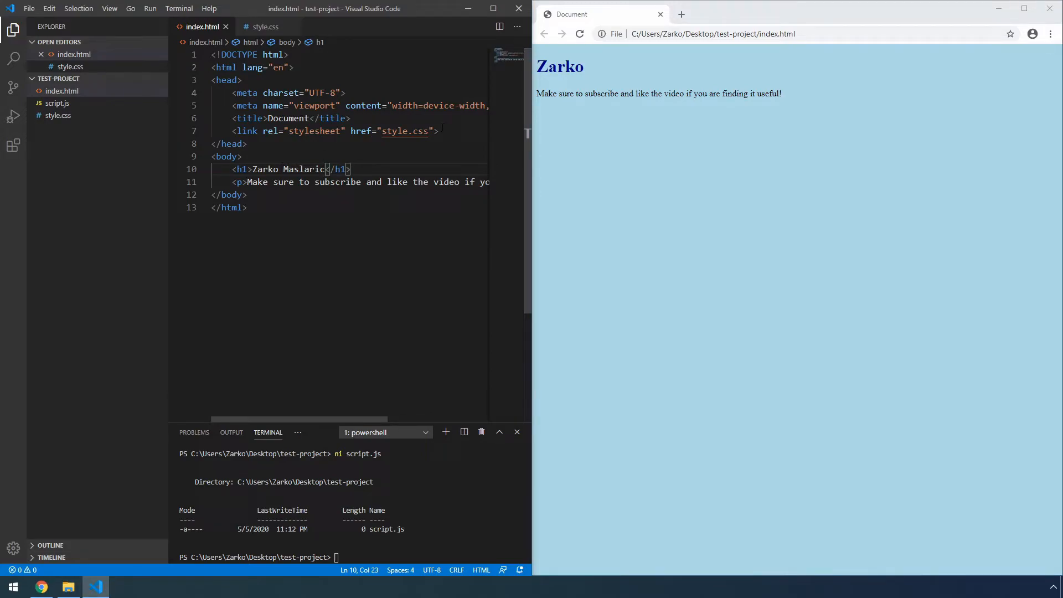
pyautogui.click(579, 34)
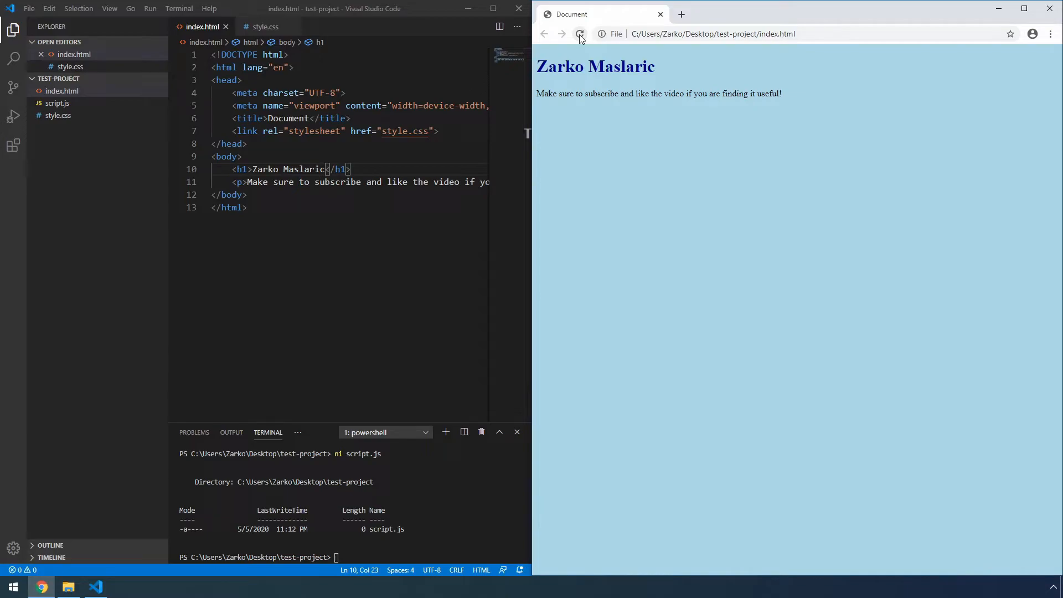
pyautogui.moveTo(13, 145)
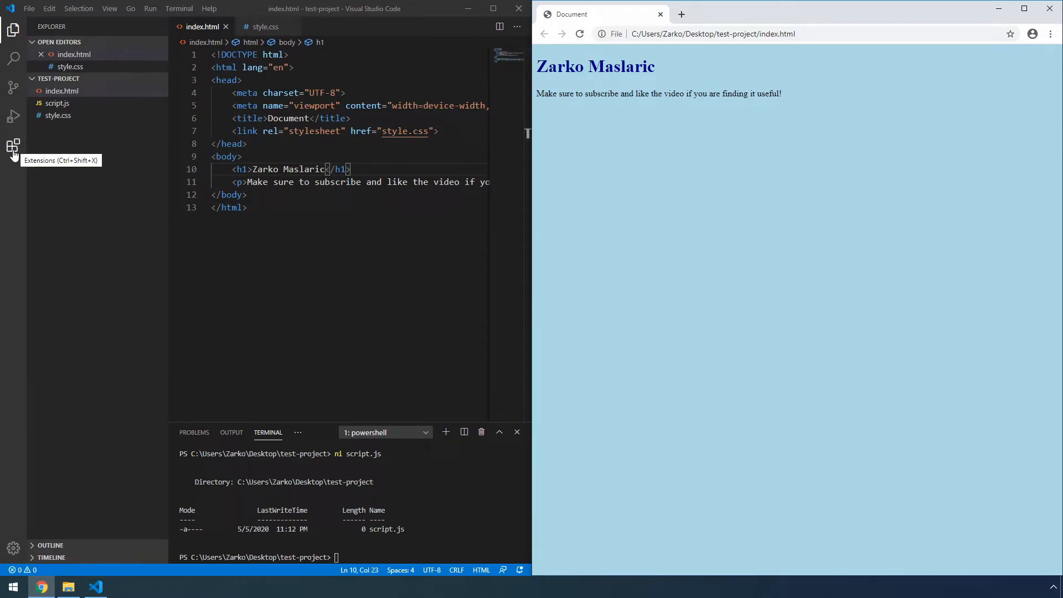
# Step: Search the marketplace for 'Live Server', install it, and return to the Explorer
pyautogui.click(13, 145)
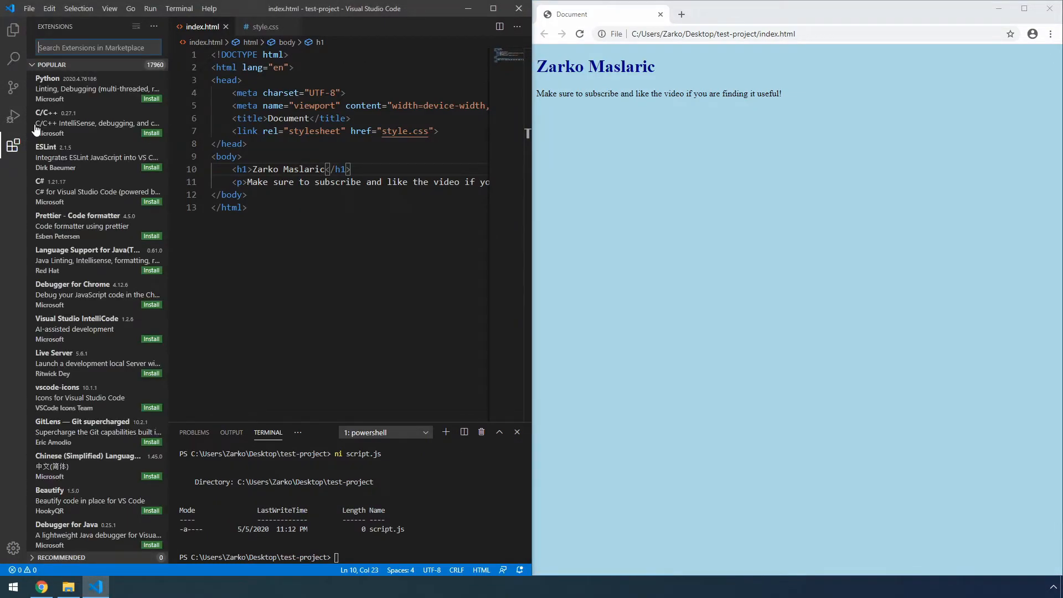
pyautogui.click(97, 47)
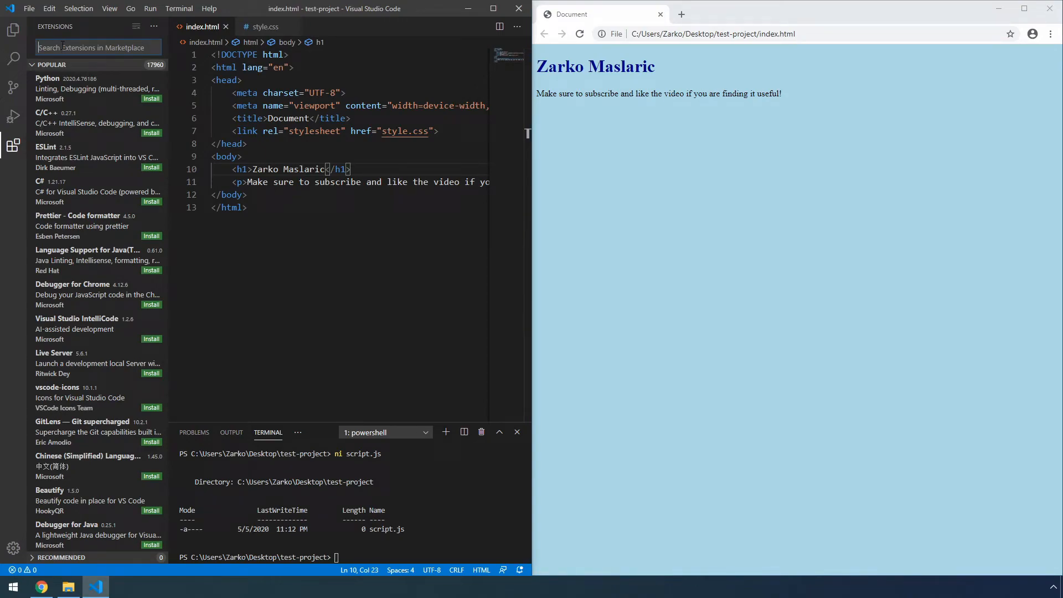
pyautogui.write('Live Server')
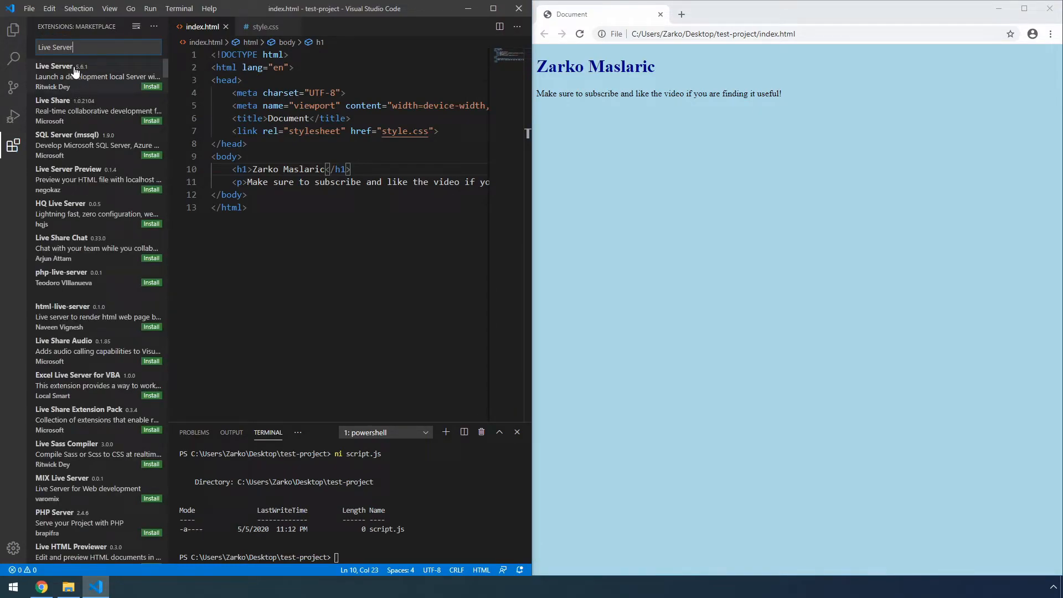
pyautogui.moveTo(113, 90)
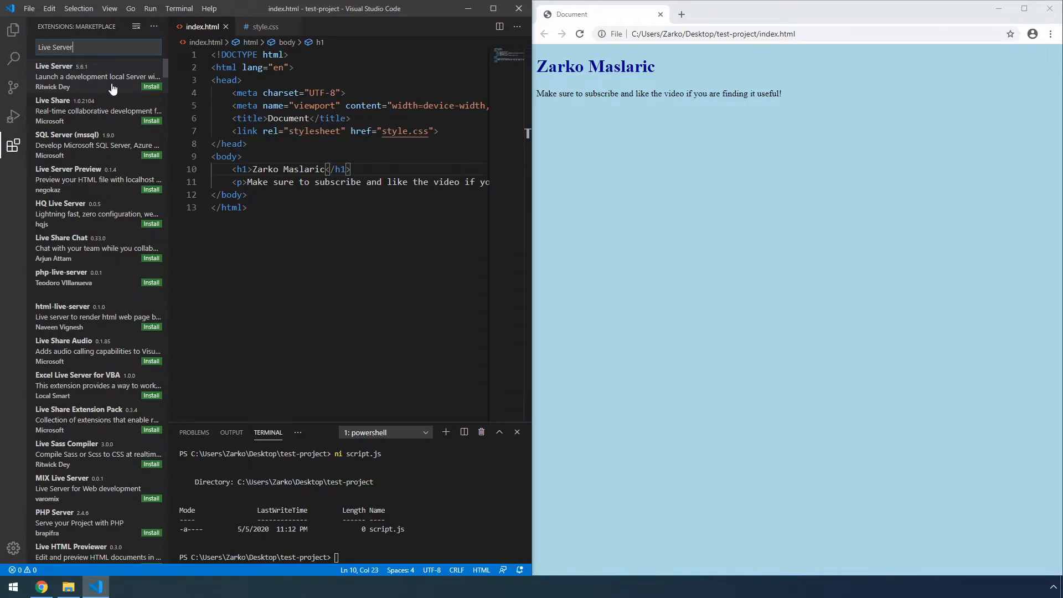
pyautogui.click(151, 86)
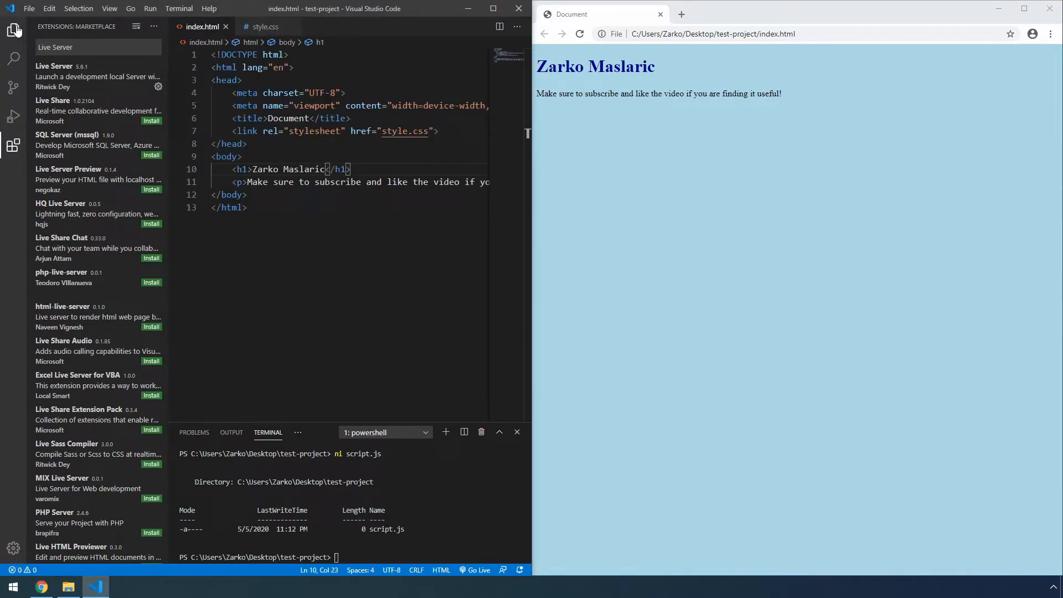
pyautogui.click(11, 23)
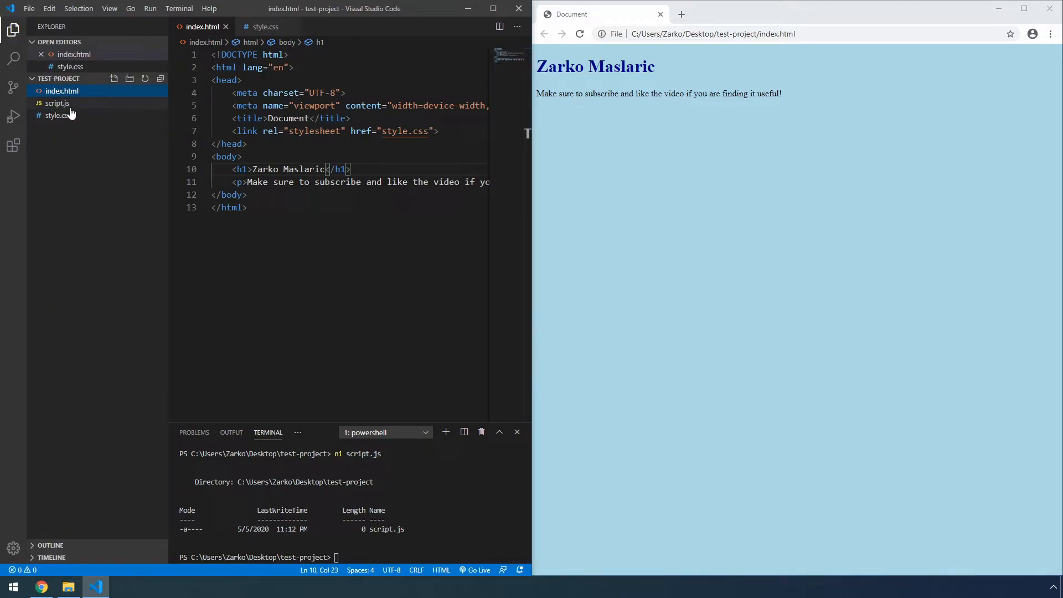
pyautogui.moveTo(74, 119)
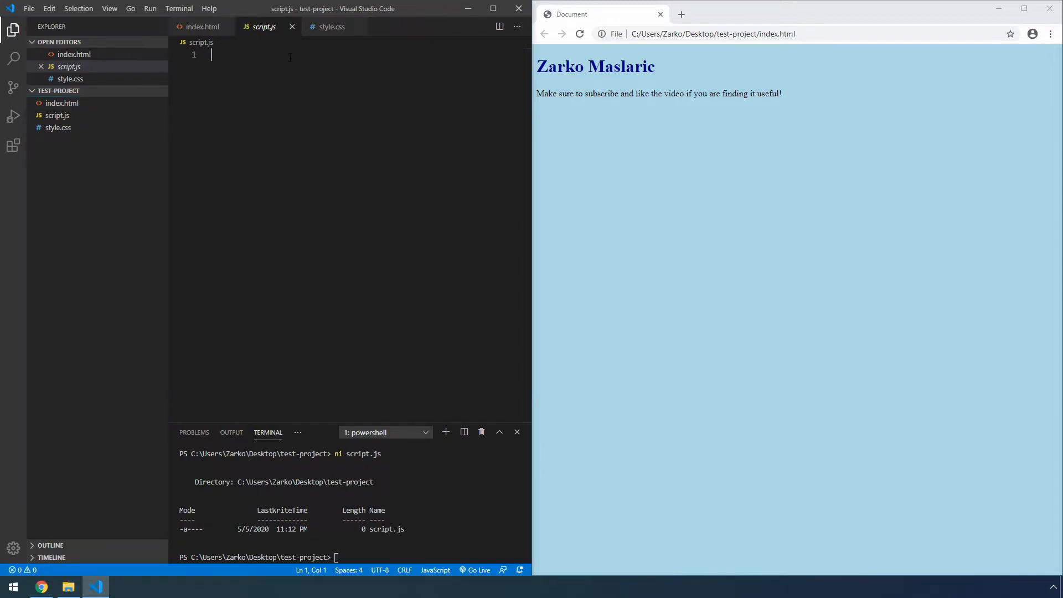
# Step: Write console.log('Hello world!') in script.js
pyautogui.write('console.log()')
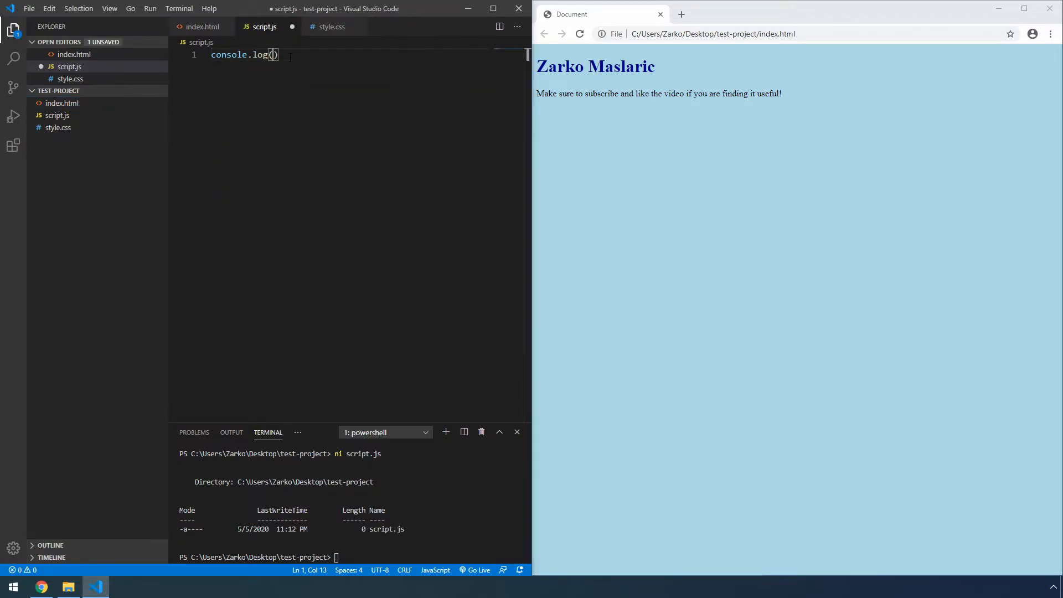
pyautogui.write("'Hello worl'")
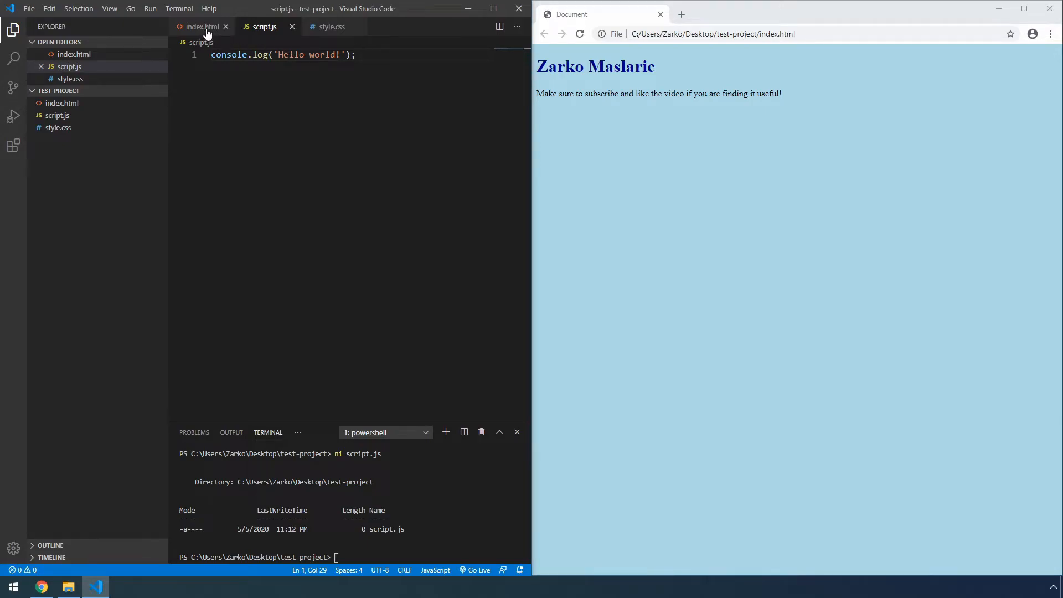
# Step: Add <script src="script.js"></script> at the end of index.html's body and save
pyautogui.click(205, 26)
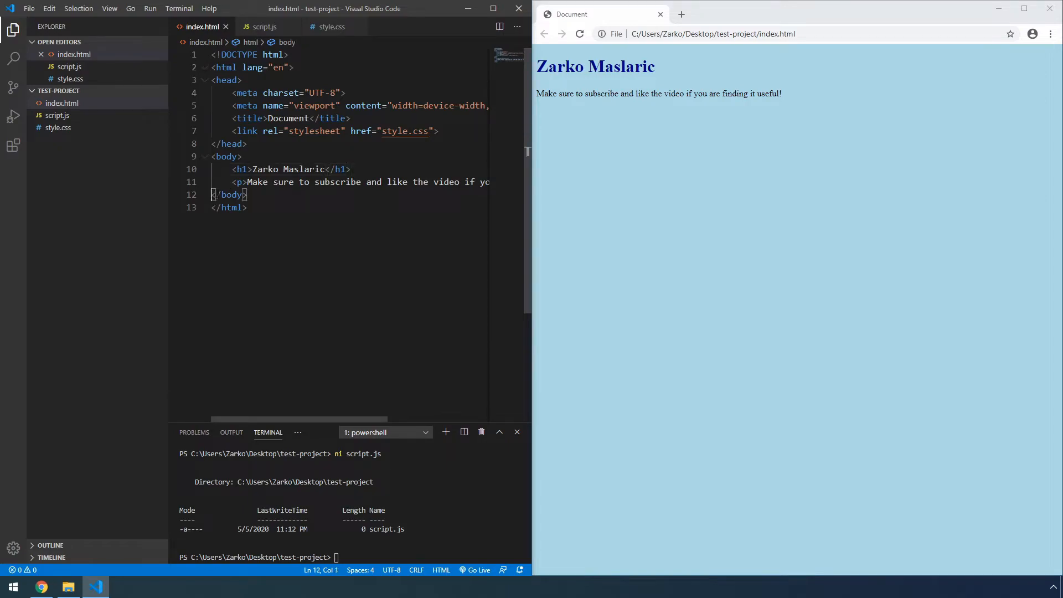
pyautogui.write('scr')
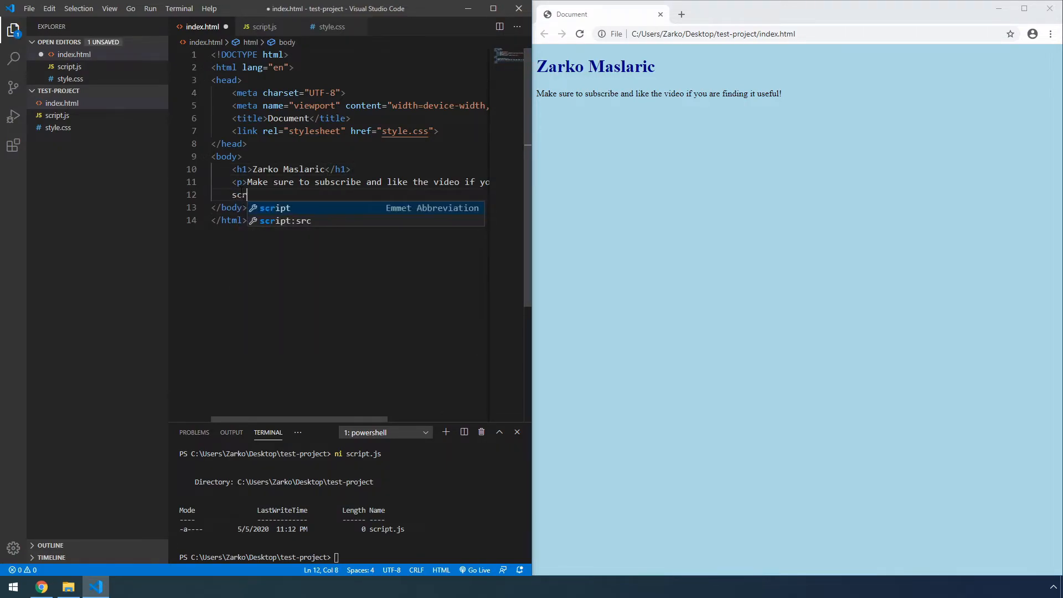
pyautogui.press('Tab')
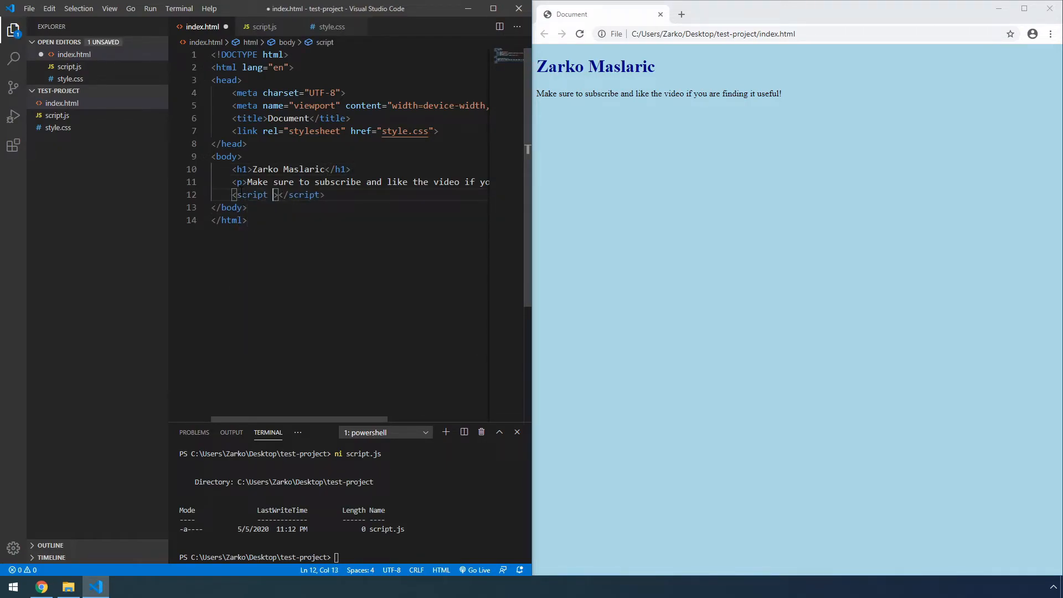
pyautogui.write('src=')
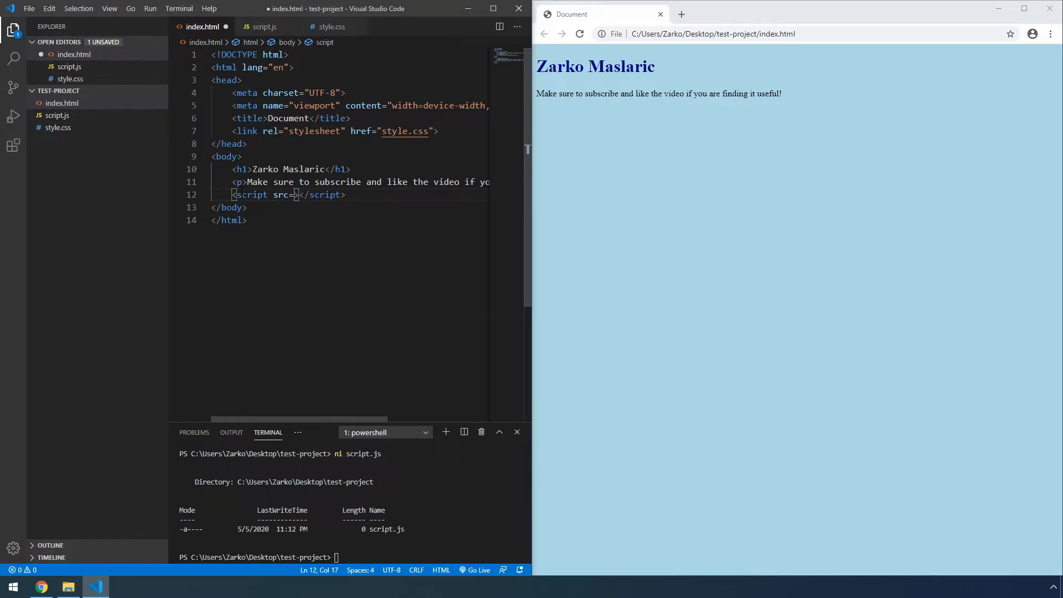
pyautogui.write('""')
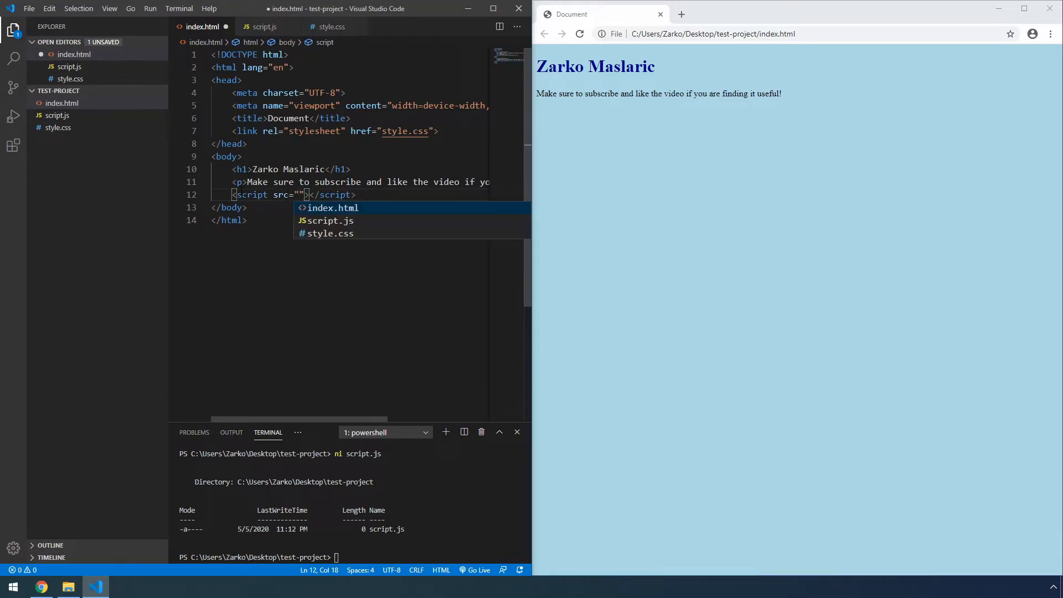
pyautogui.write('script.js')
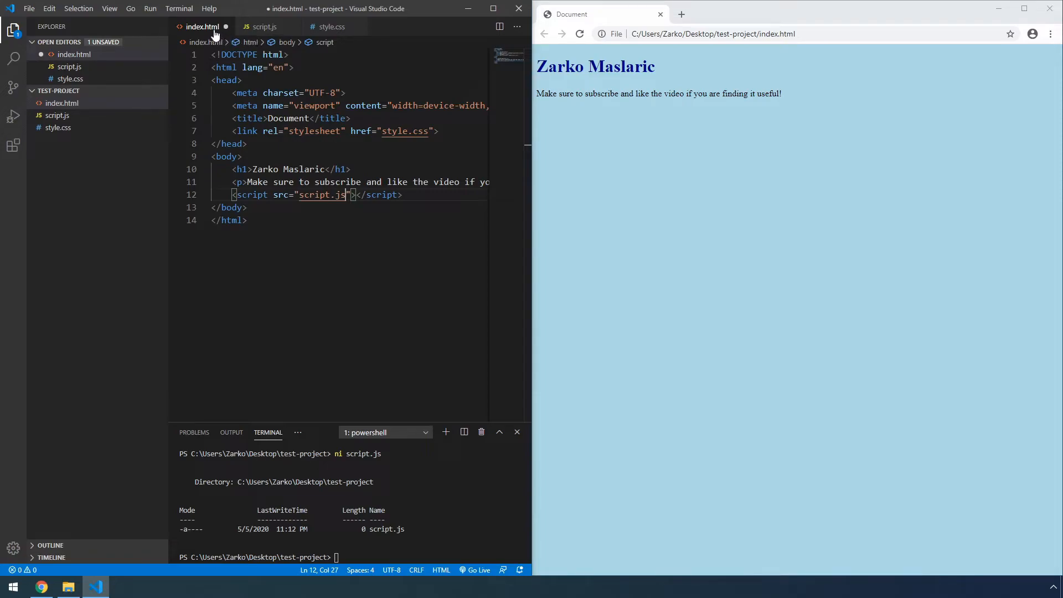
pyautogui.moveTo(225, 26)
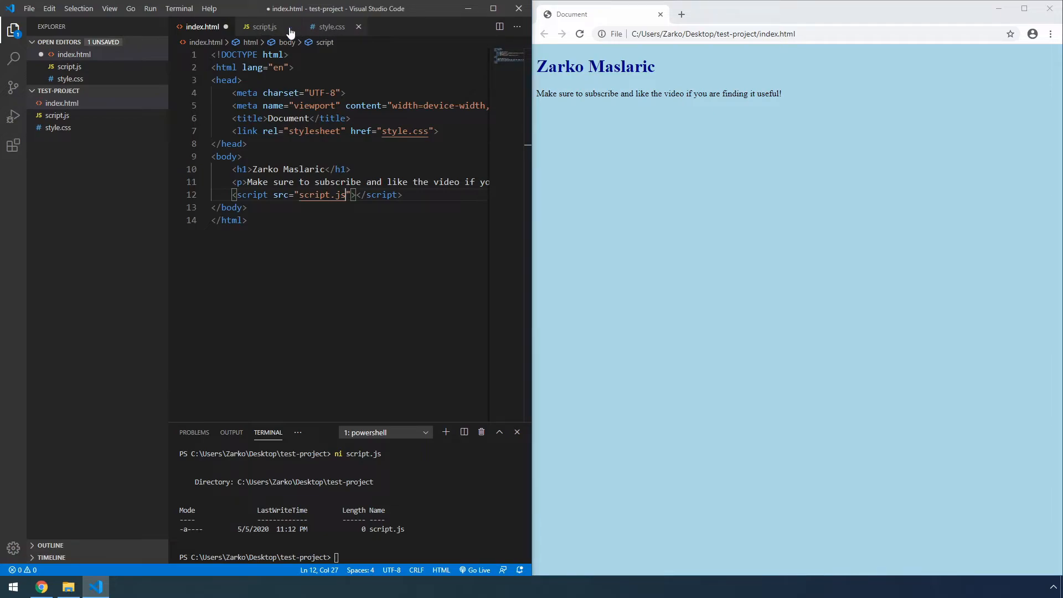
pyautogui.moveTo(225, 26)
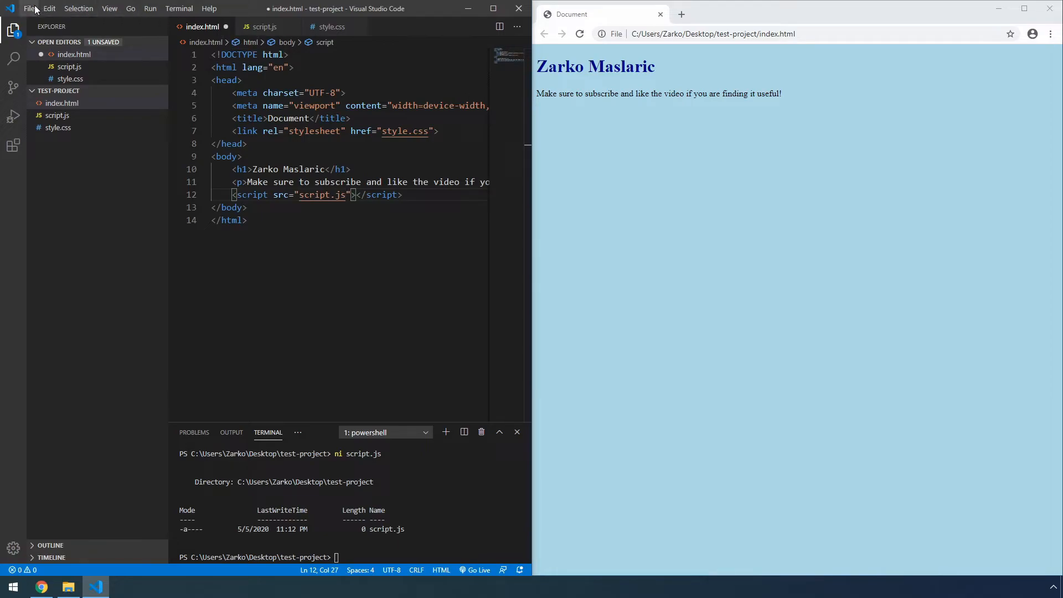
pyautogui.click(29, 8)
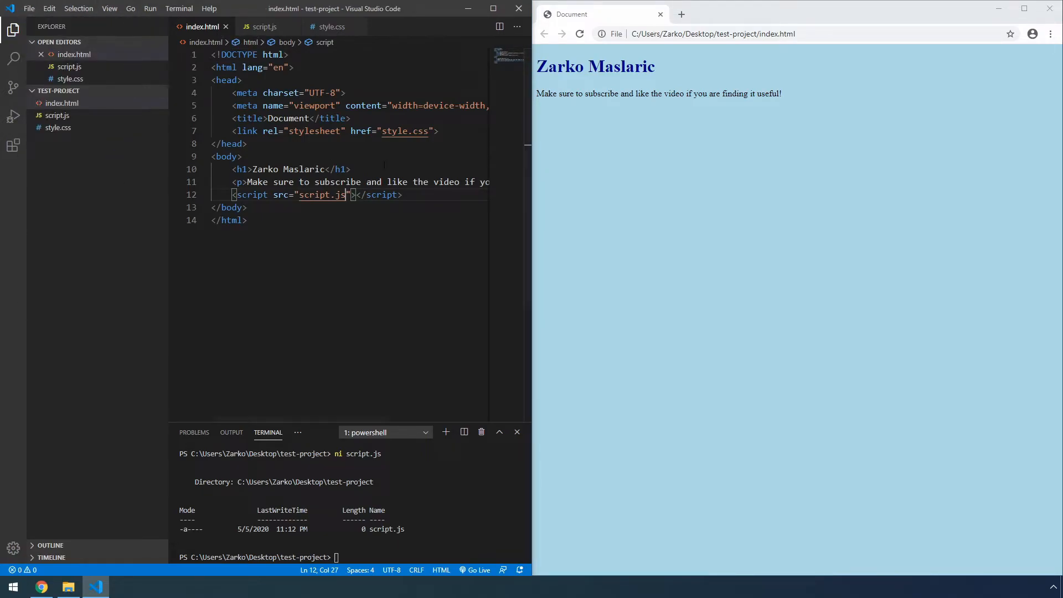
# Step: Open Chrome DevTools on the Console and reload to see 'Hello world!' logged
pyautogui.rightClick(684, 236)
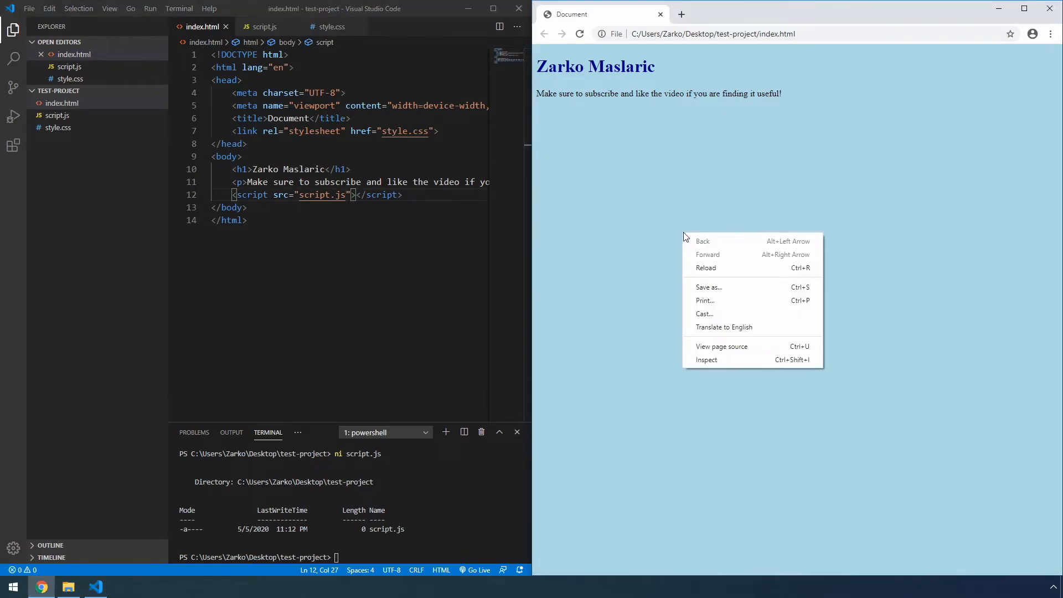
pyautogui.moveTo(738, 364)
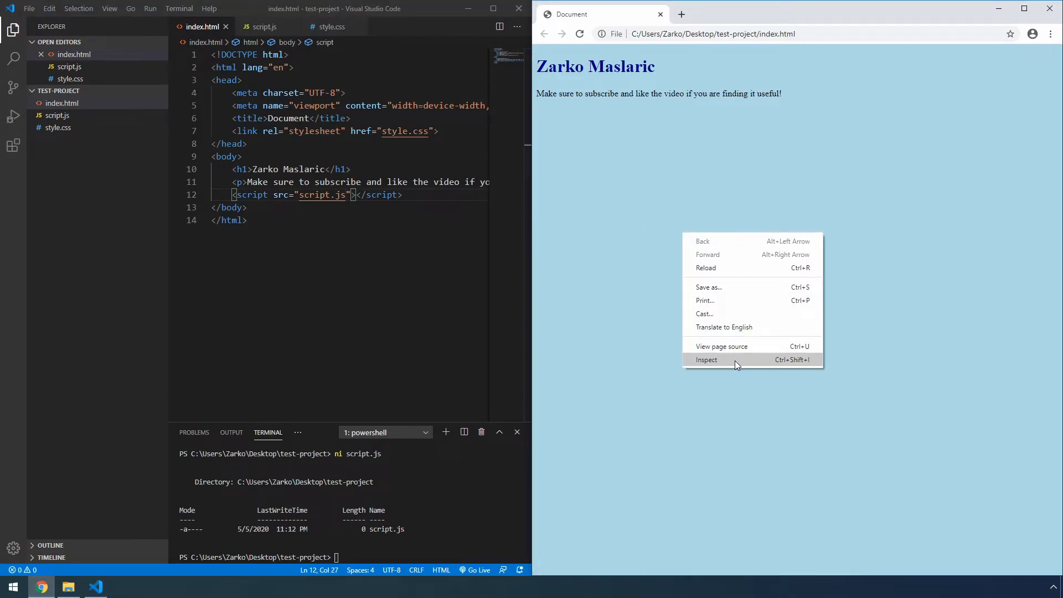
pyautogui.click(707, 359)
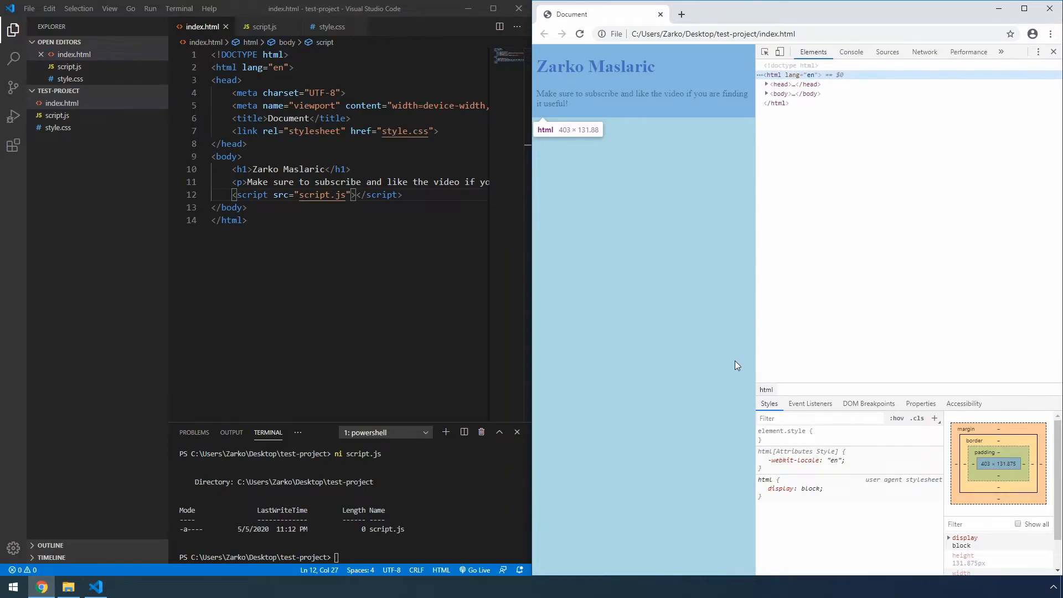
pyautogui.click(851, 52)
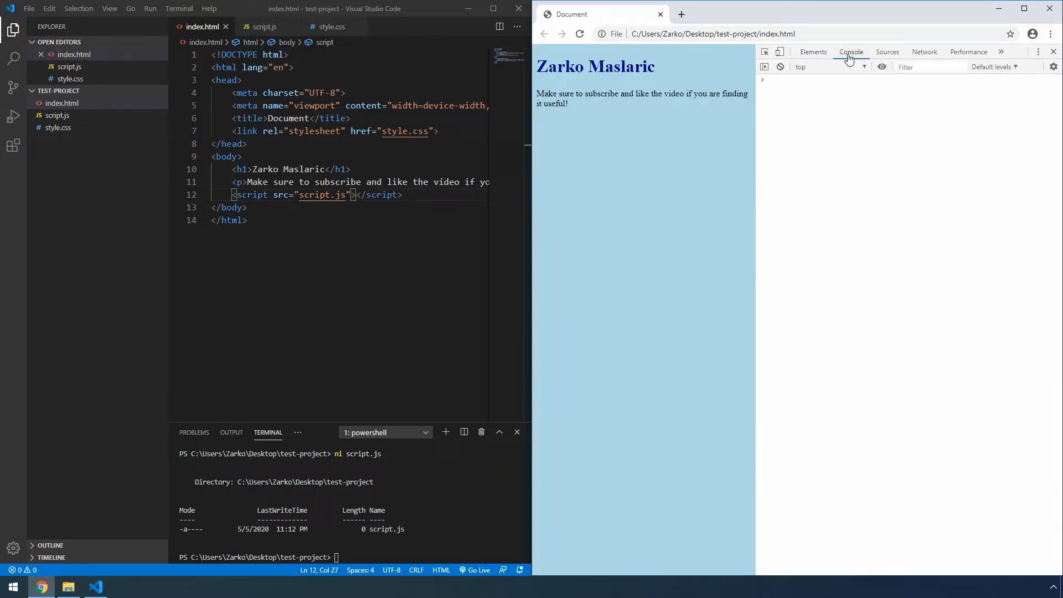
pyautogui.click(580, 34)
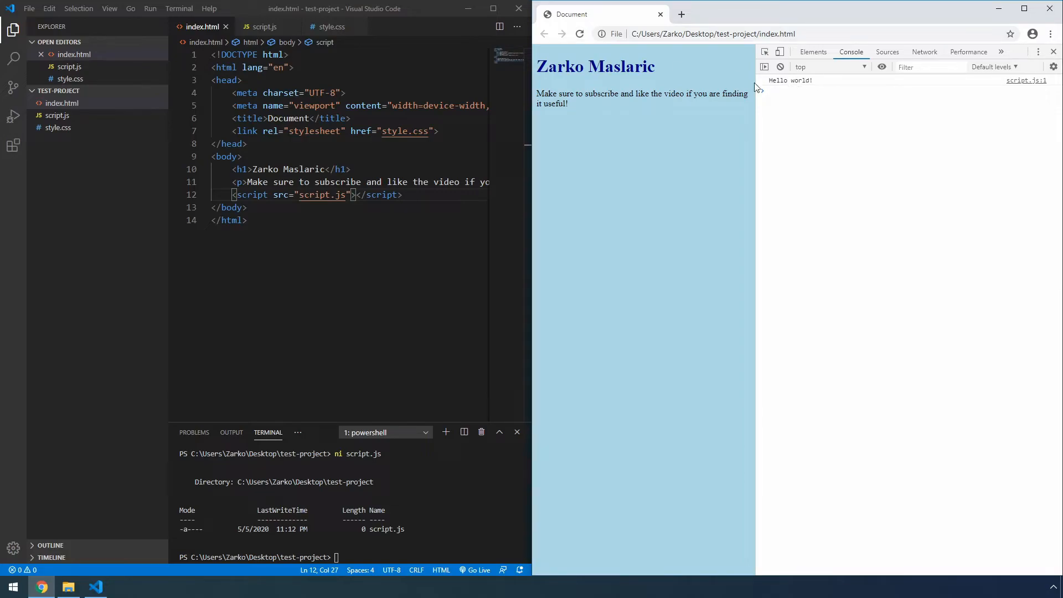
pyautogui.click(264, 26)
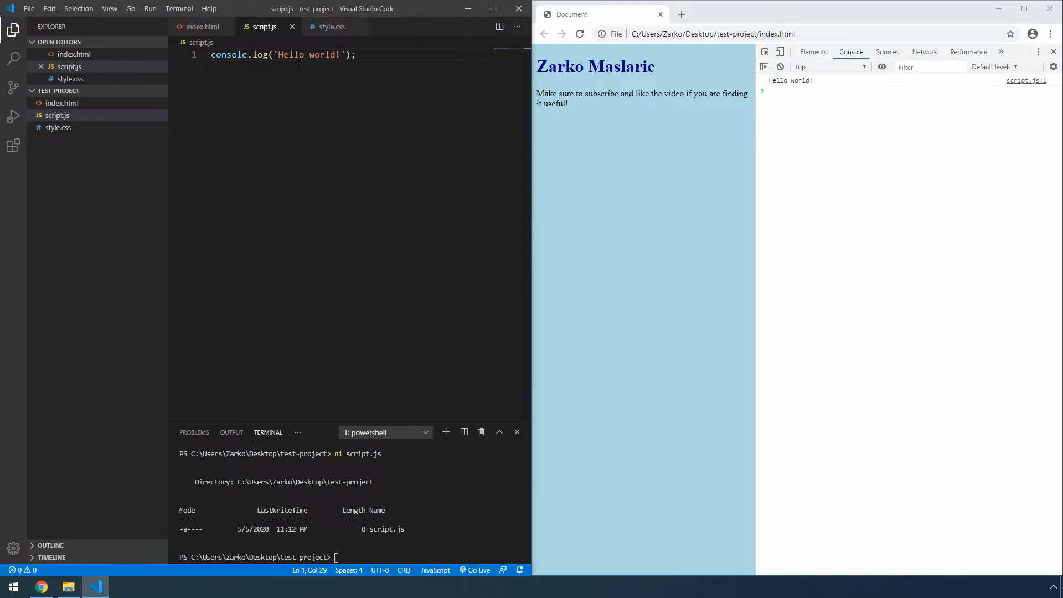
# Step: Start Live Server on 127.0.0.1:5500, allowing firewall access, and revisit the first Chrome tab
pyautogui.click(203, 27)
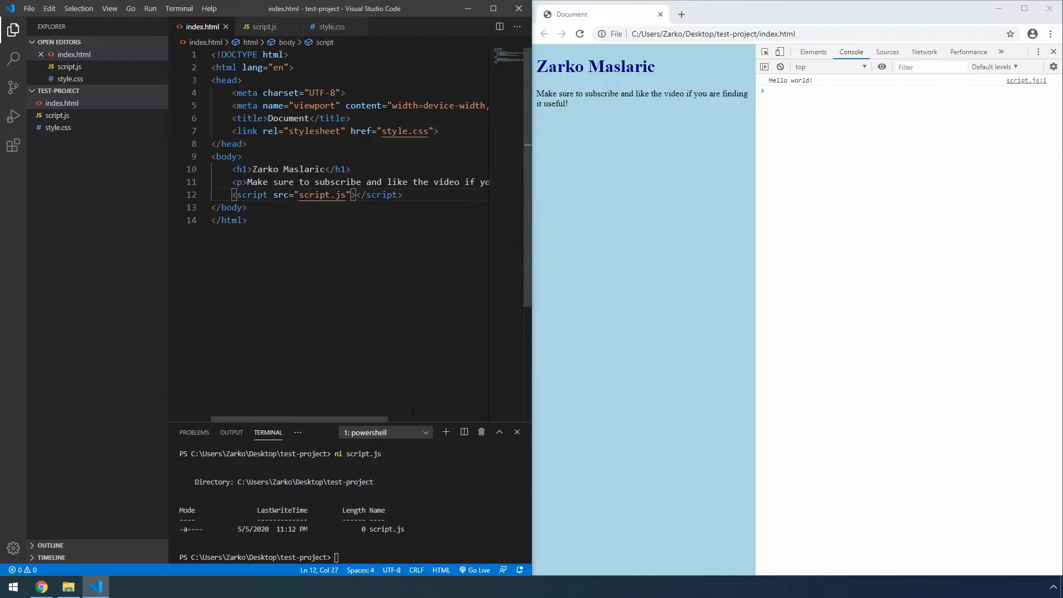
pyautogui.moveTo(479, 569)
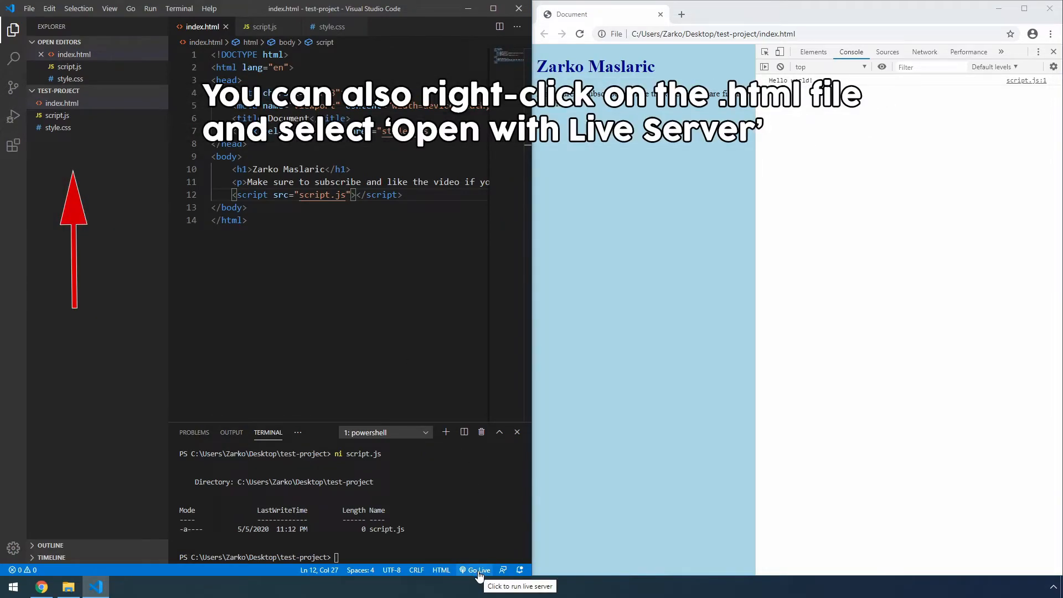
pyautogui.click(477, 570)
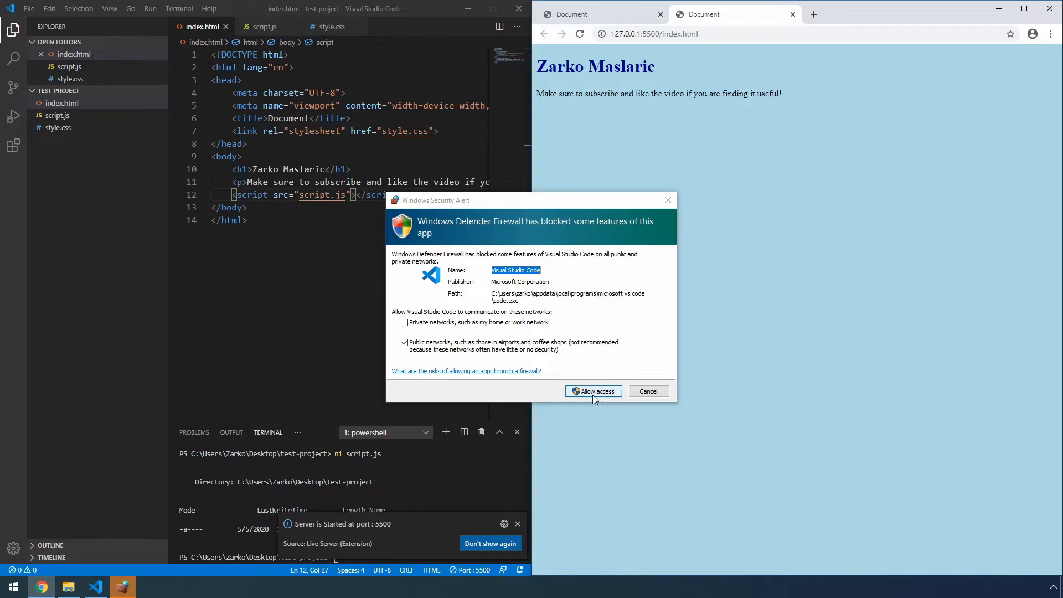
pyautogui.click(593, 391)
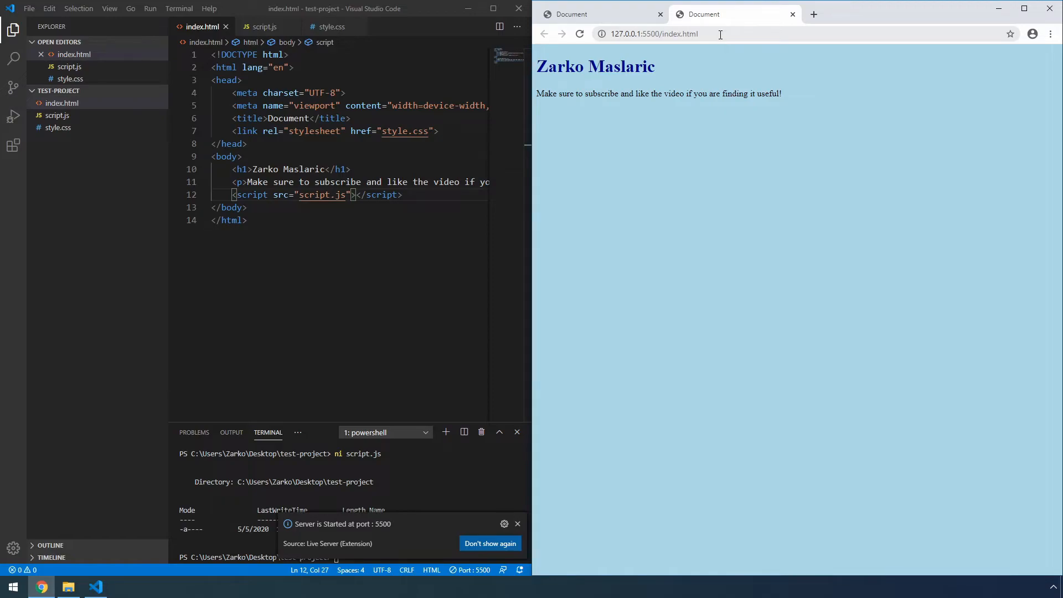
pyautogui.click(675, 34)
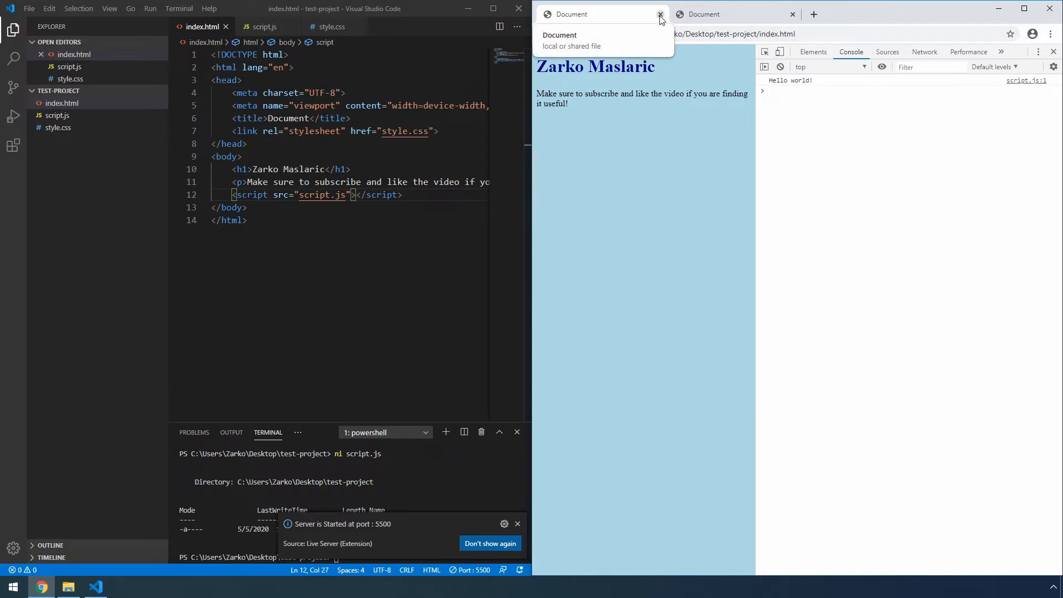
# Step: Close the original local-file Chrome tab
pyautogui.click(659, 14)
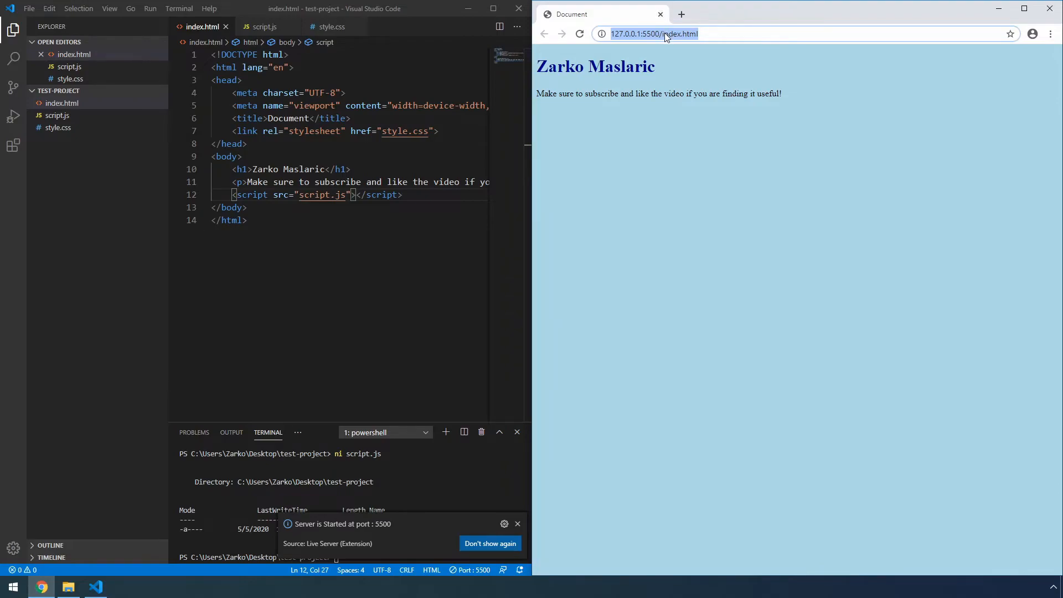
pyautogui.moveTo(676, 39)
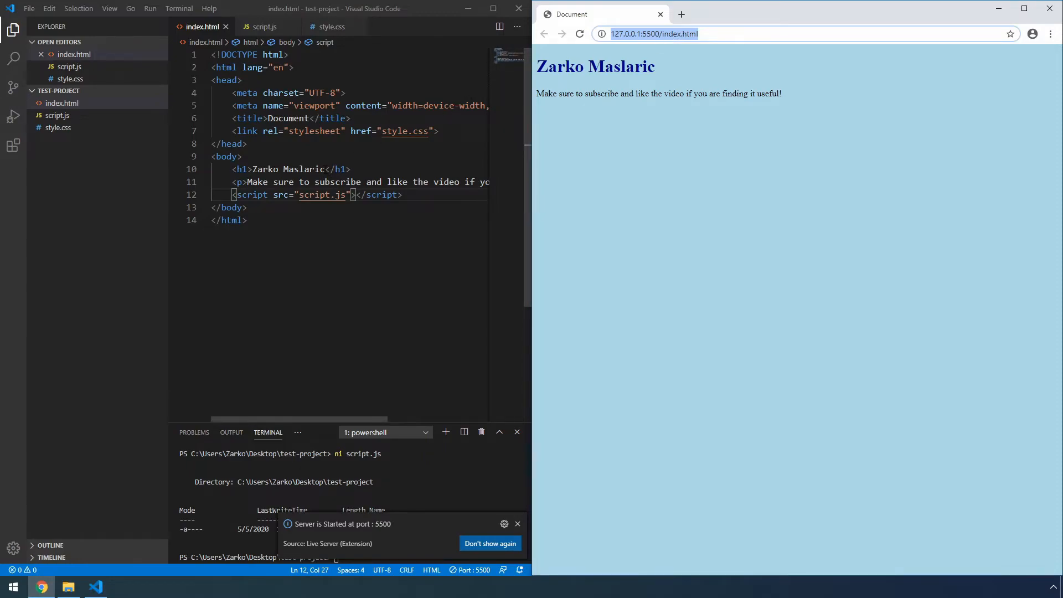
# Step: Append '- YouTube channel' to the h1, save index.html, and check the live-updated heading
pyautogui.write('- YouTube cha')
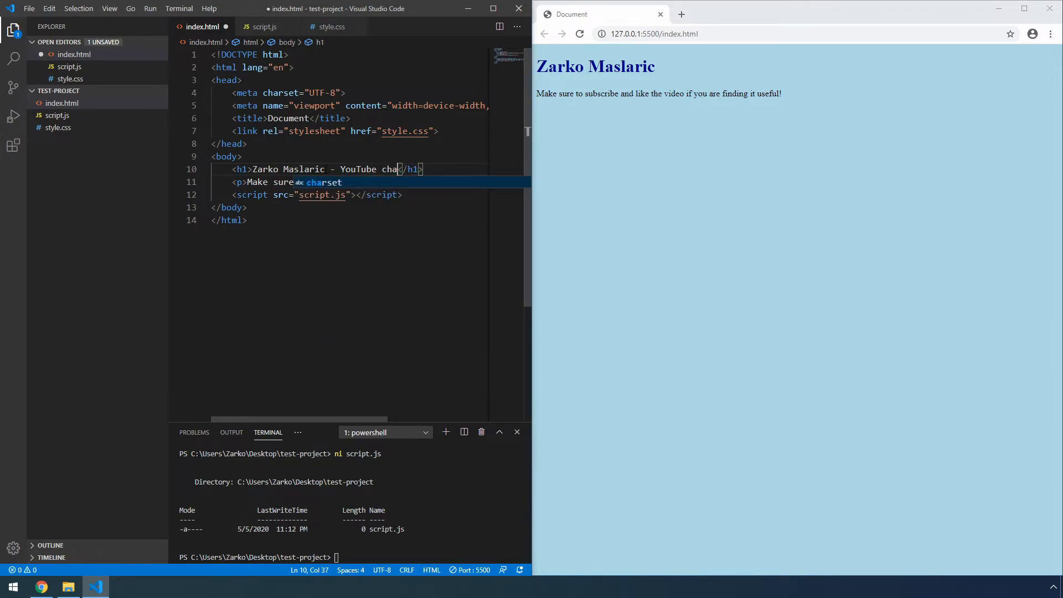
pyautogui.write('nnel')
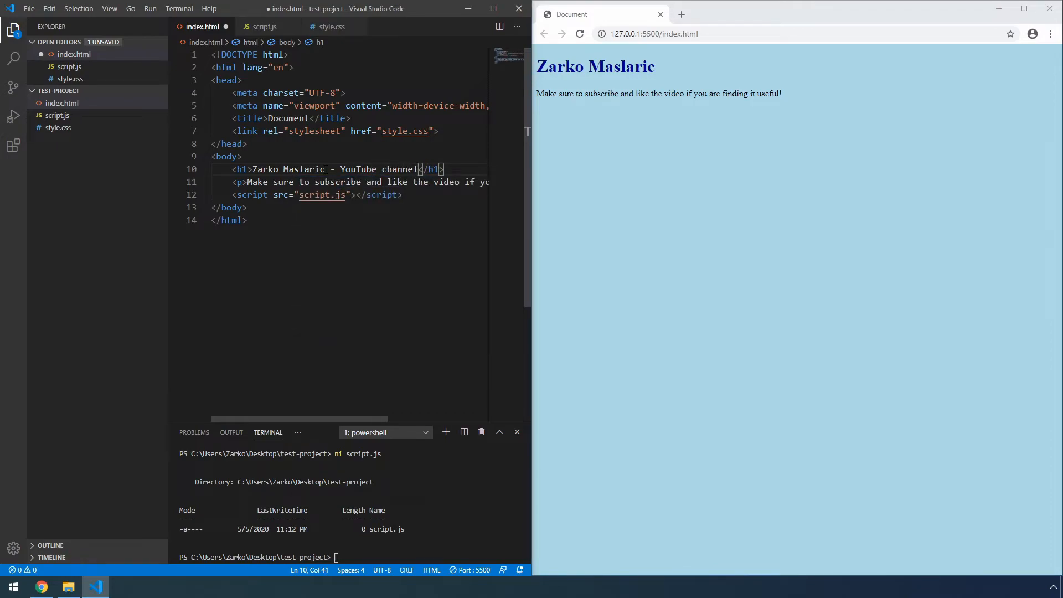
pyautogui.click(30, 9)
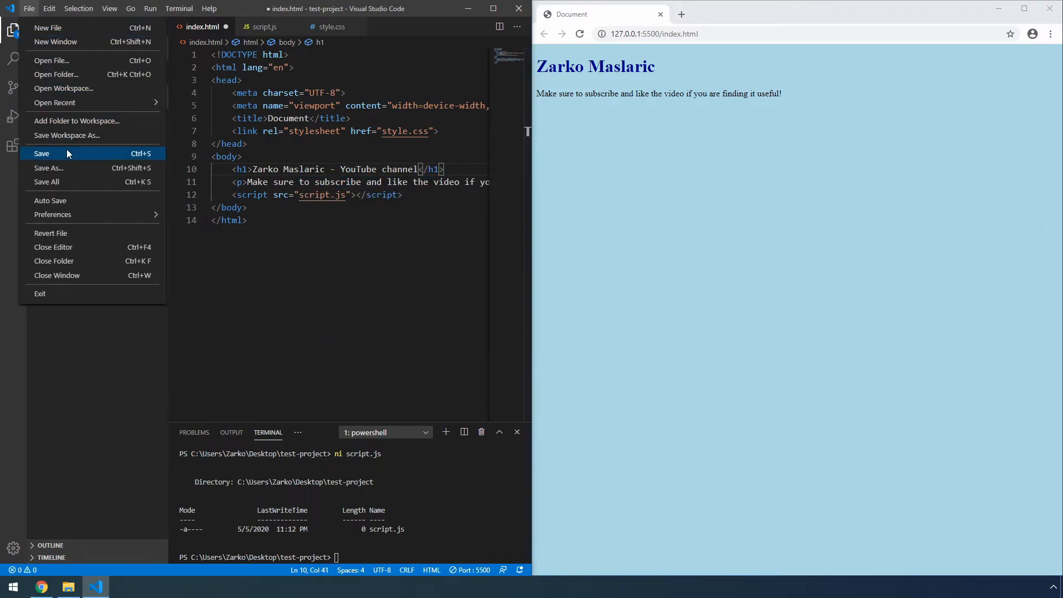
pyautogui.click(41, 154)
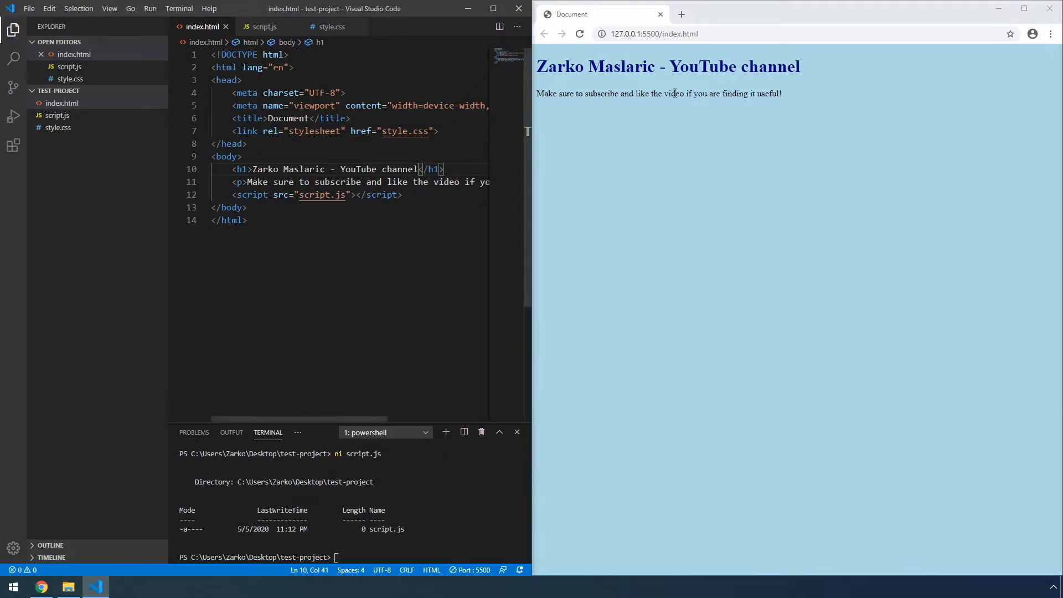
pyautogui.doubleClick(668, 66)
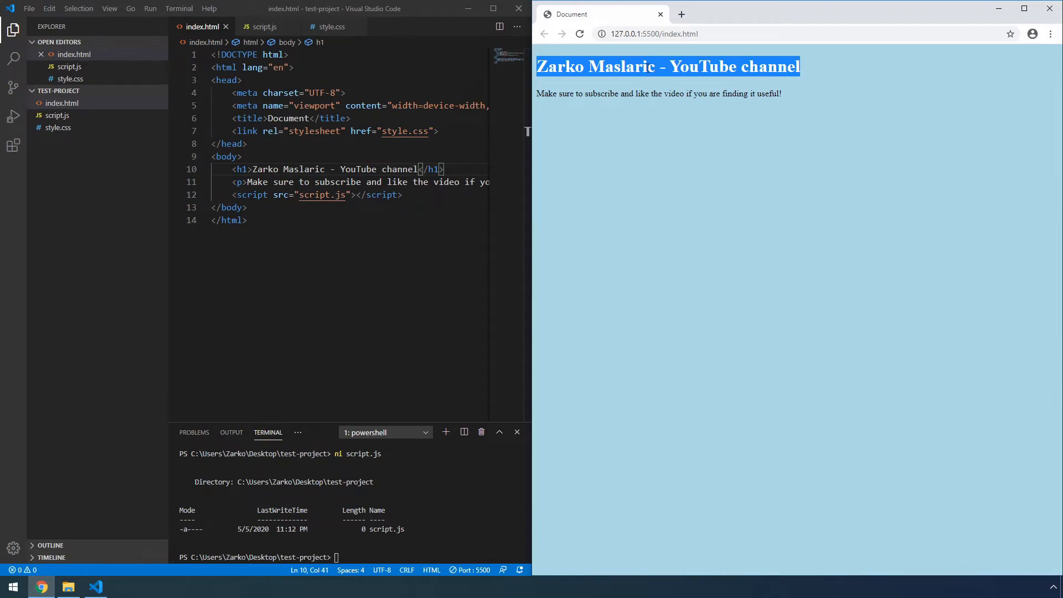
pyautogui.click(333, 26)
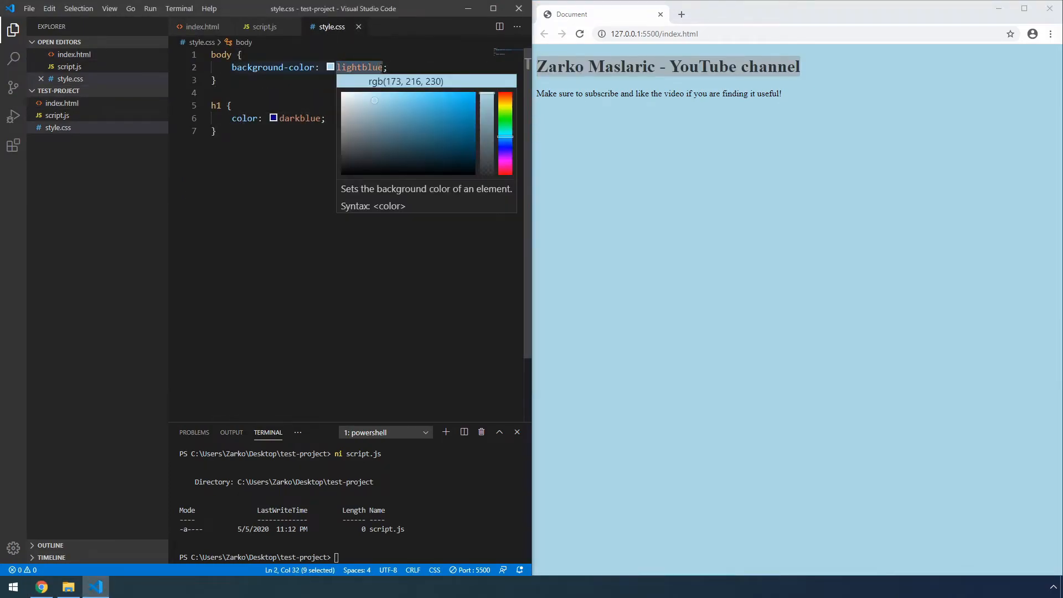
# Step: Change the body background in style.css to lightgreen and save
pyautogui.write('lightgre')
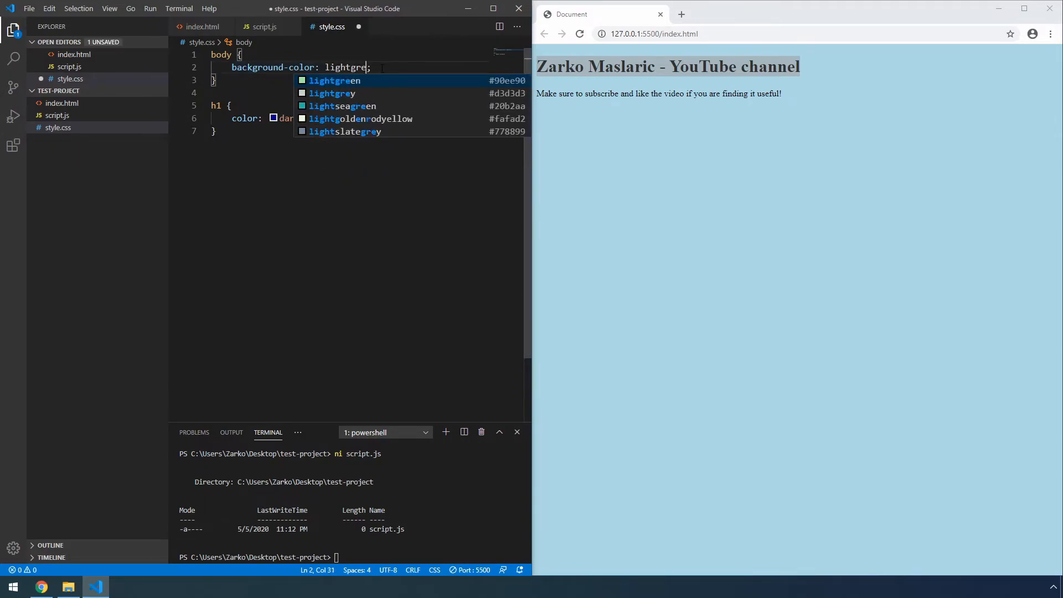
pyautogui.write('en')
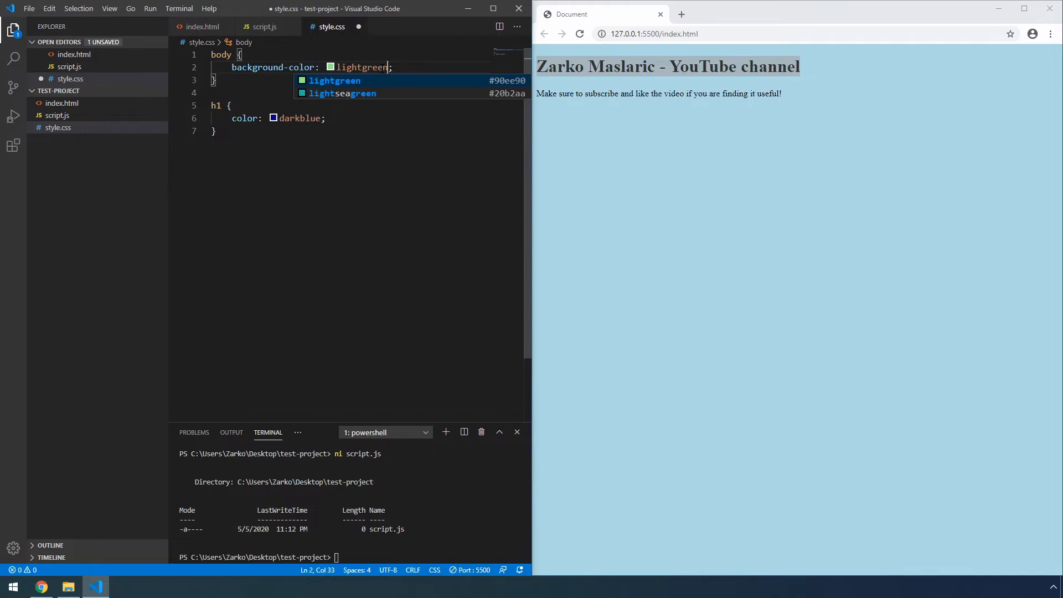
pyautogui.press('Ctrl+s')
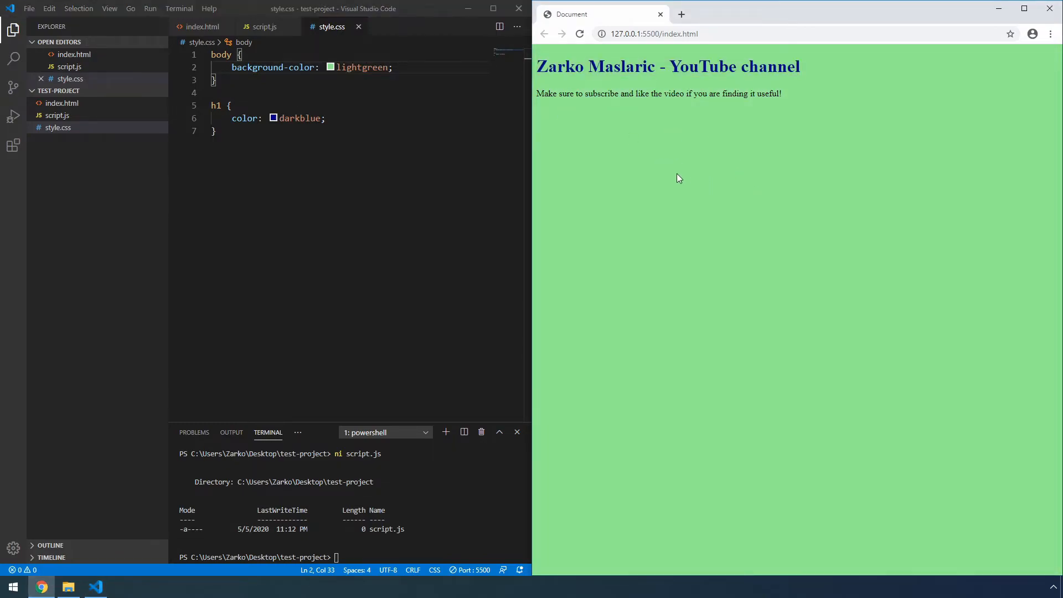
# Step: Open Chrome's developer tools on the served page and show the Console
pyautogui.rightClick(671, 190)
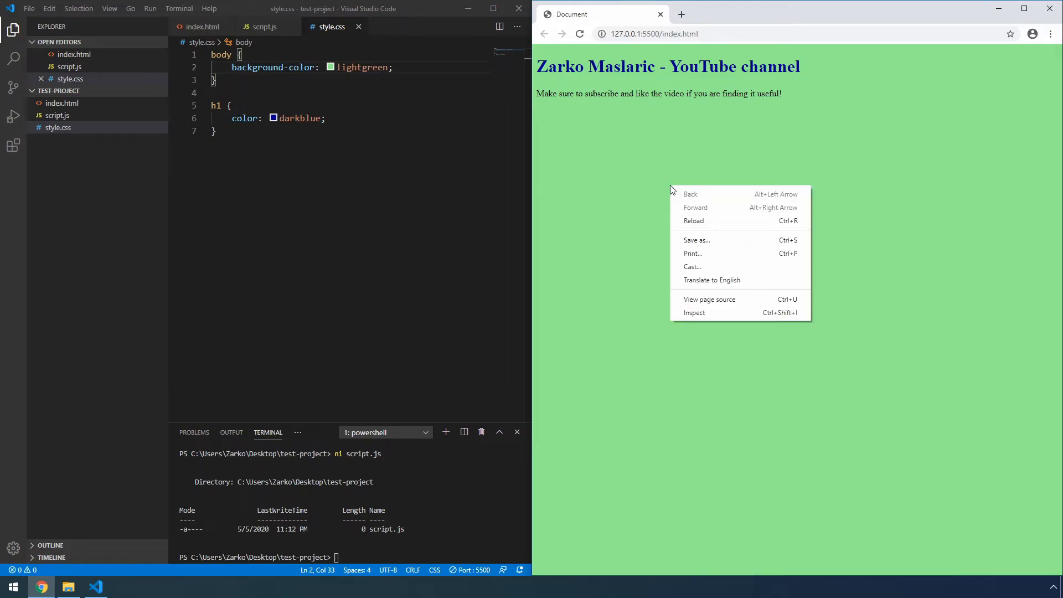
pyautogui.click(695, 312)
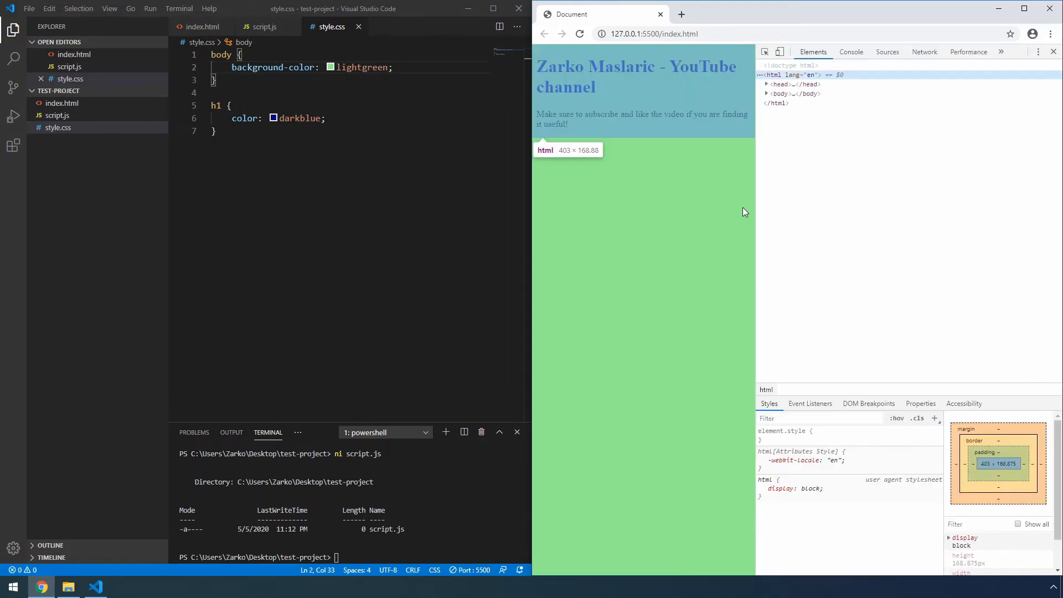
pyautogui.click(851, 51)
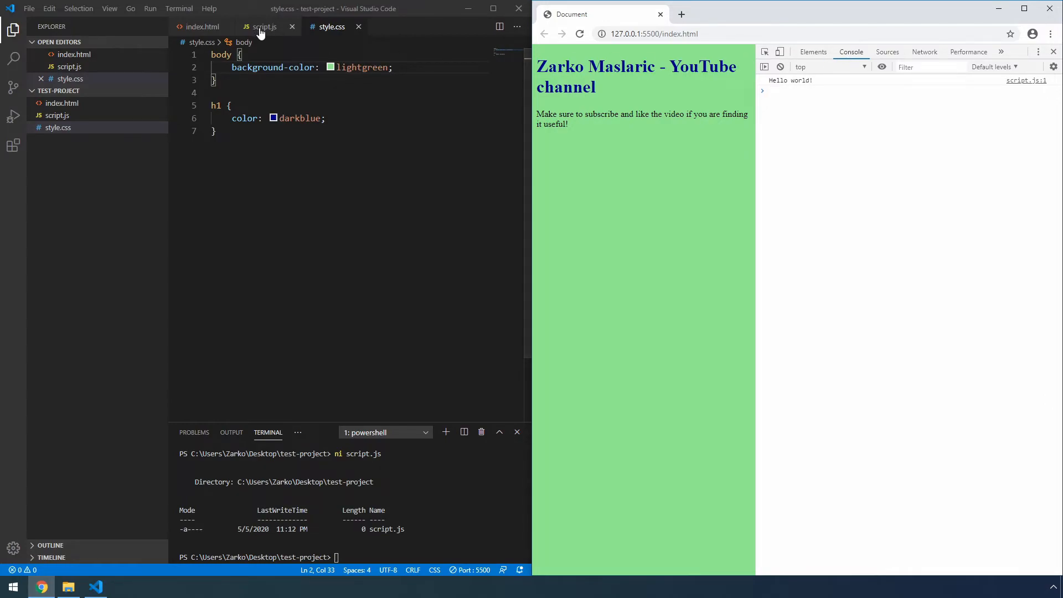
# Step: Append '!!!!' to the logged string in script.js and save it
pyautogui.click(264, 27)
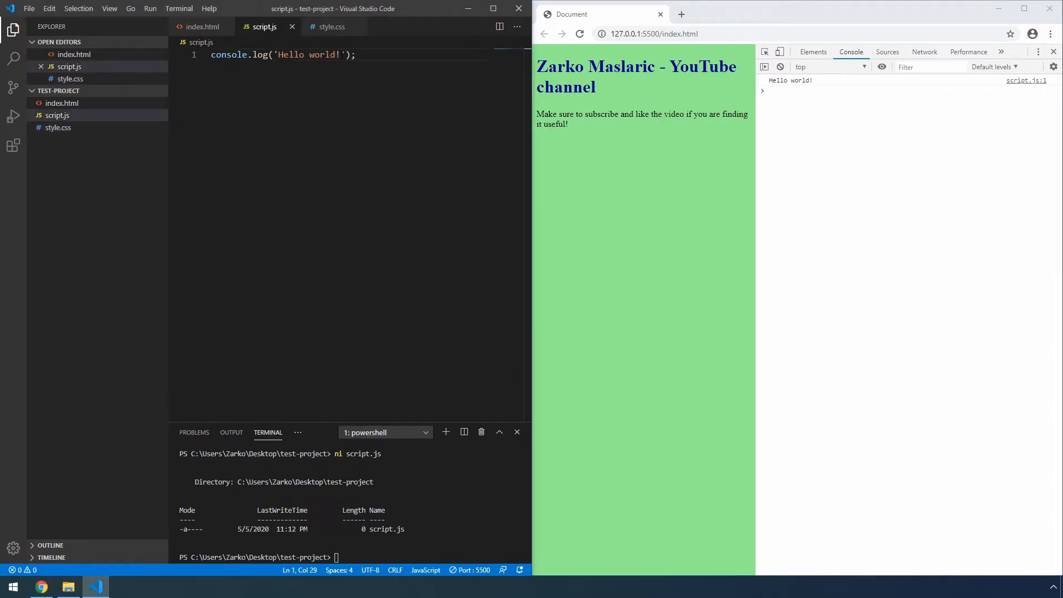
pyautogui.write('!!!!')
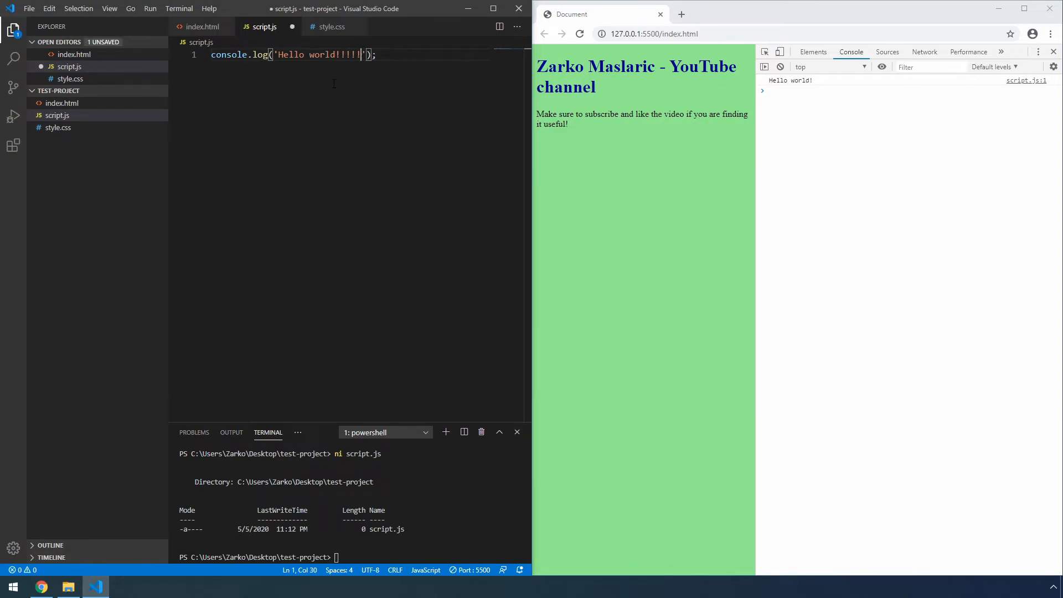
pyautogui.press('Ctrl+s')
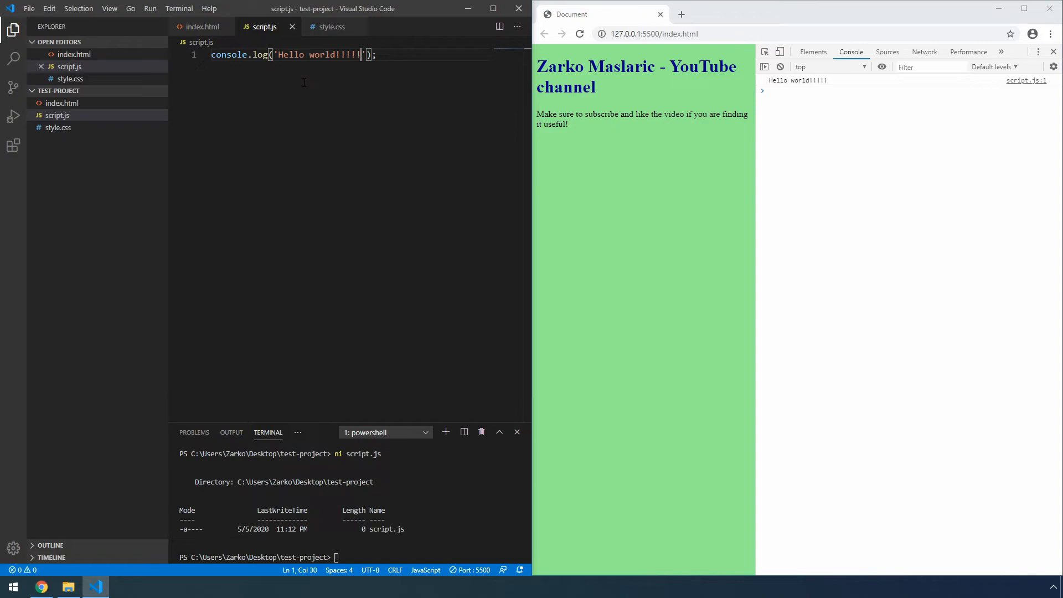
pyautogui.moveTo(667, 149)
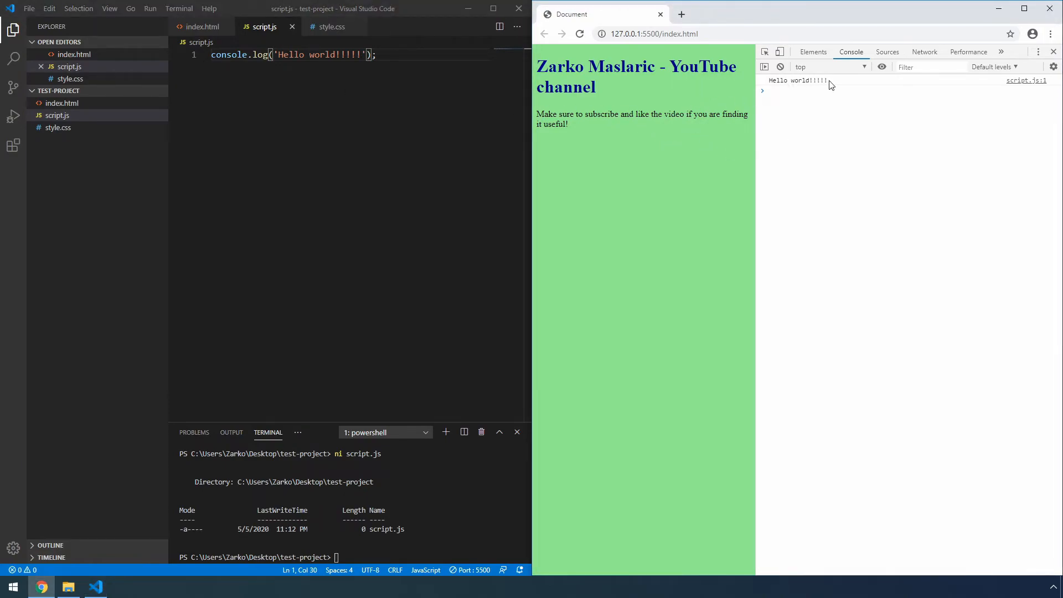
pyautogui.moveTo(825, 86)
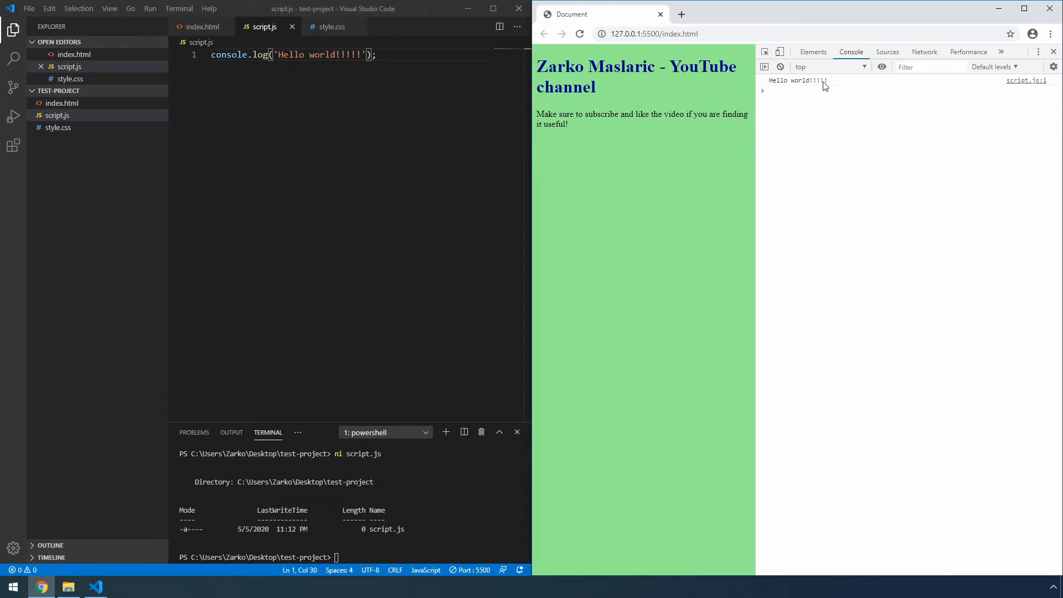